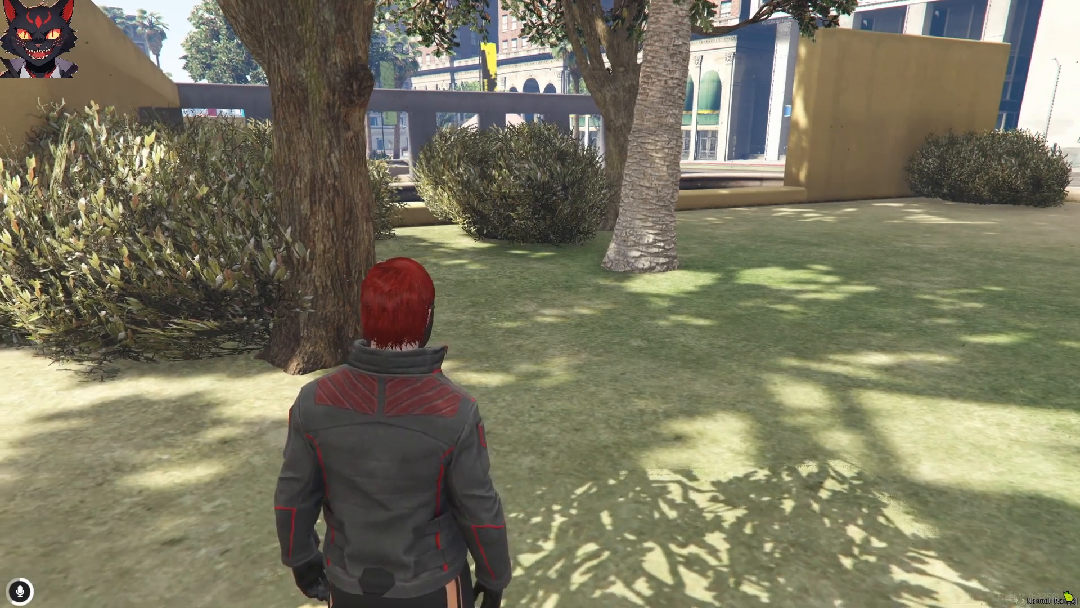
mouse_move(540, 304)
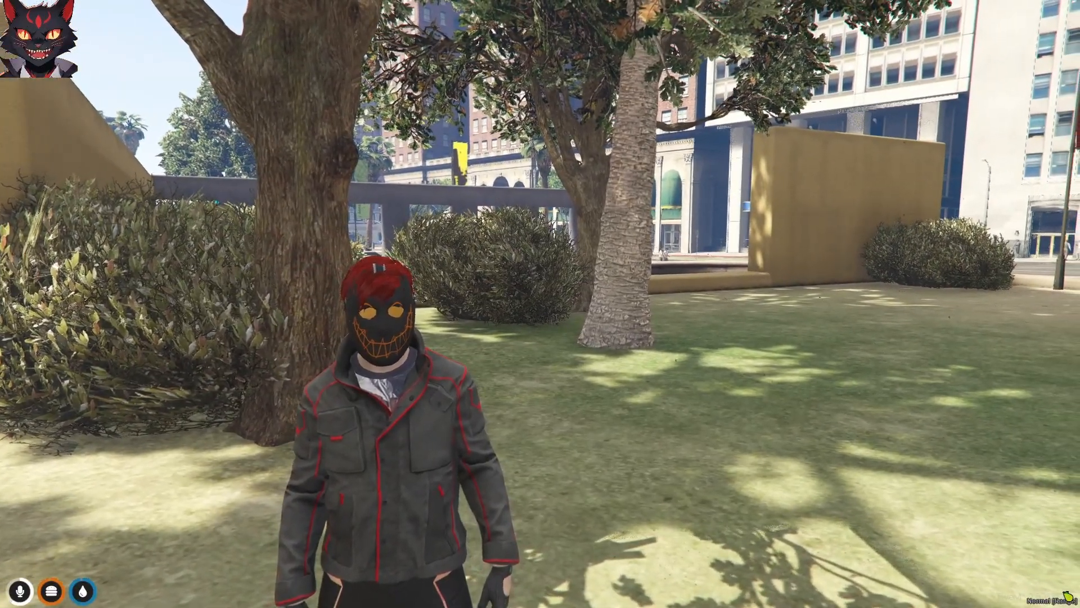
Open server.cfg from the QboxProject base folder in Notepad++.
click(13, 596)
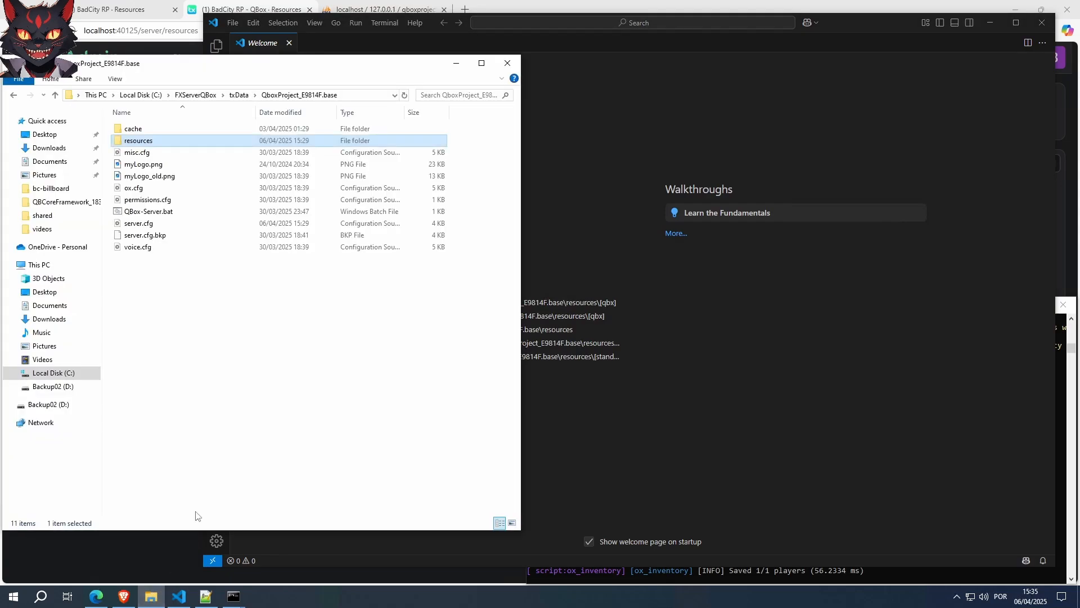
mouse_move(280, 291)
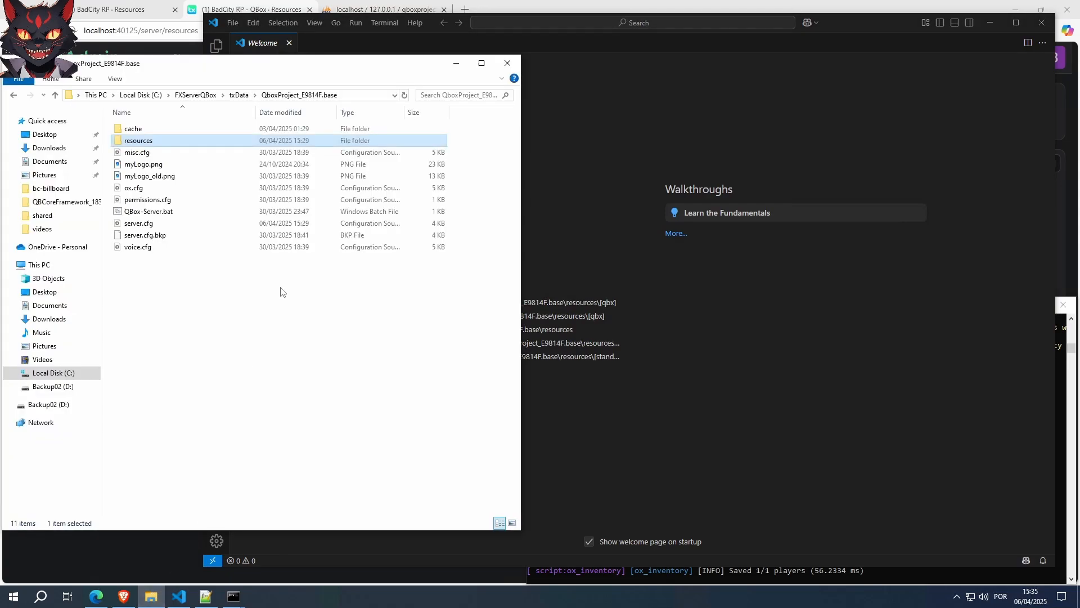
mouse_move(344, 76)
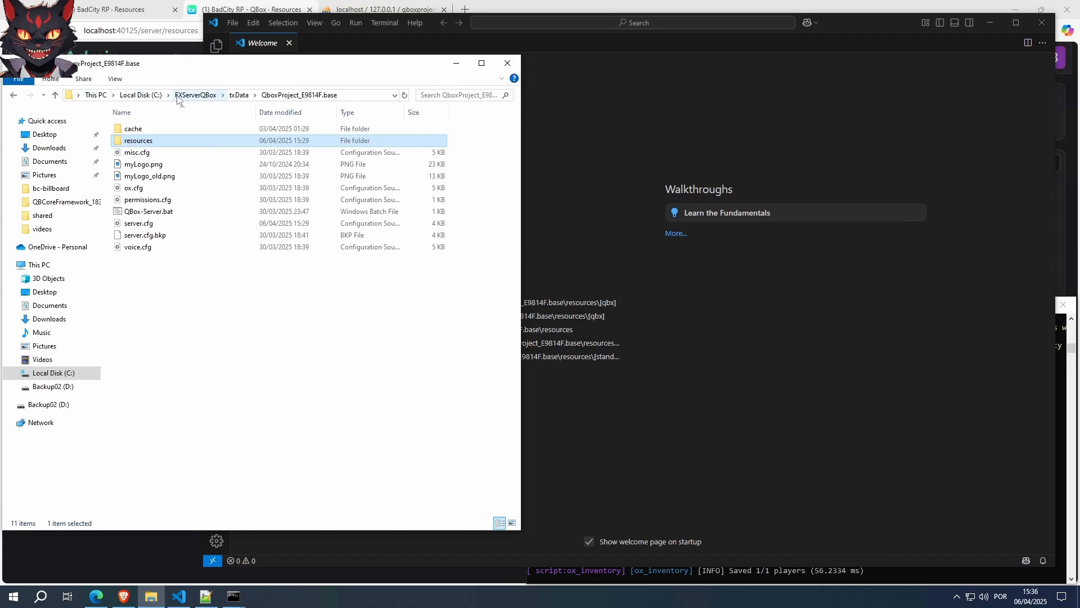
mouse_move(216, 103)
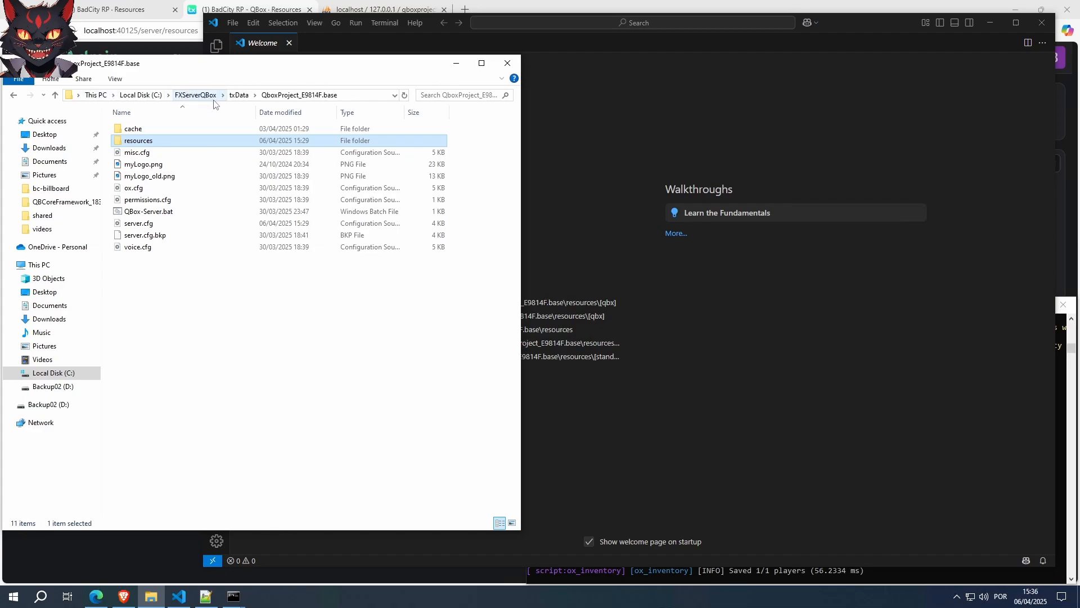
mouse_move(206, 94)
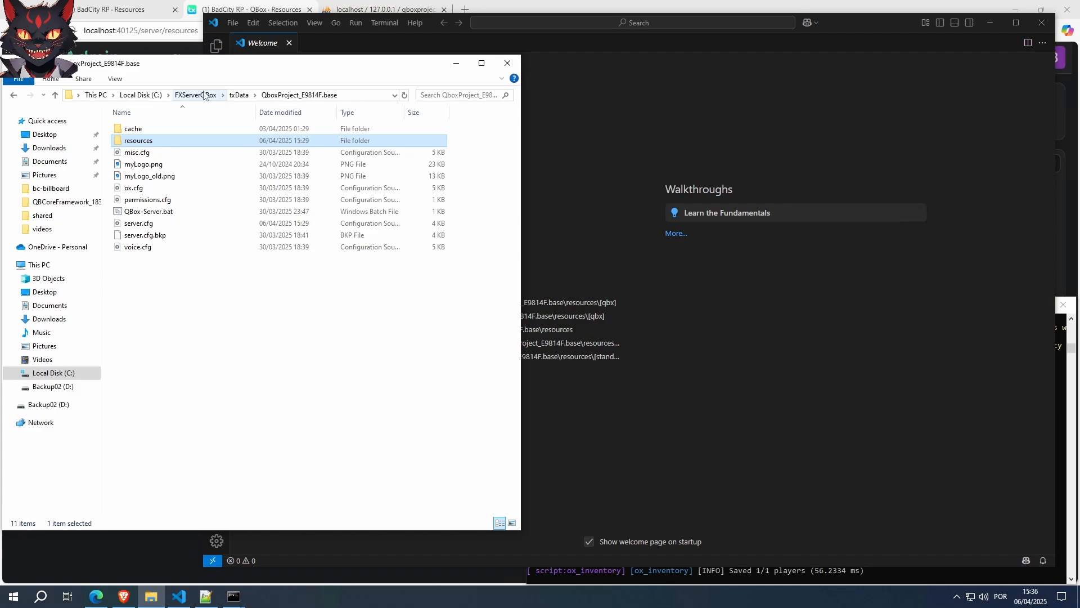
mouse_move(203, 97)
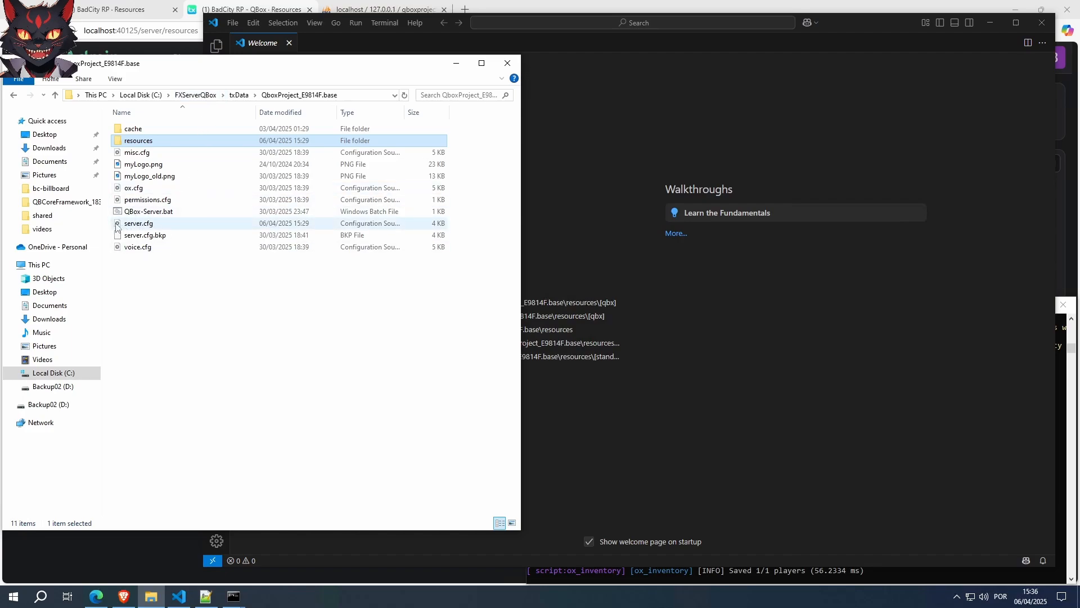
mouse_move(191, 241)
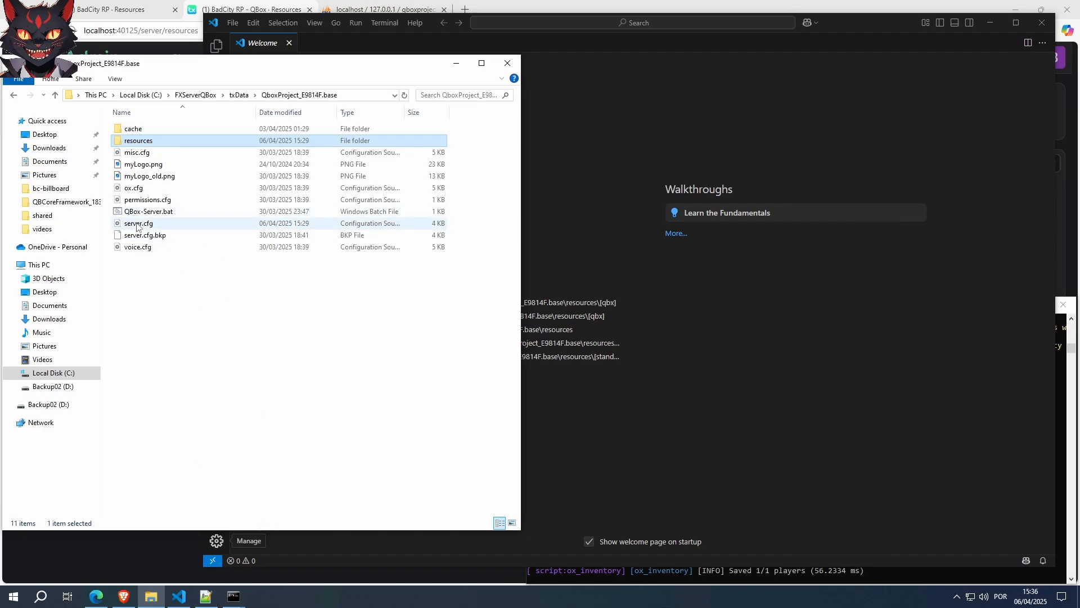
double_click(138, 223)
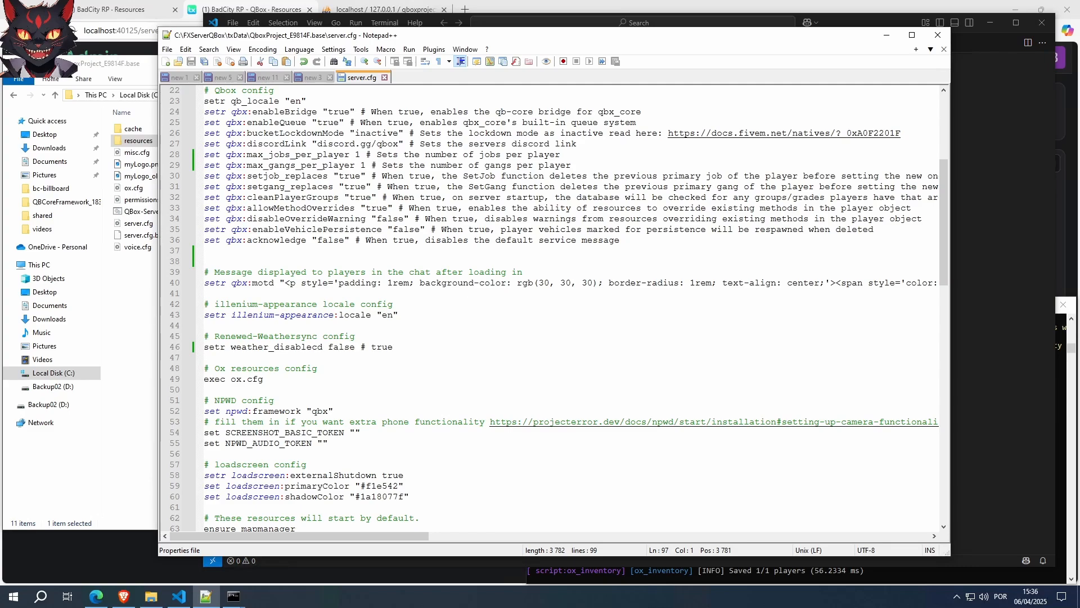
Change qbx:max_jobs_per_player from 1 to 3 and review the gang and setgang_replaces settings.
drag(203, 112, 358, 155)
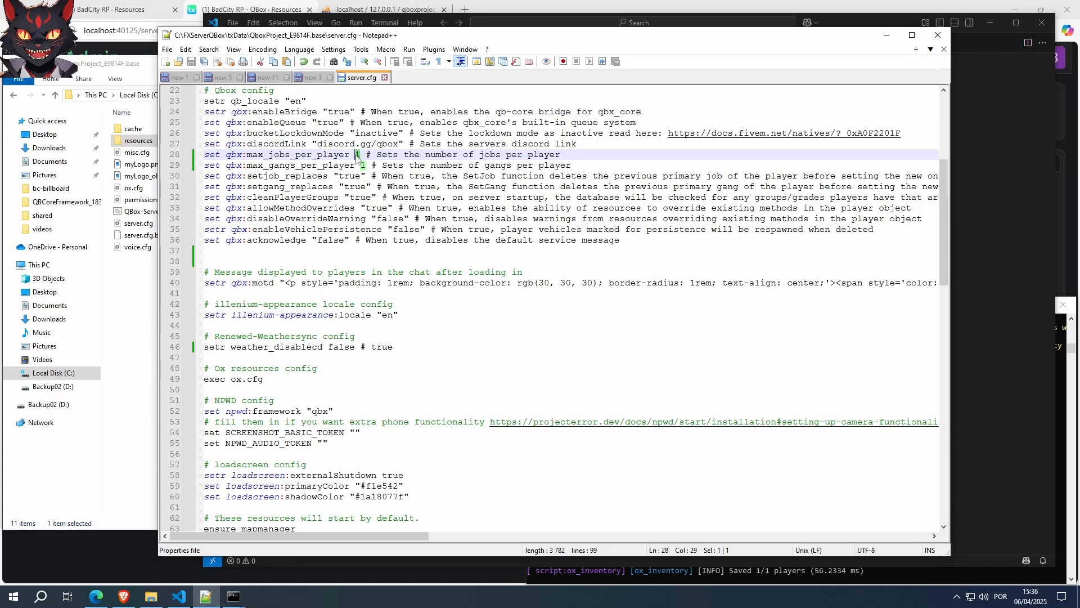
text(3)
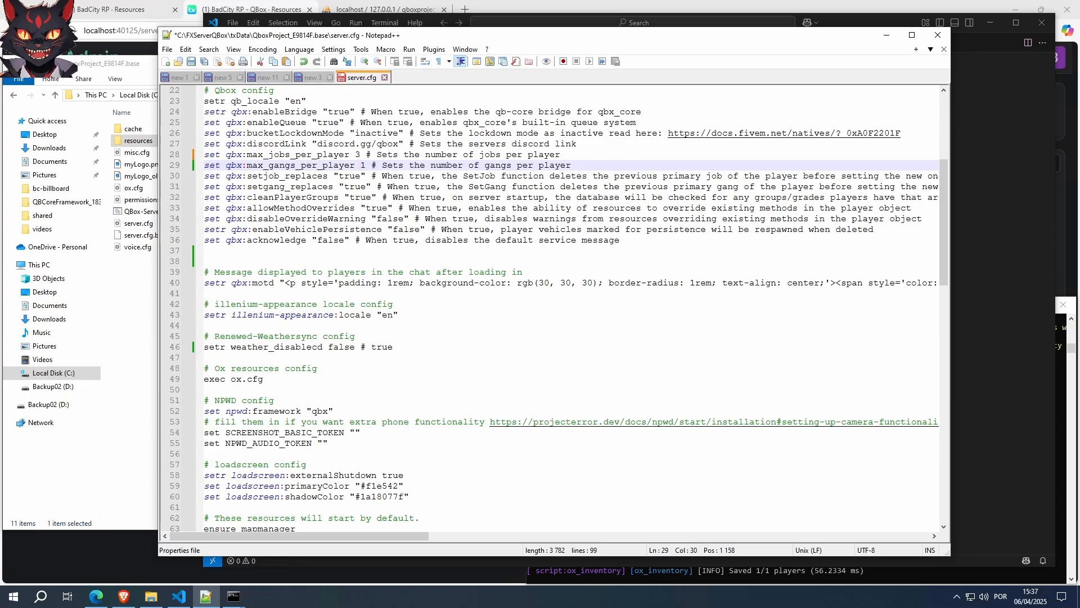
click(352, 186)
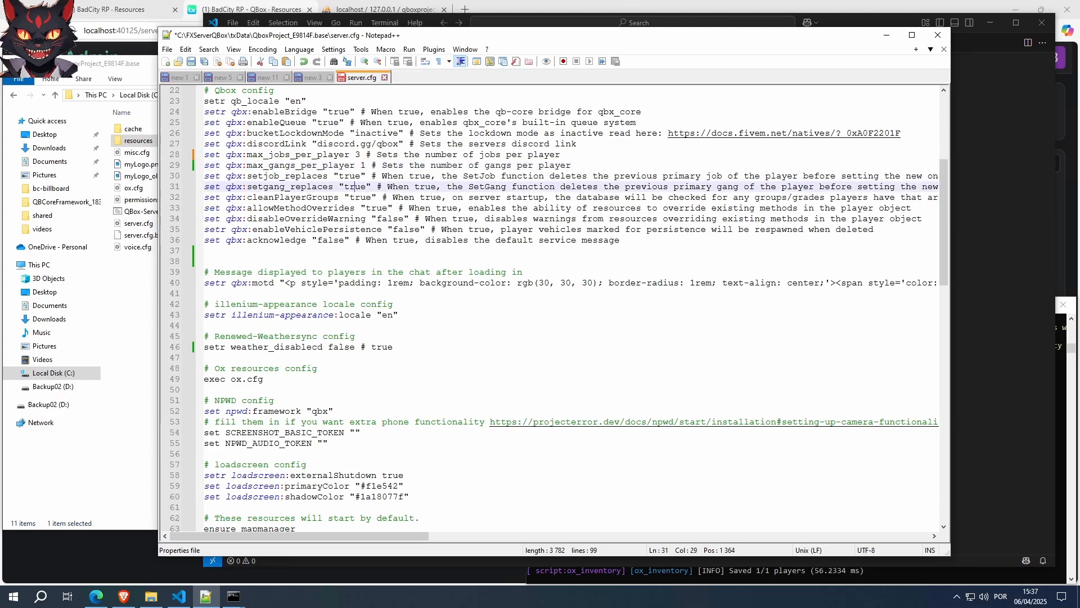
click(396, 175)
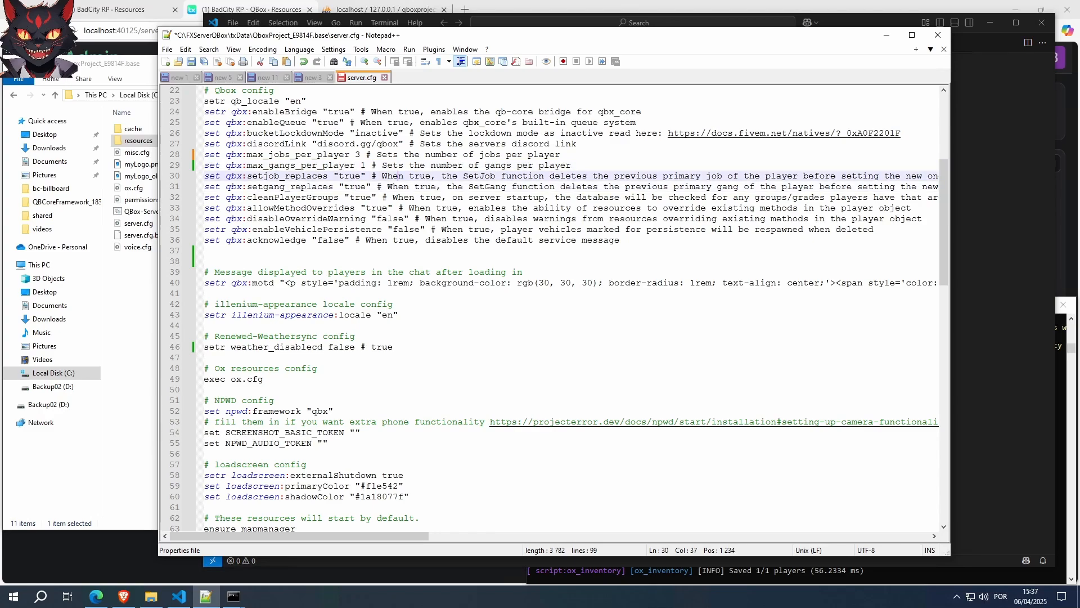
scroll(right, 3)
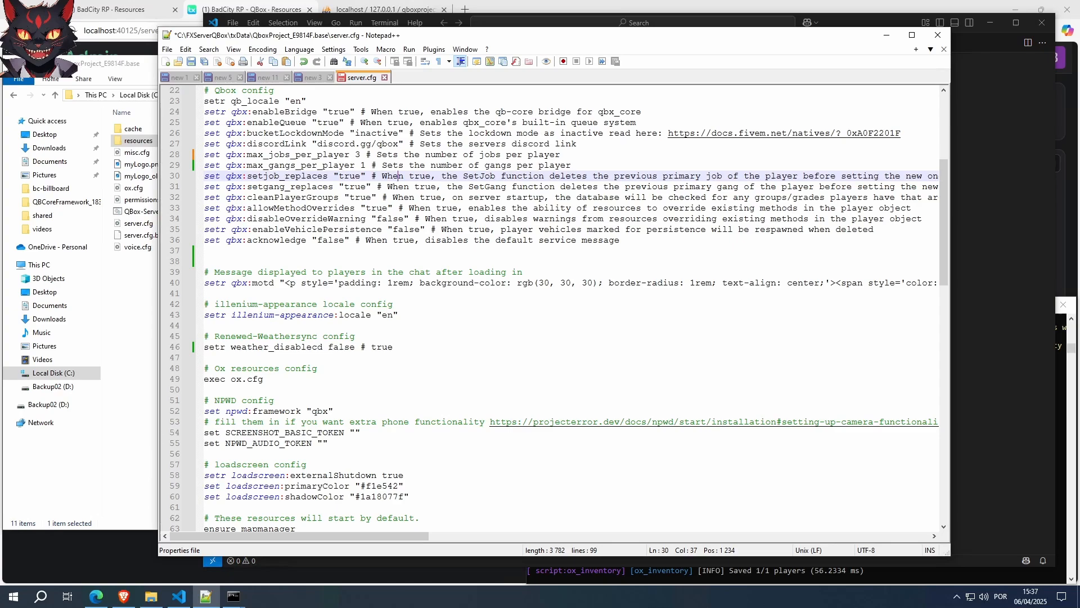
Check the setjob_replaces and new jobs-per-player values, then save server.cfg.
click(339, 176)
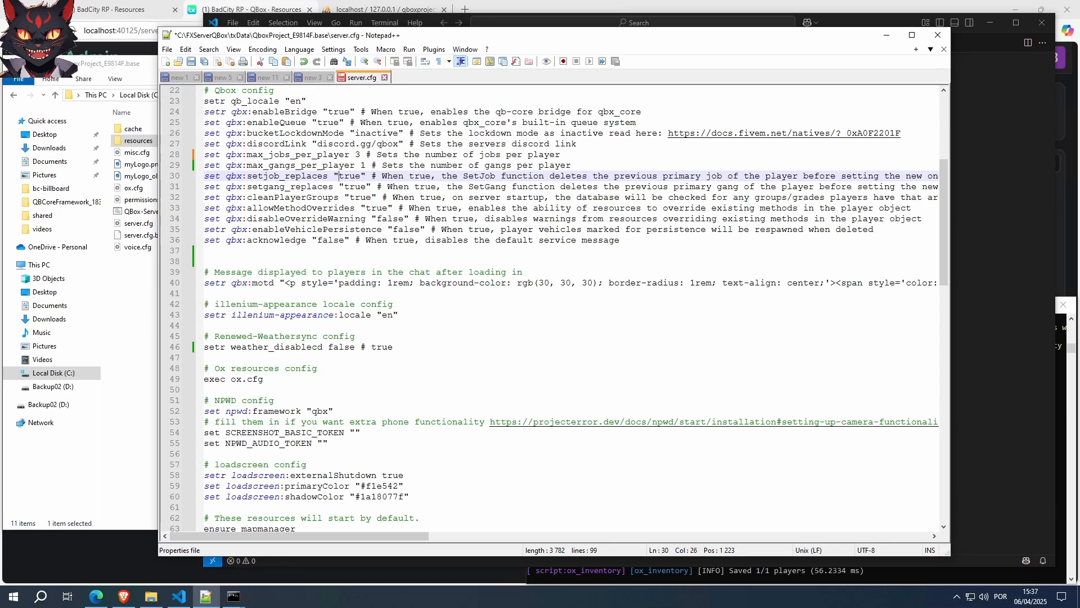
double_click(350, 175)
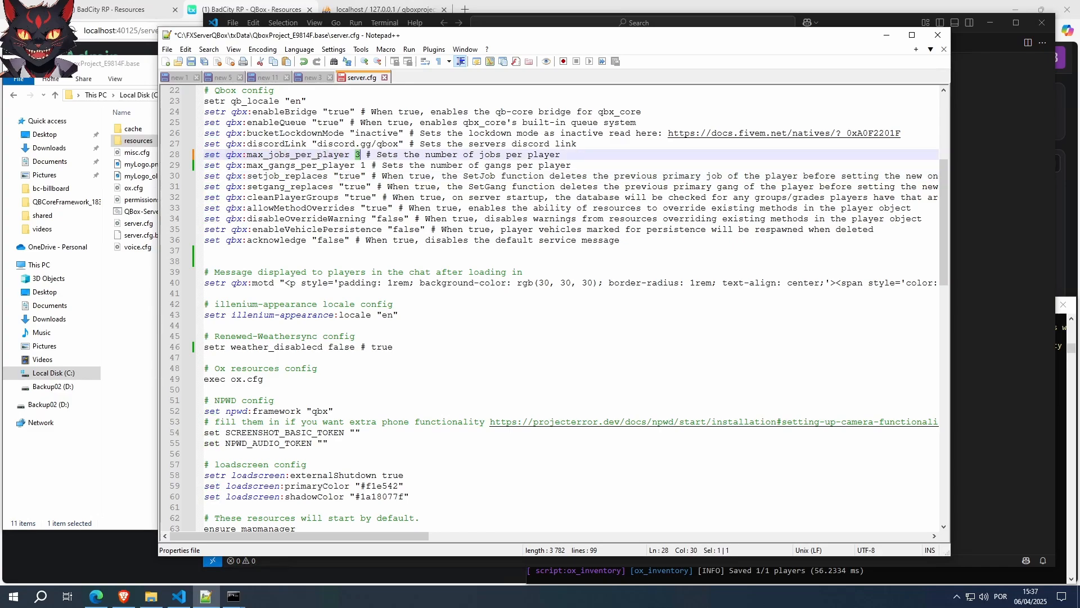
click(355, 154)
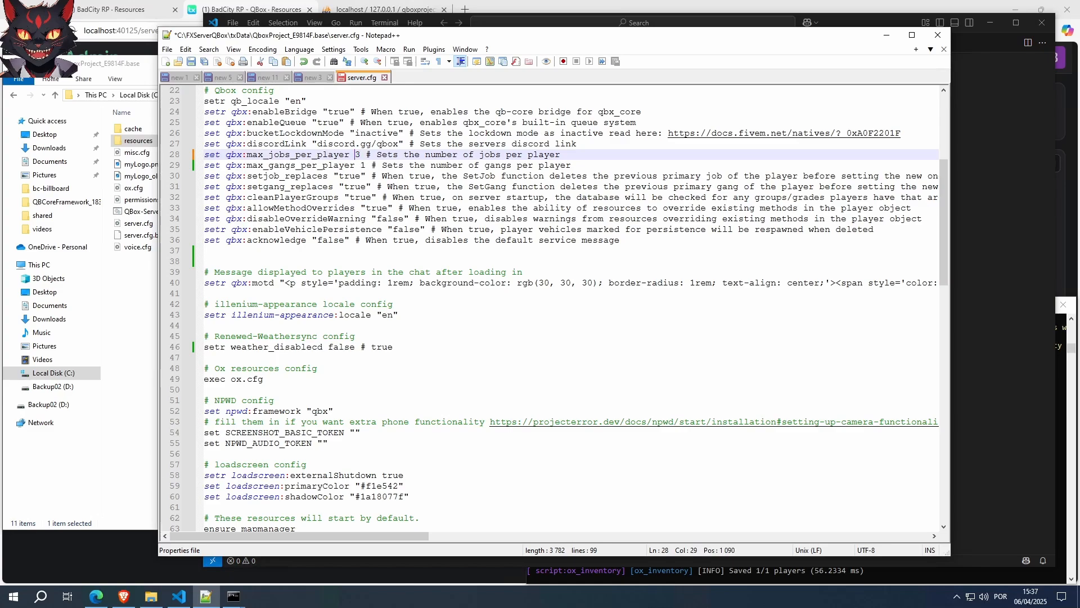
mouse_move(192, 61)
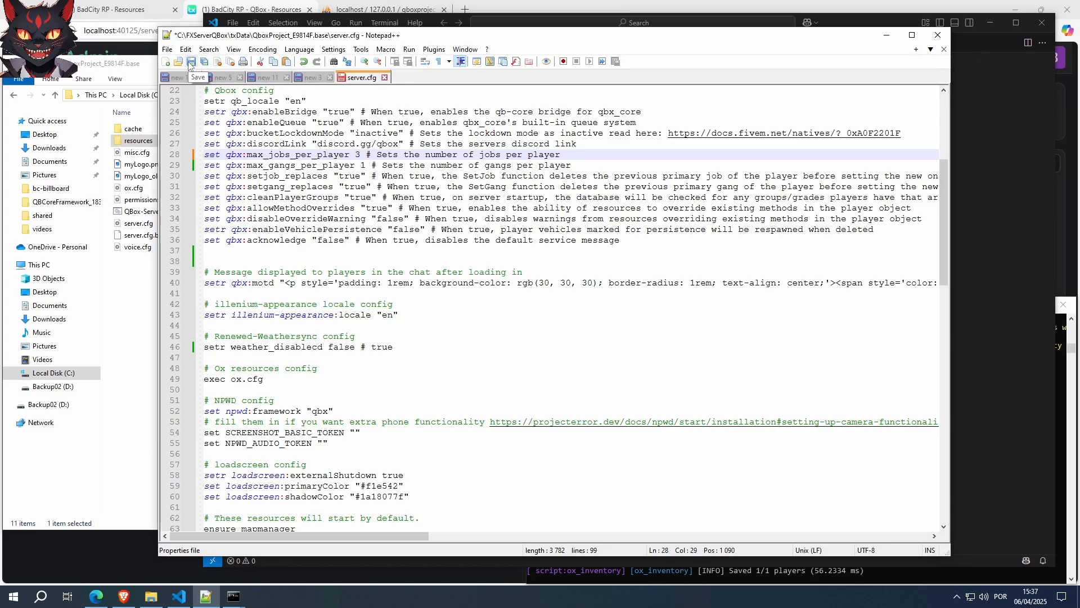
click(191, 61)
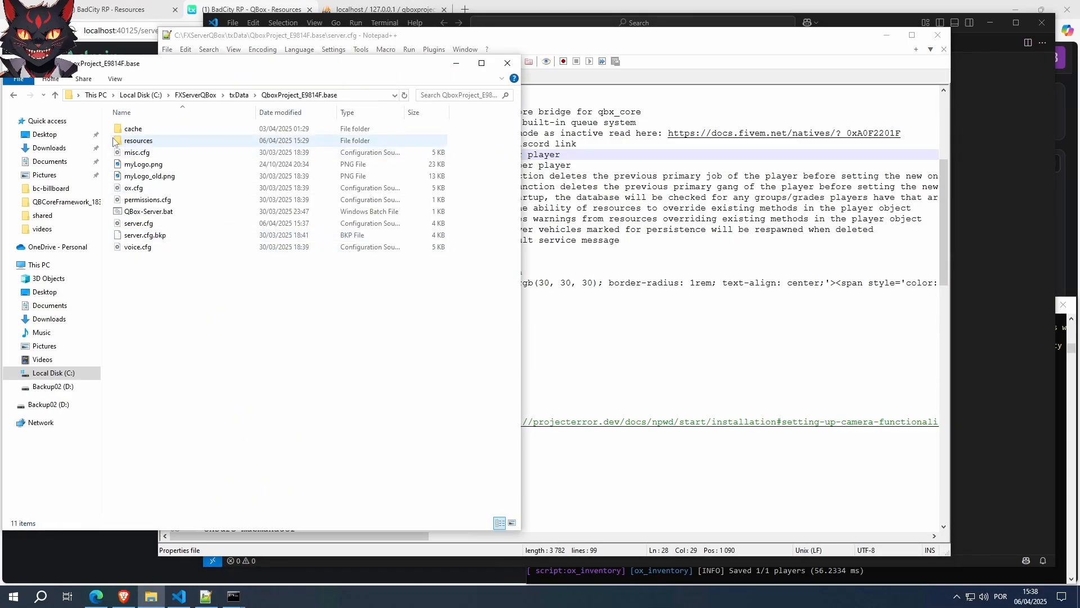
Browse resources > [qbx] > qbx_core > server and open player.lua with Edit with Notepad++.
double_click(139, 140)
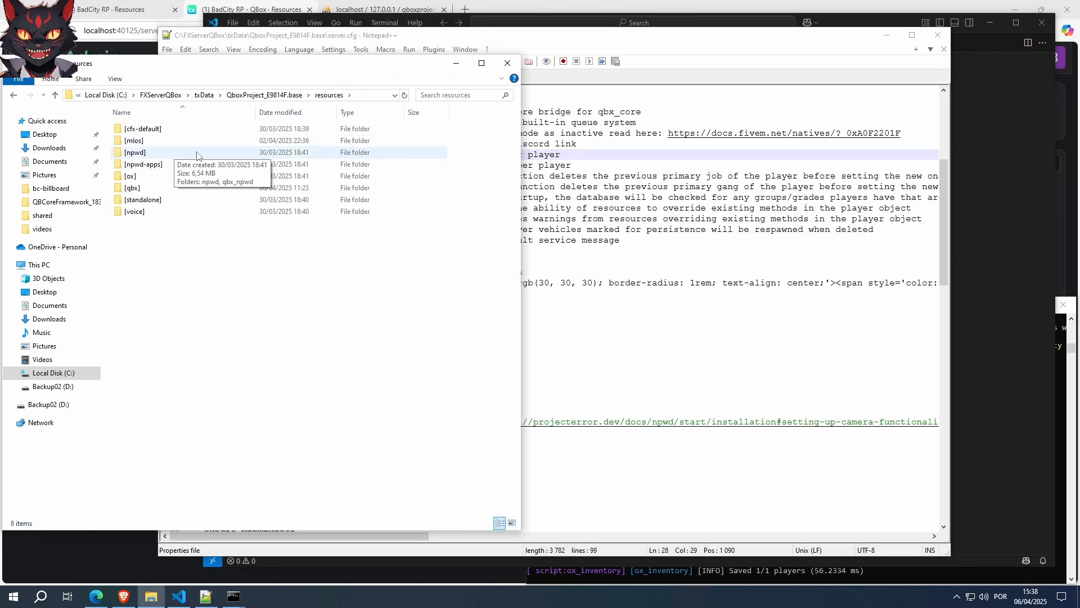
mouse_move(132, 188)
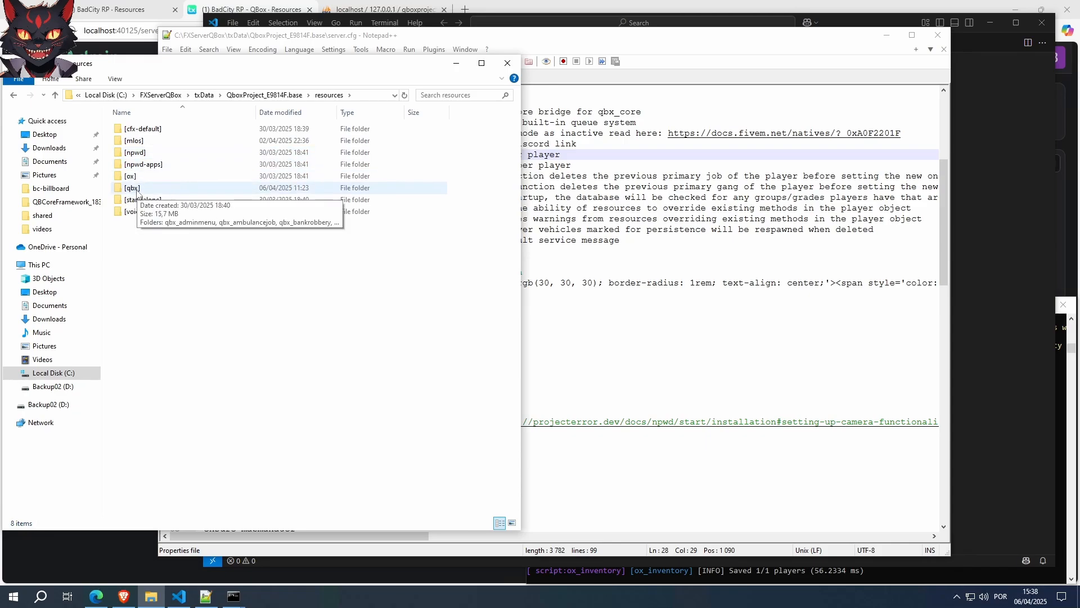
click(132, 188)
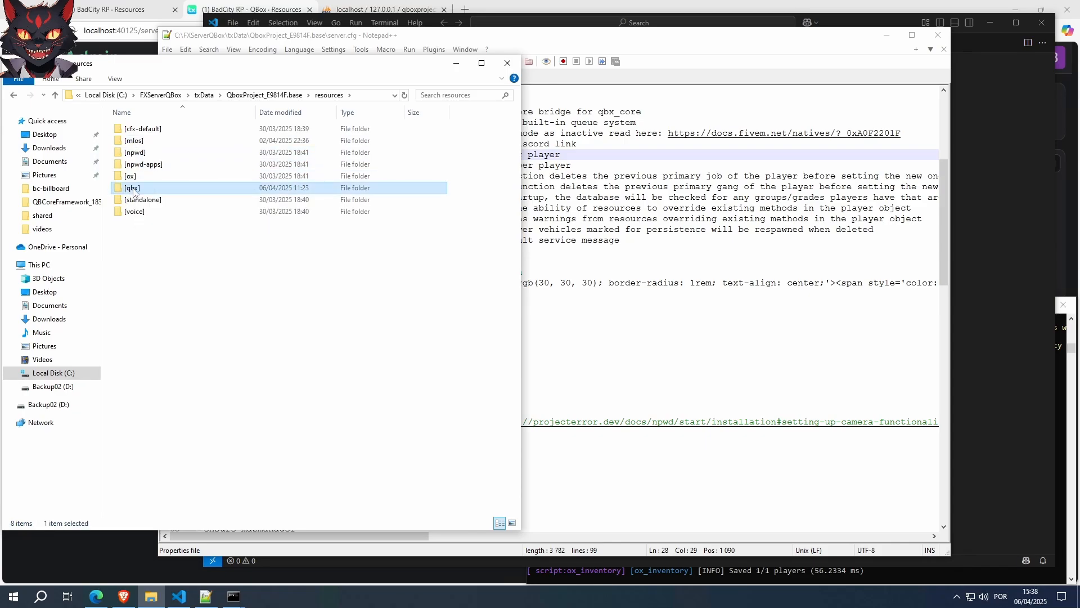
double_click(131, 188)
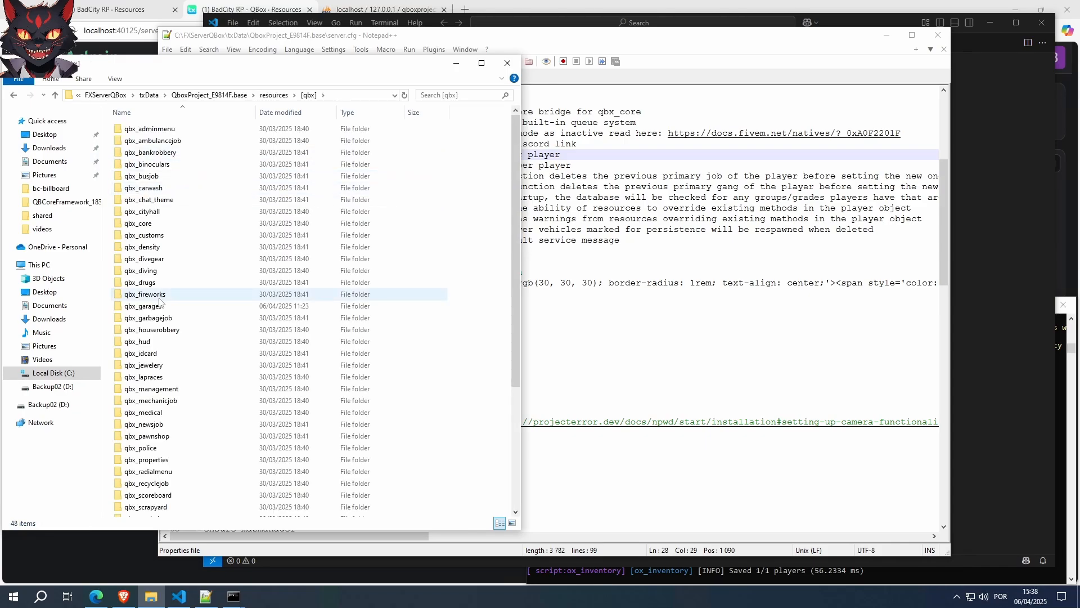
double_click(137, 223)
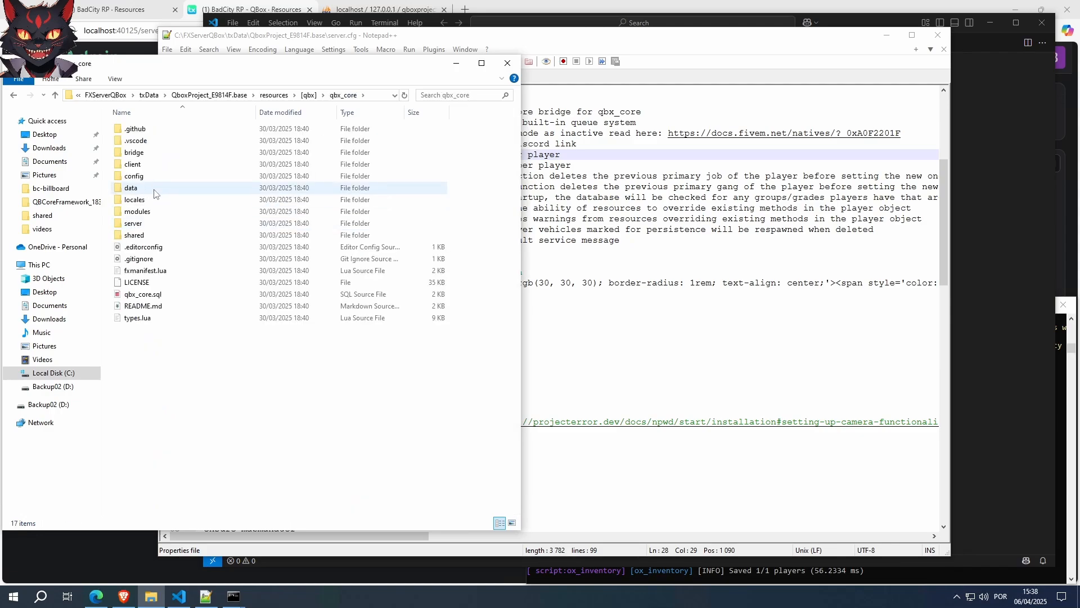
mouse_move(133, 223)
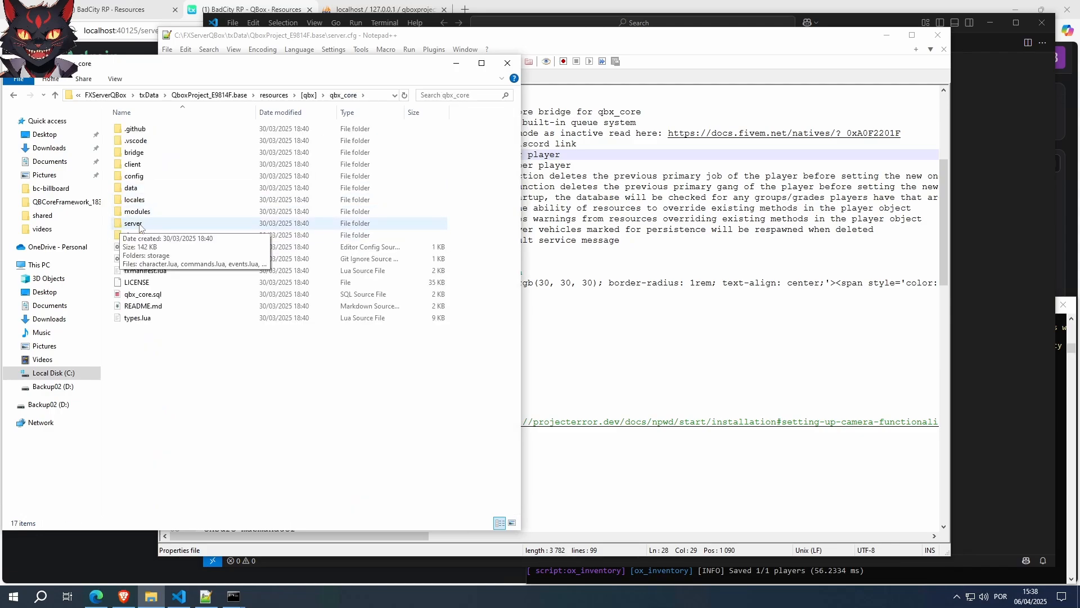
double_click(133, 222)
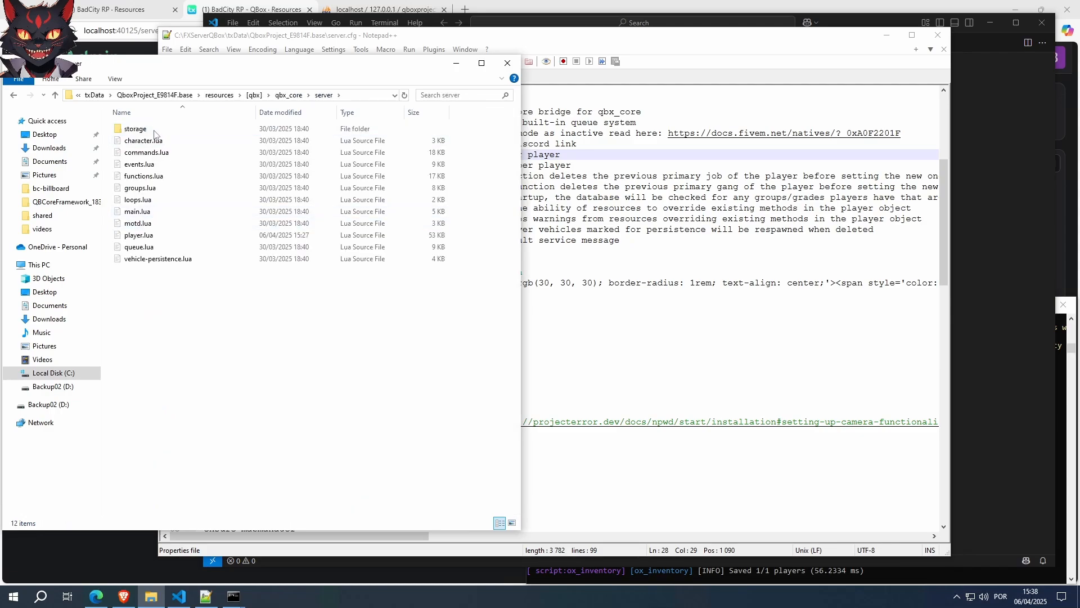
mouse_move(137, 234)
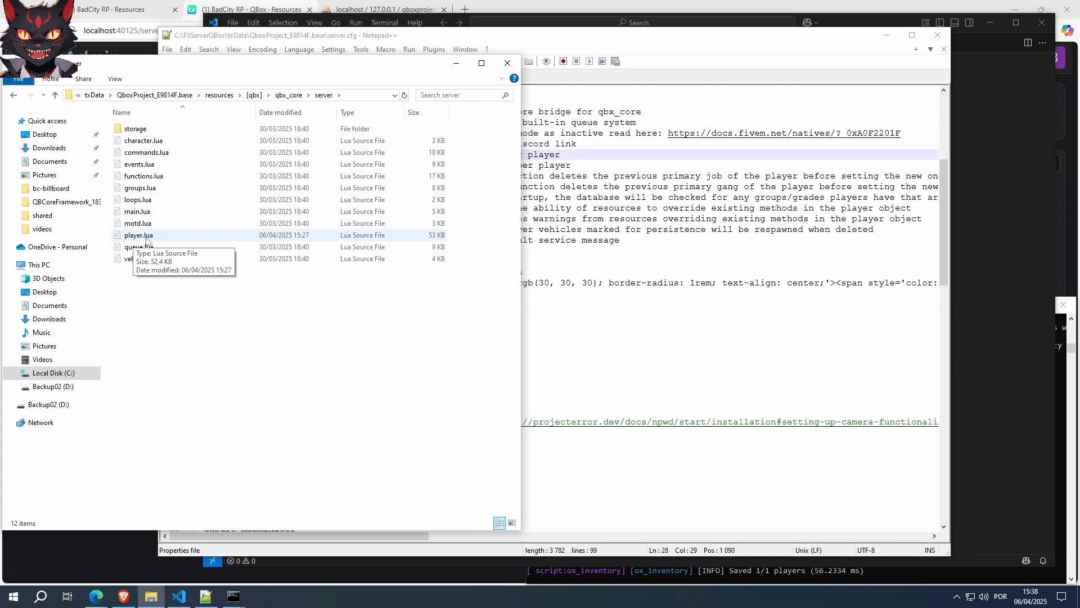
right_click(137, 234)
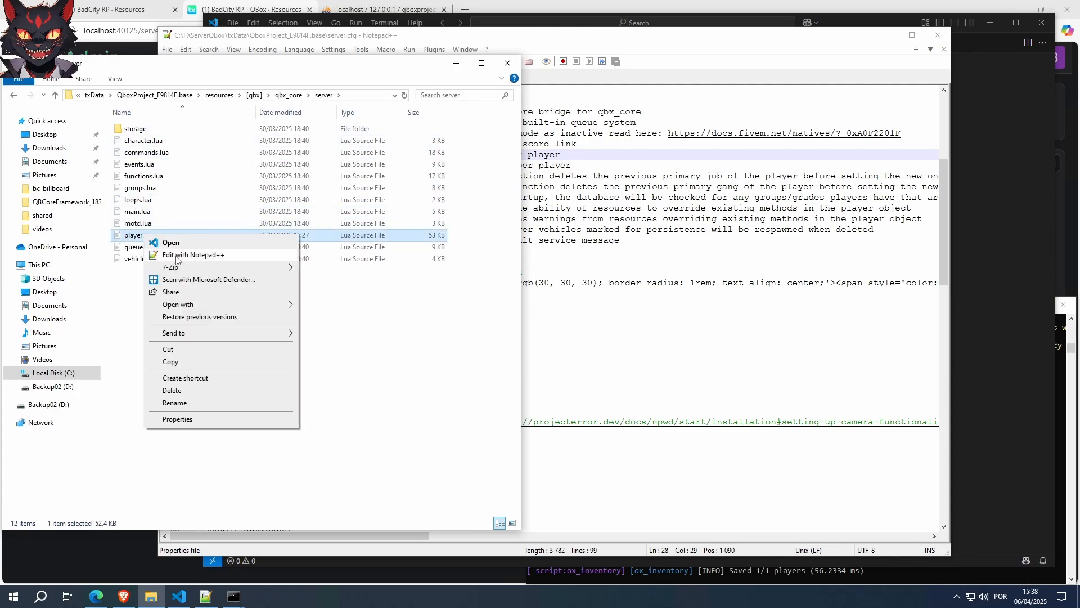
click(170, 242)
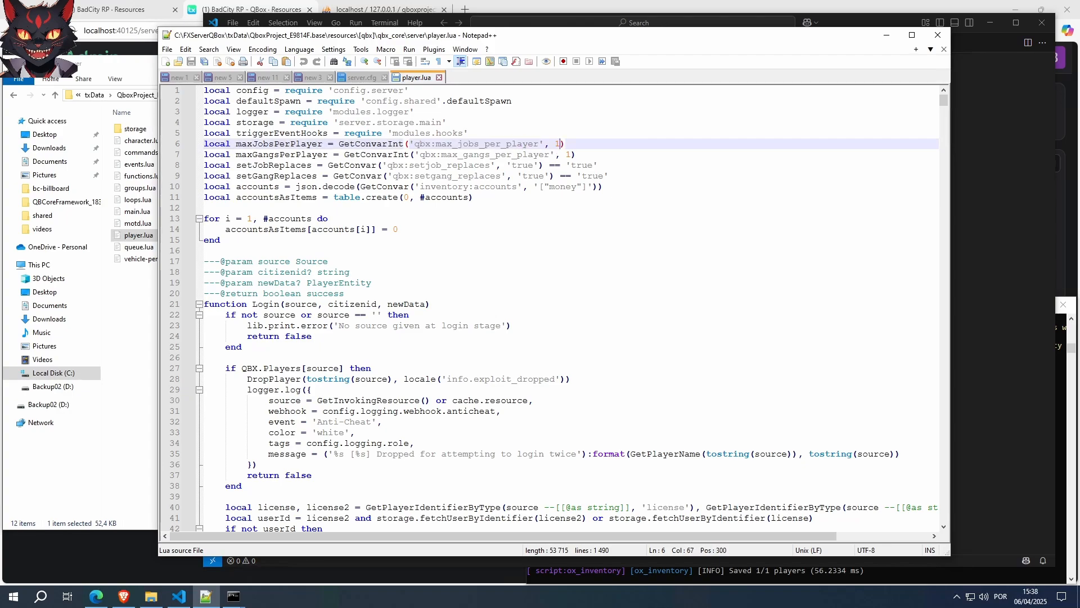
Set player.lua's GetConvarInt default jobs per player to 3, compare with server.cfg, and minimise Notepad++.
text(3)
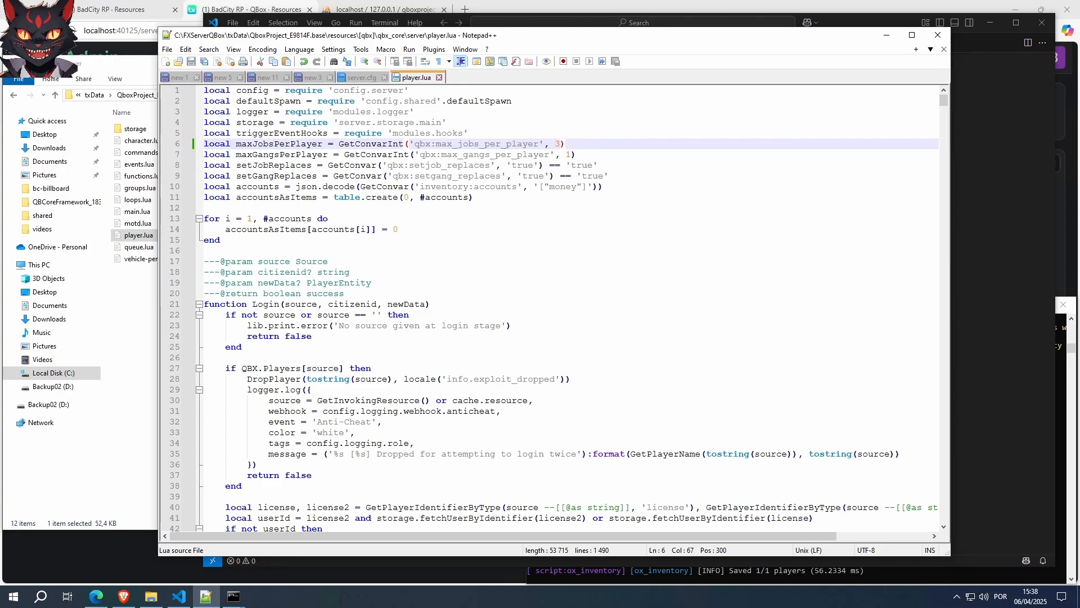
click(361, 77)
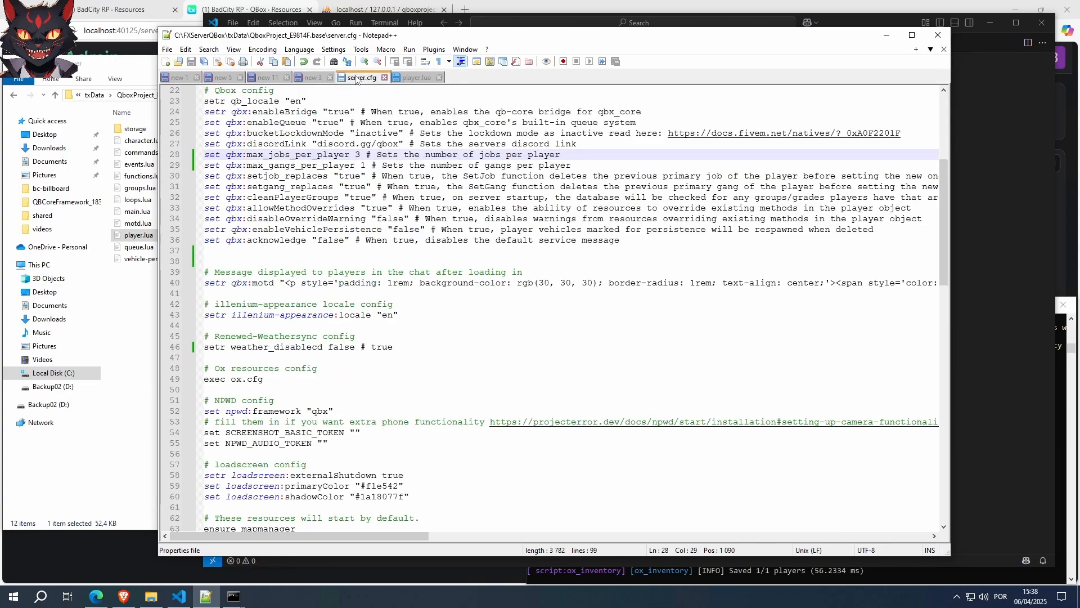
click(414, 78)
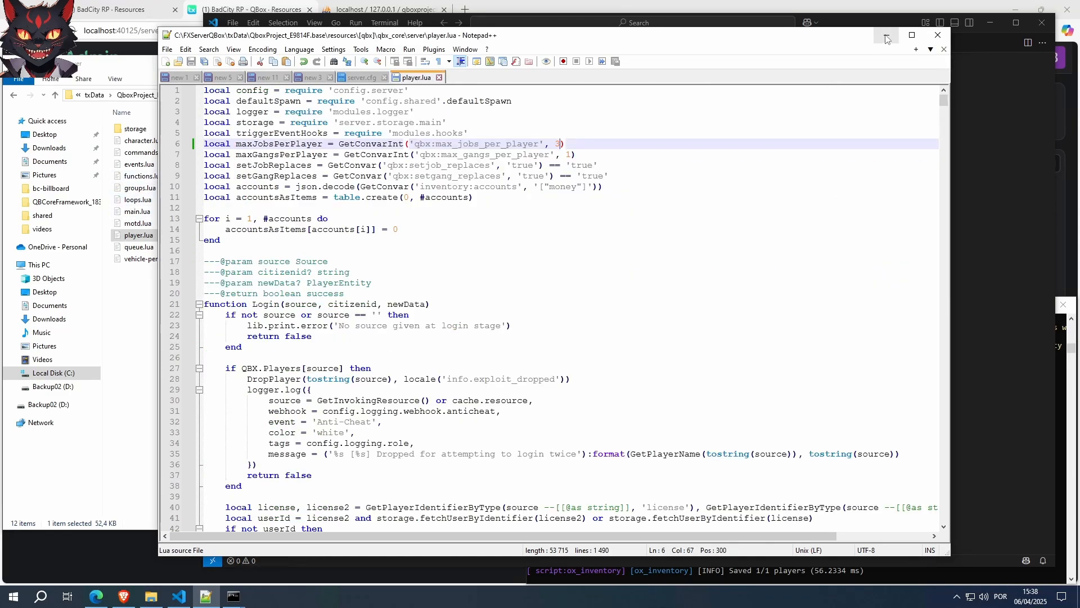
click(362, 76)
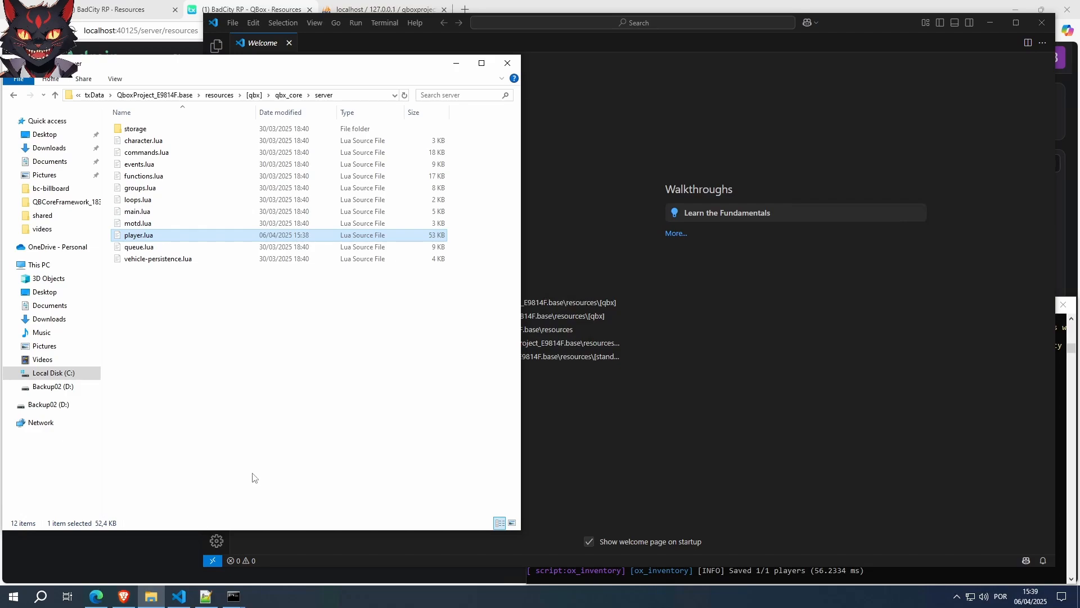
mouse_move(260, 468)
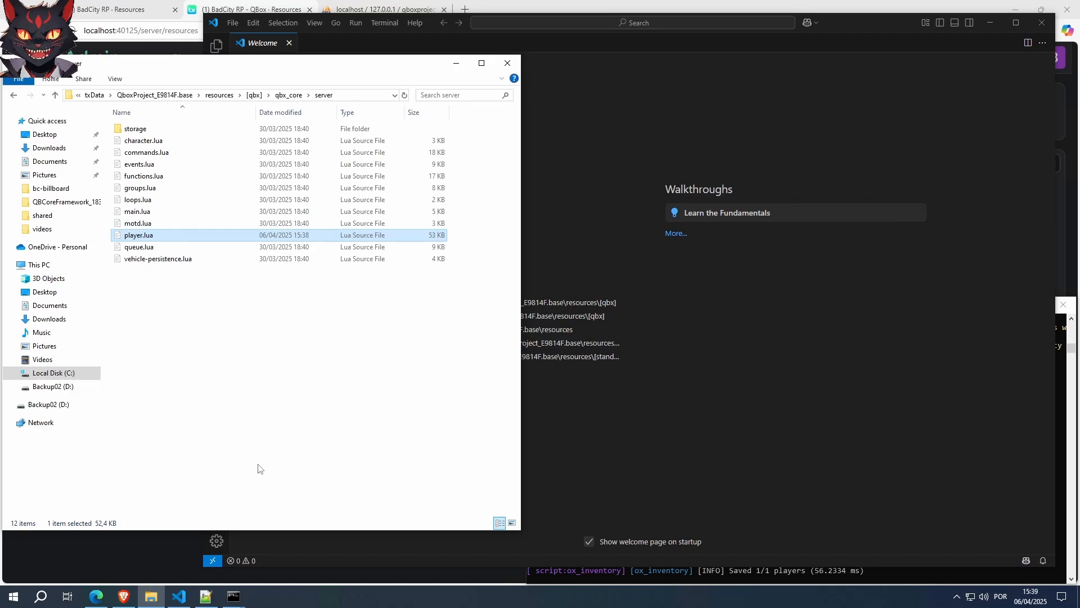
mouse_move(236, 308)
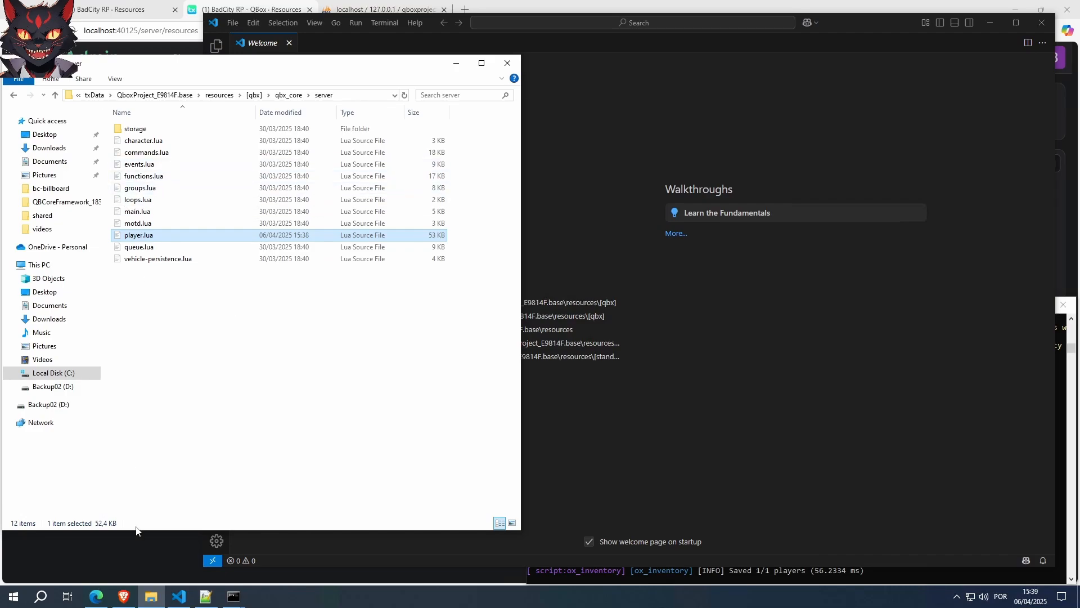
Bring up the randol_multijob GitHub page and locate the QBX README section.
click(122, 596)
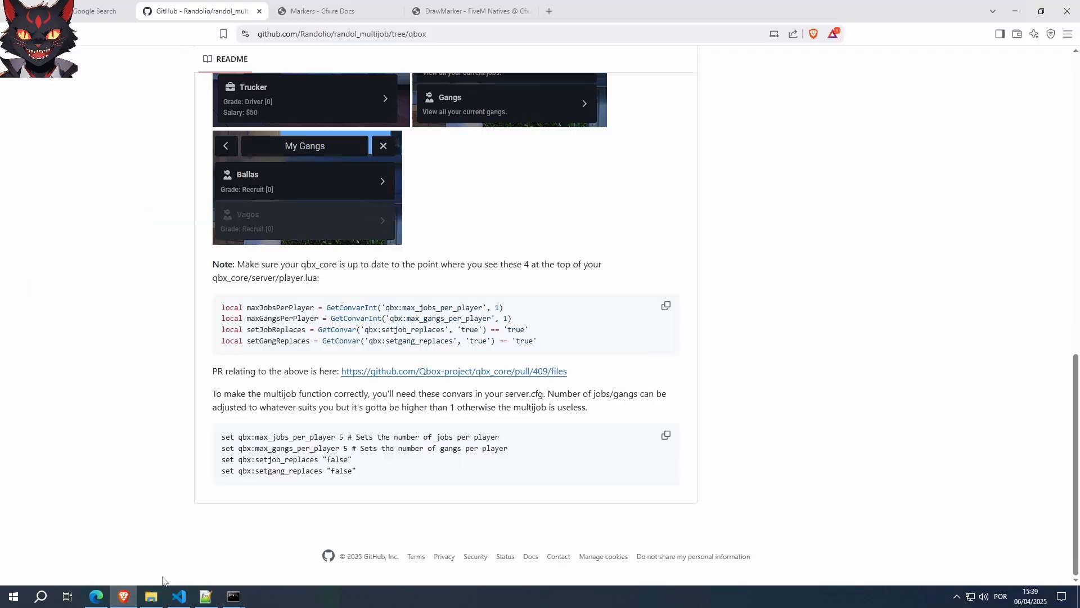
scroll(up, 3)
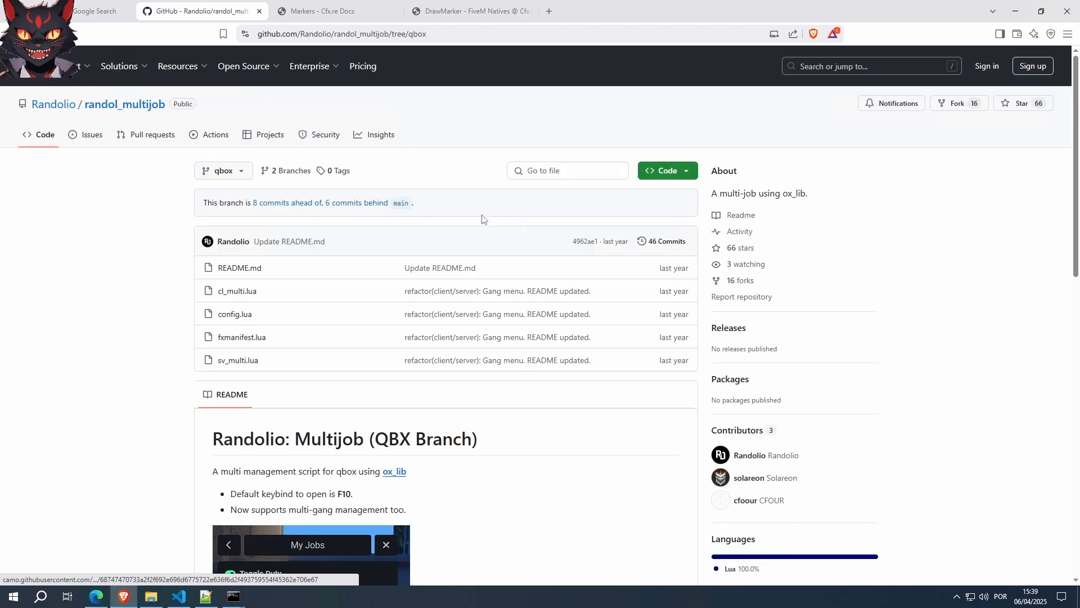
mouse_move(125, 104)
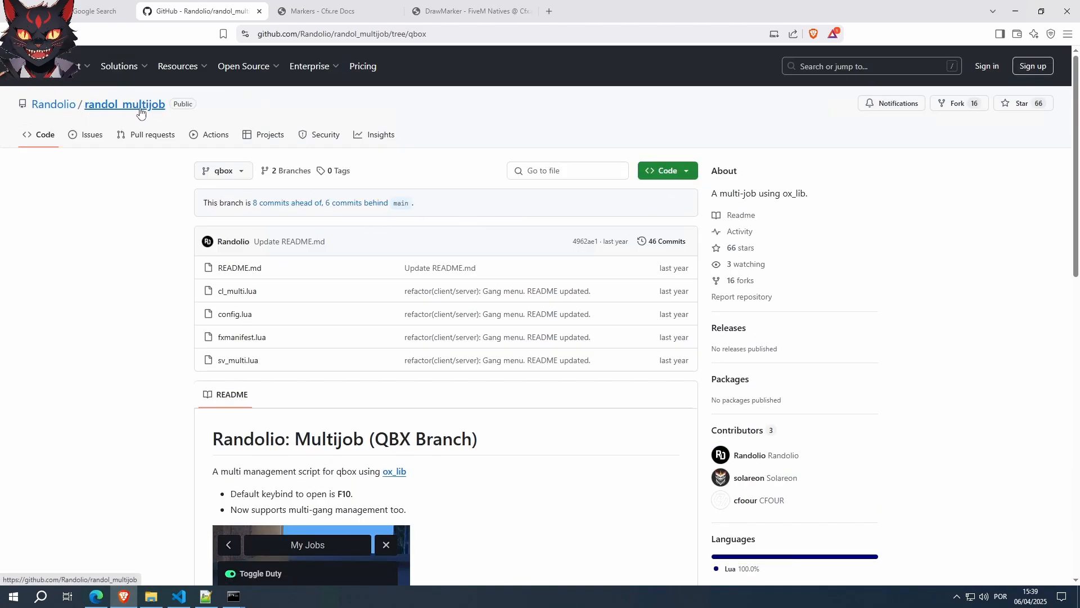
scroll(down, 3)
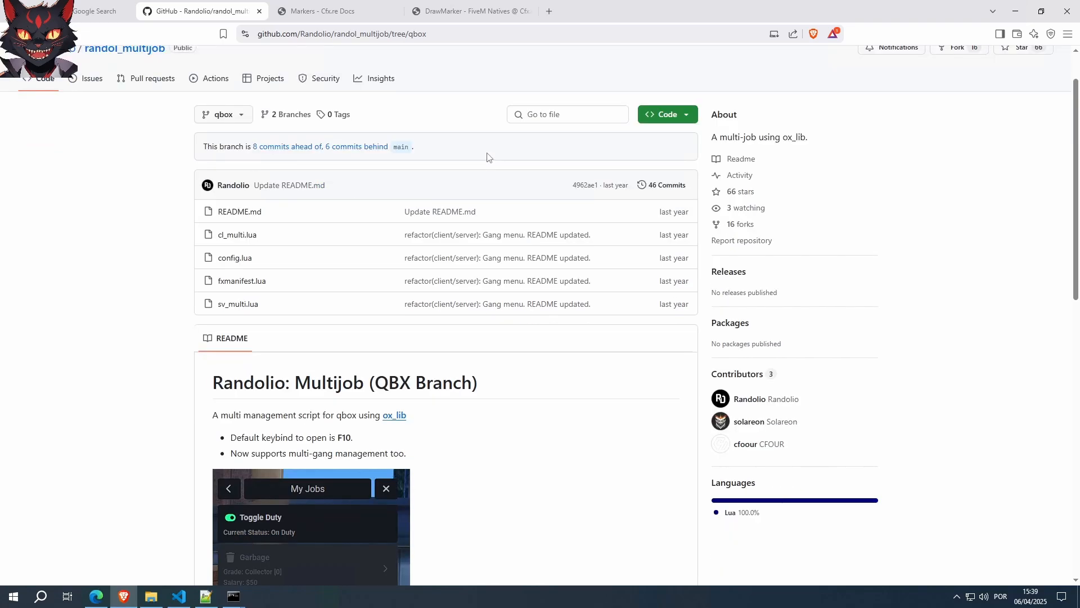
scroll(down, 3)
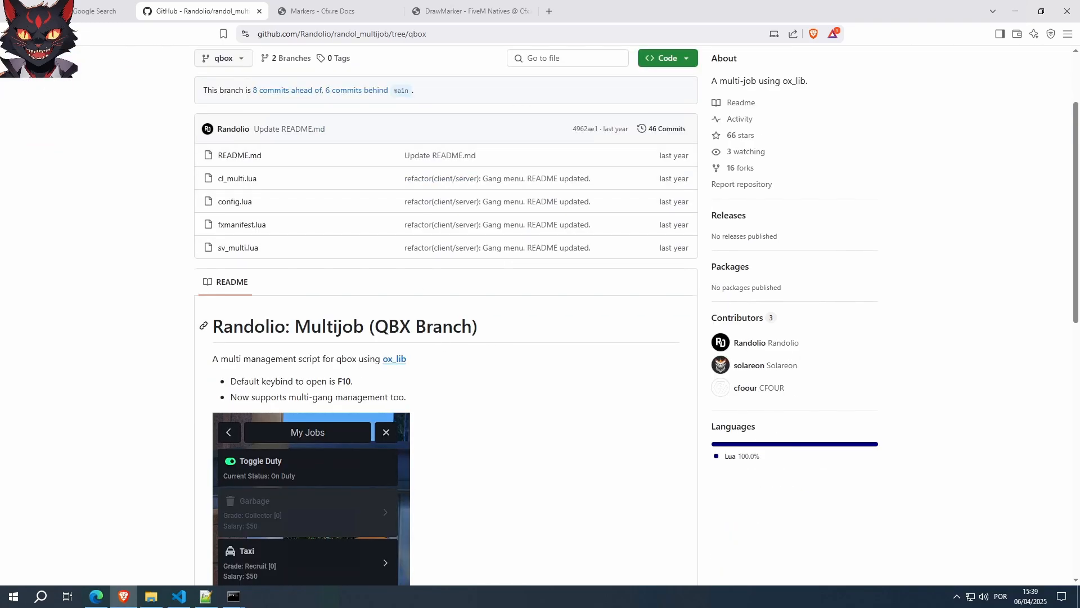
double_click(386, 327)
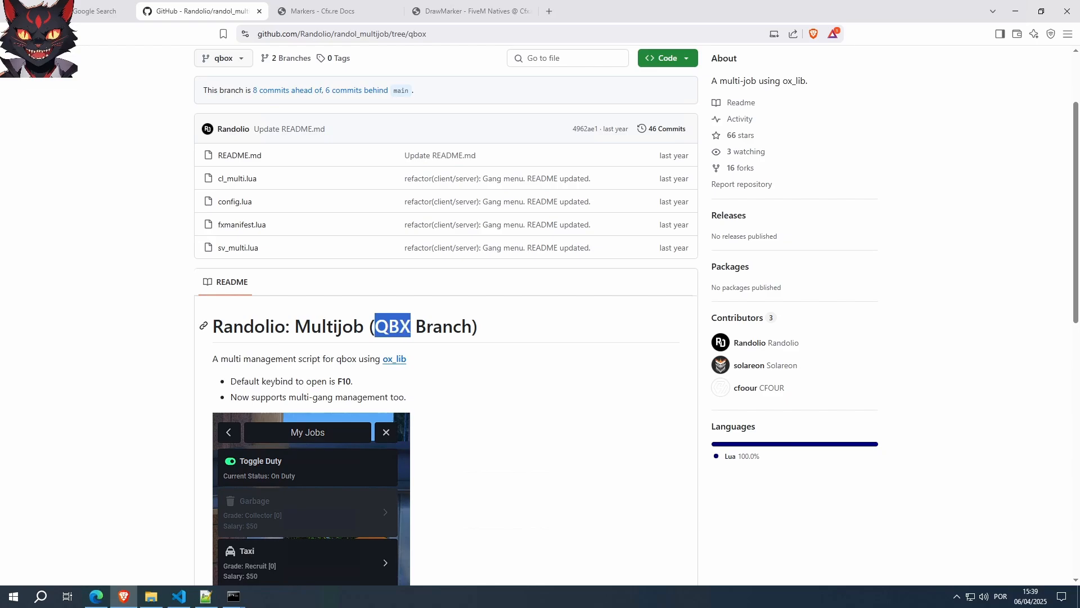
mouse_move(515, 345)
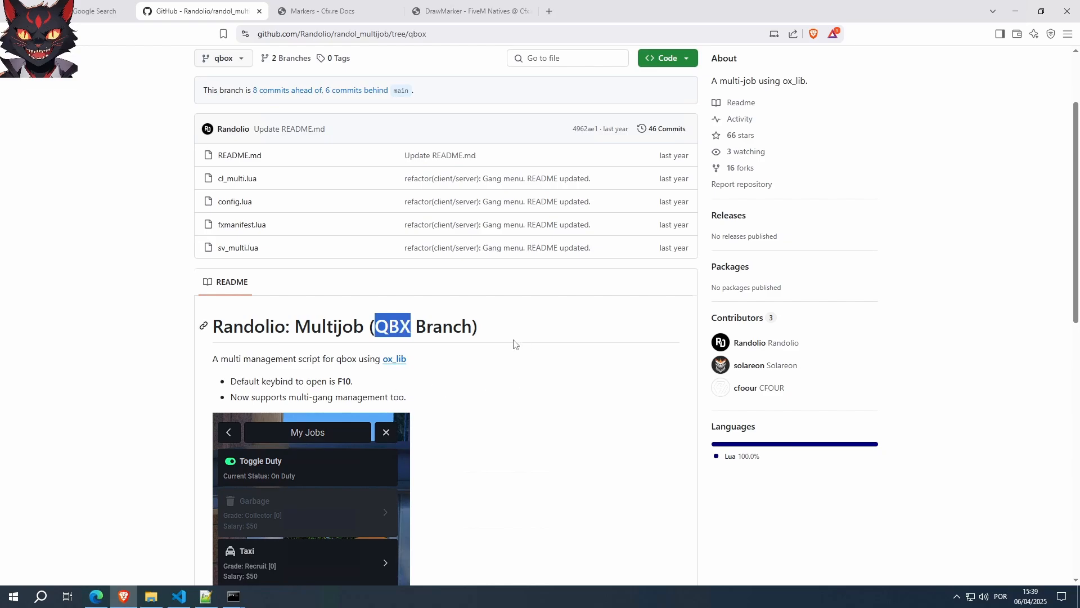
Copy the player.lua snippet from the qbox README.
scroll(up, 3)
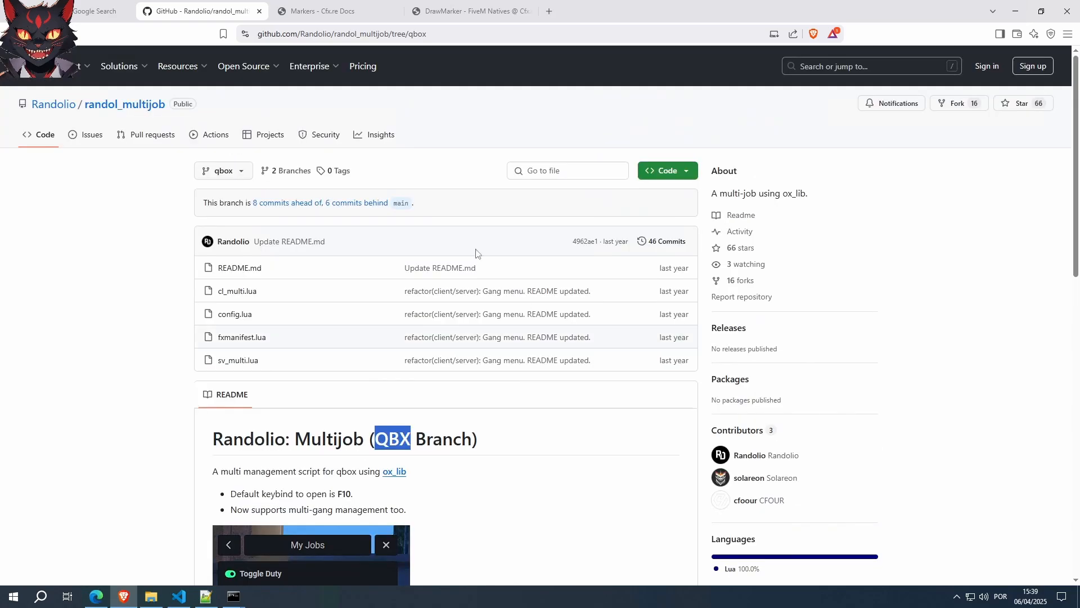
scroll(down, 3)
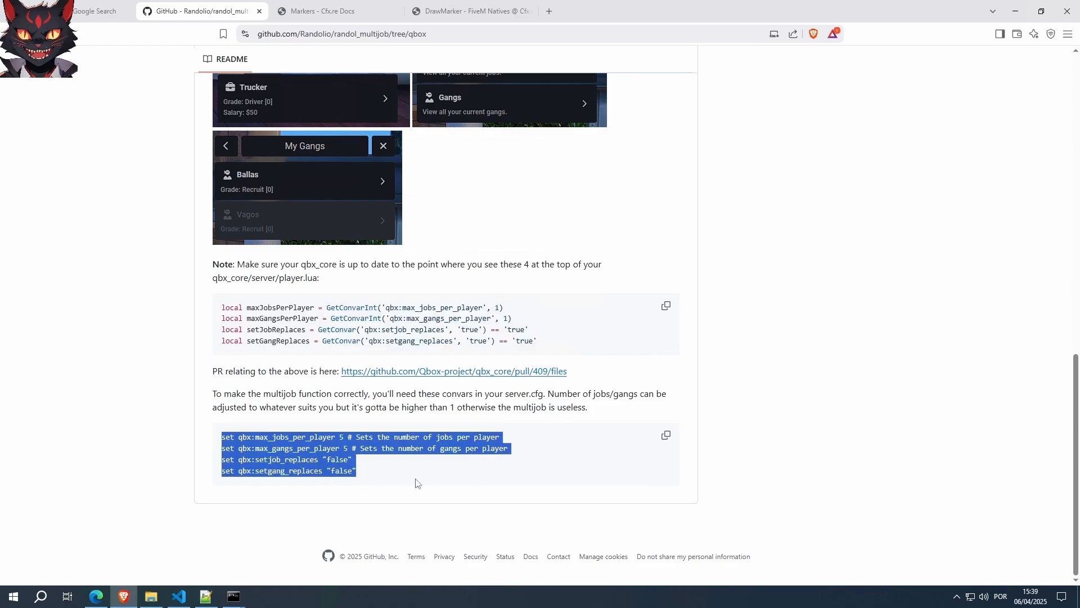
mouse_move(327, 314)
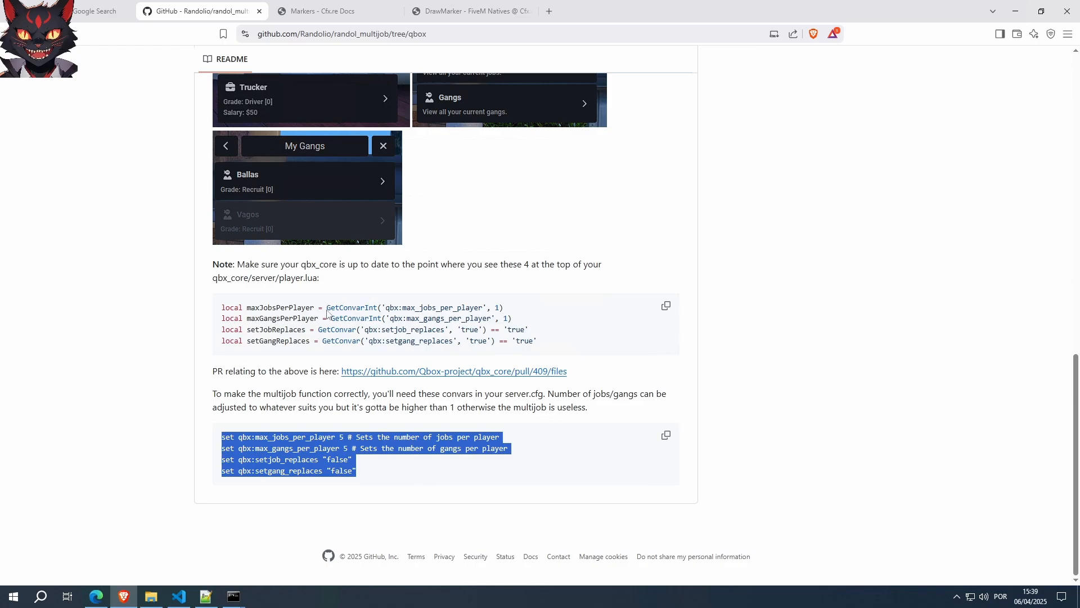
mouse_move(676, 297)
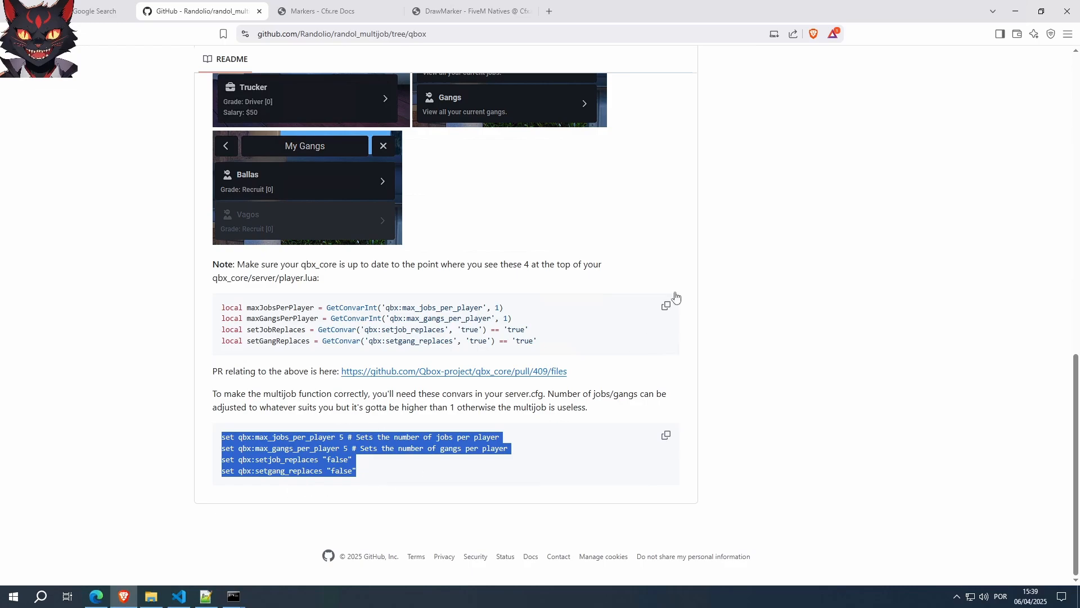
click(664, 170)
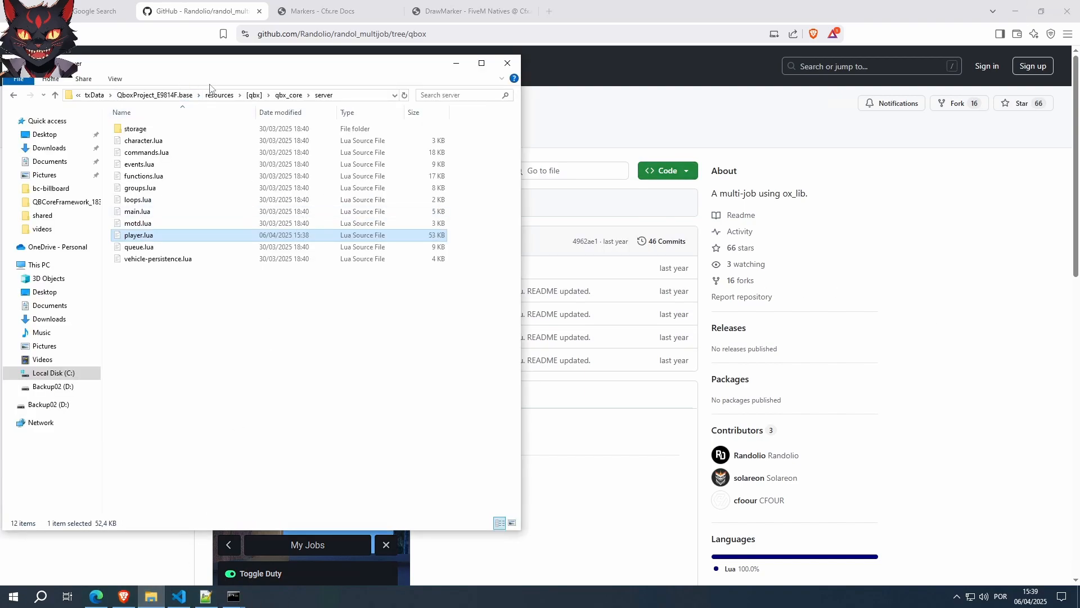
Open randol_multijob-qbox.zip in Downloads\FiveM\QBX and copy the randol_multijob-qbox folder inside it.
click(254, 95)
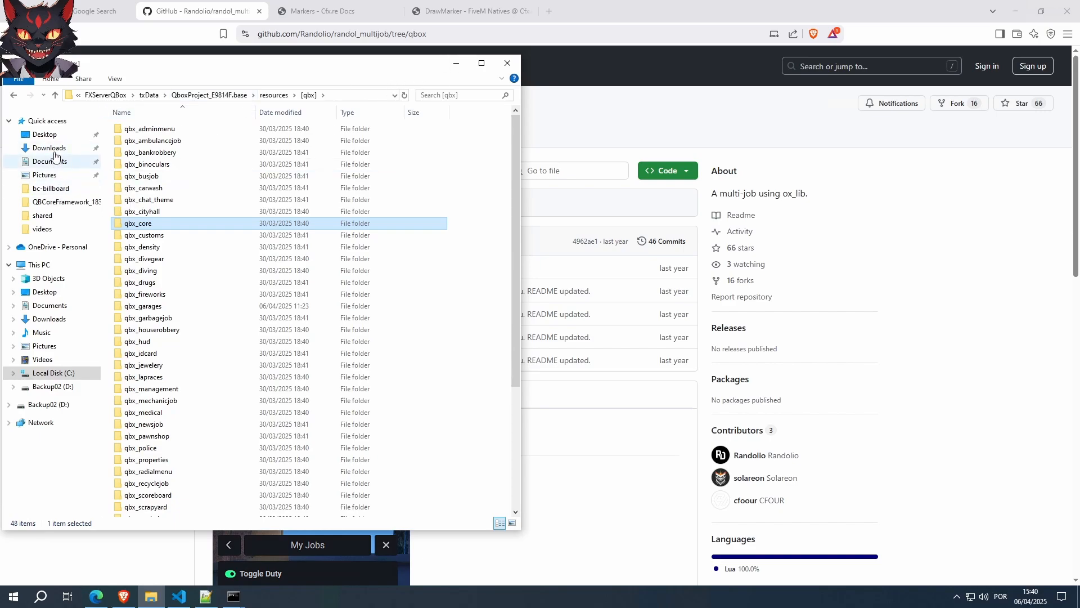
click(48, 147)
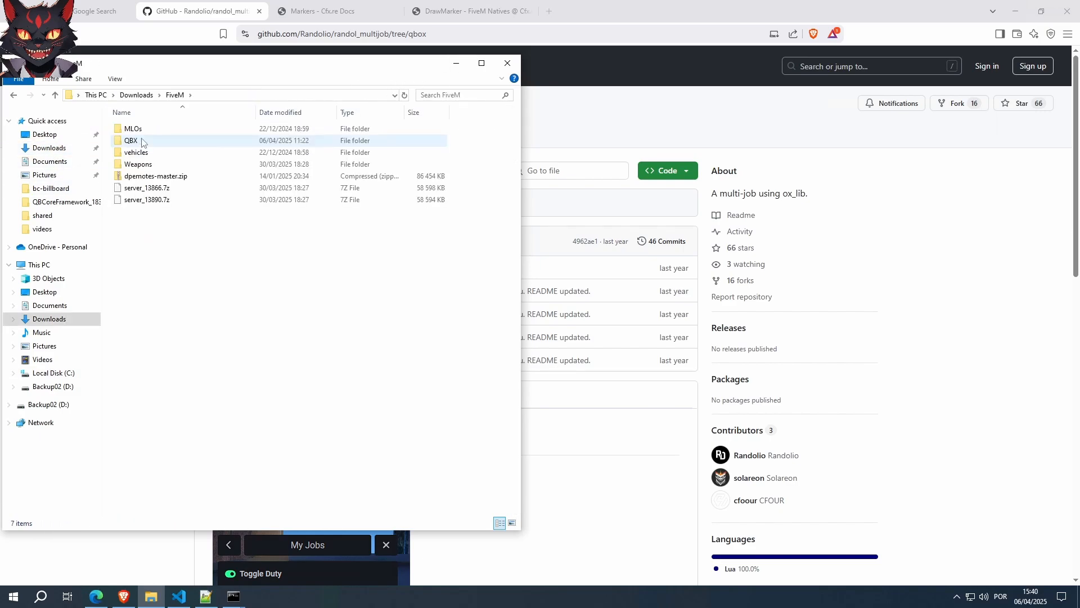
double_click(130, 140)
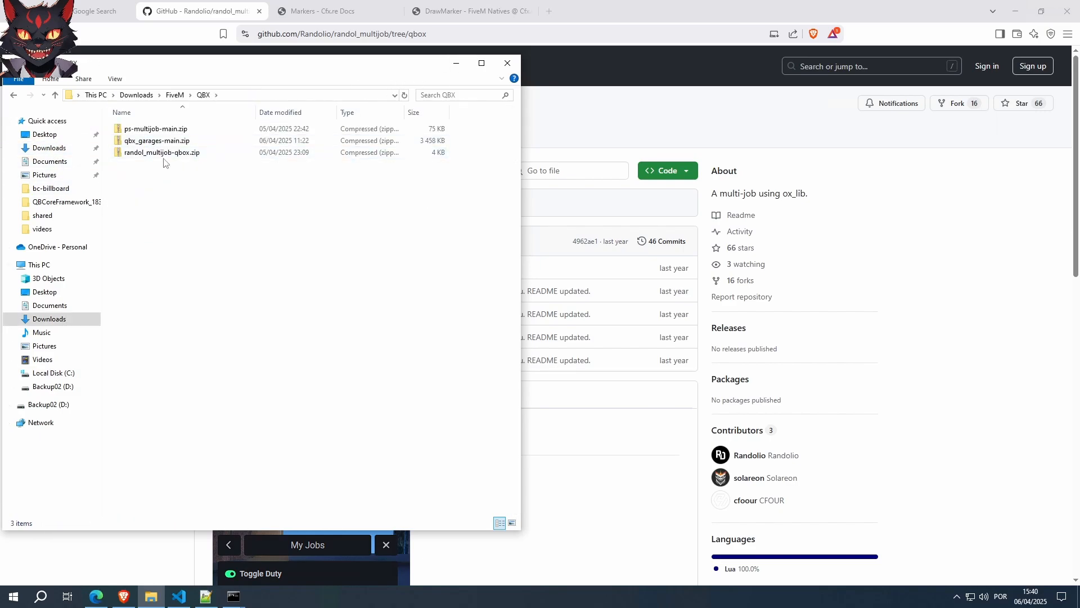
click(161, 152)
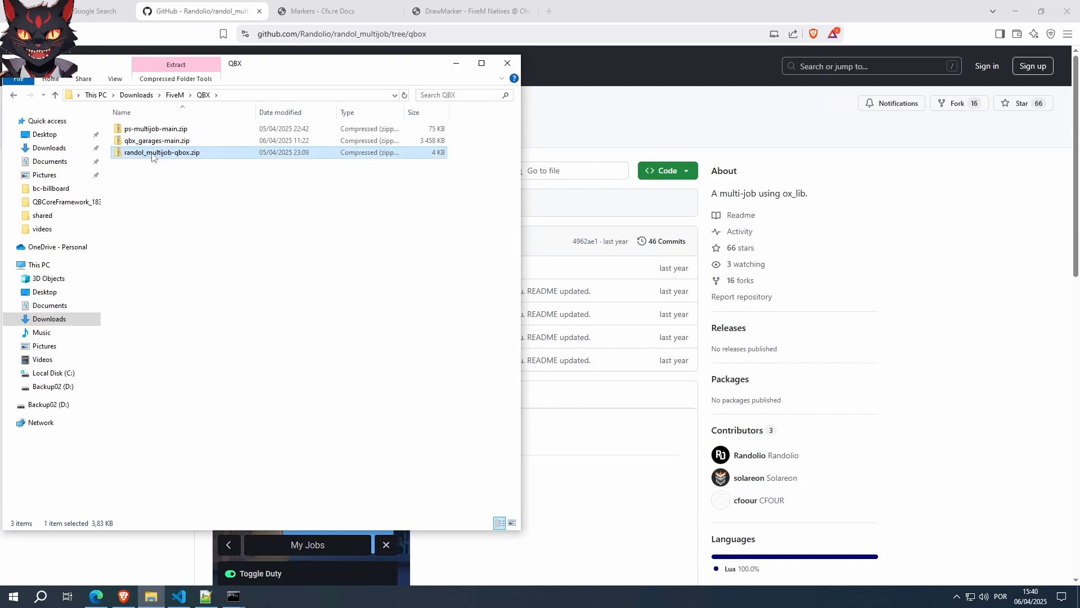
double_click(162, 152)
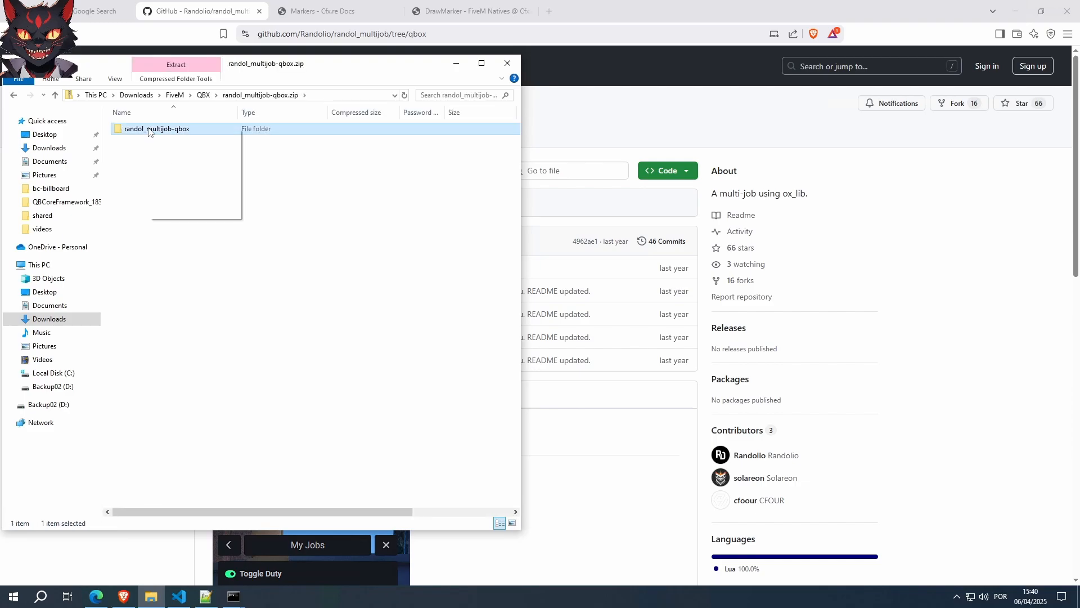
right_click(156, 128)
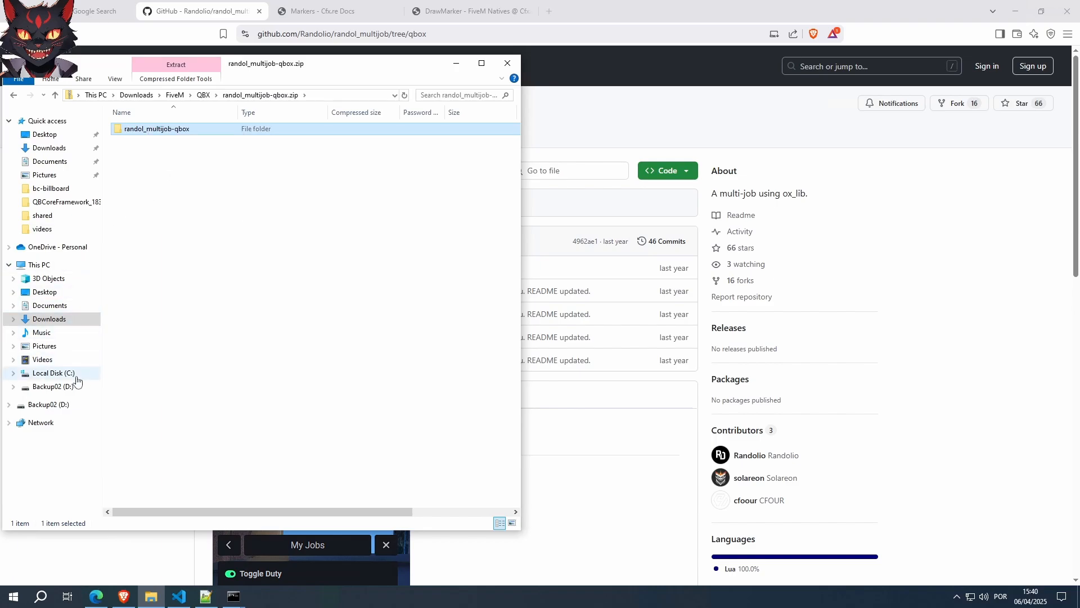
Create a new [qbx-extras] folder inside the QboxProject base resources directory.
click(52, 373)
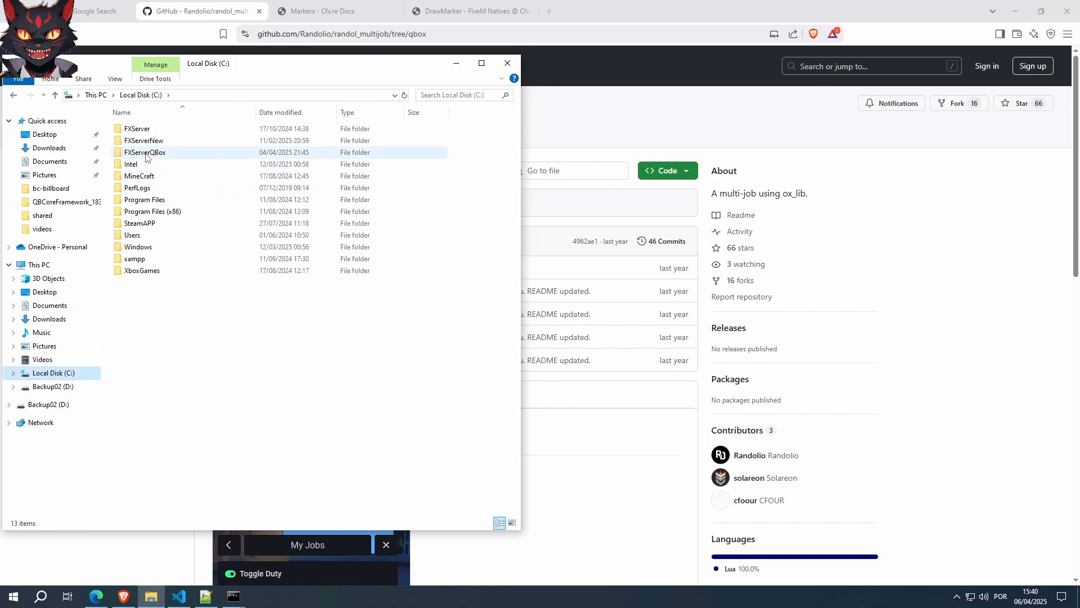
double_click(144, 152)
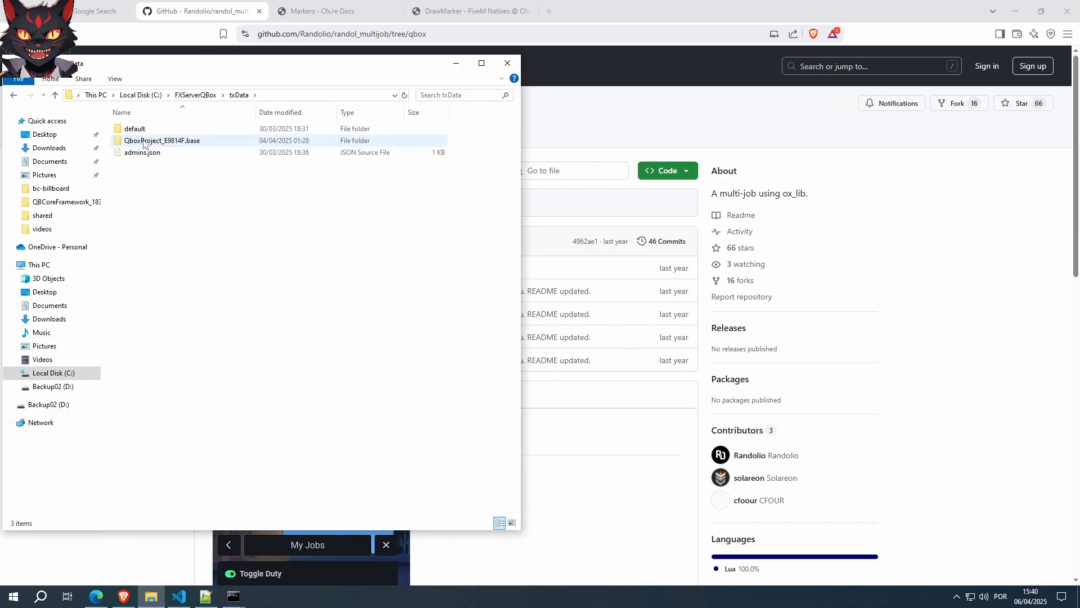
double_click(162, 139)
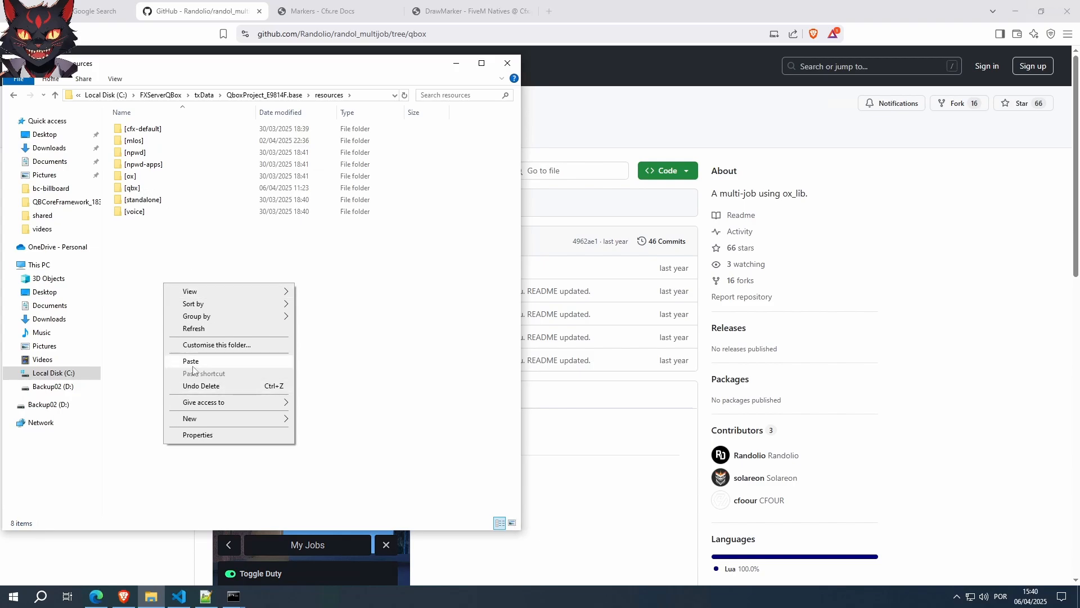
click(191, 419)
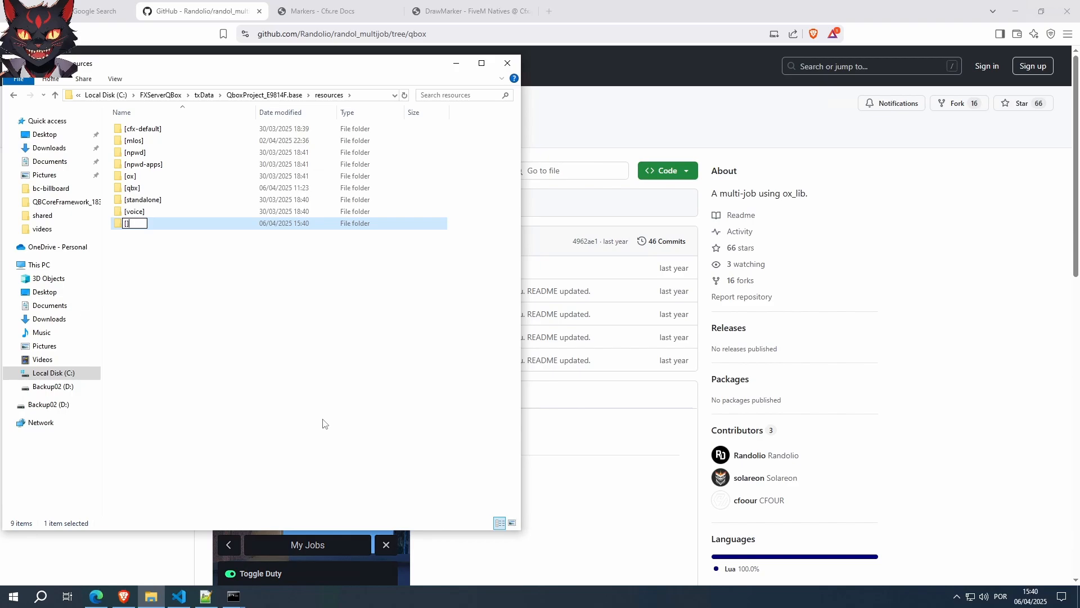
text([qbx])
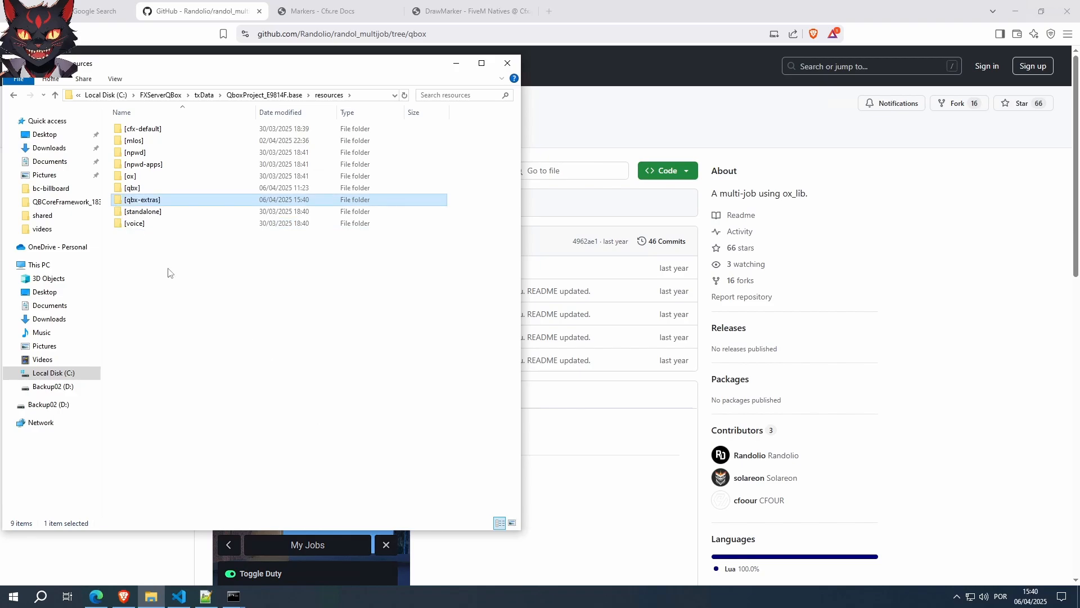
Paste the resource into [qbx-extras], rename it randol_multijob, and open its config.lua.
double_click(142, 199)
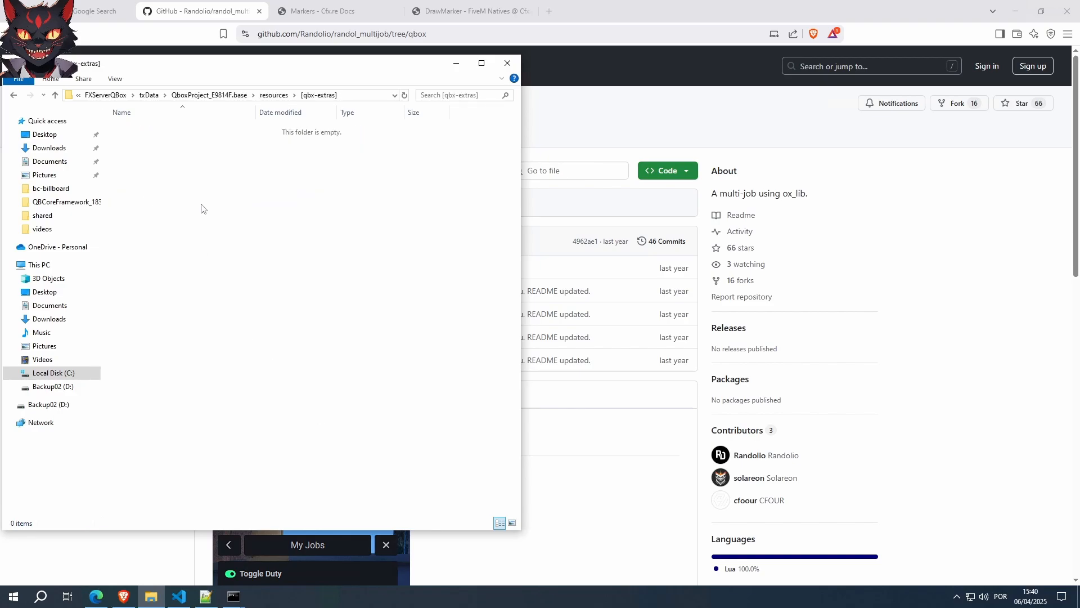
click(155, 128)
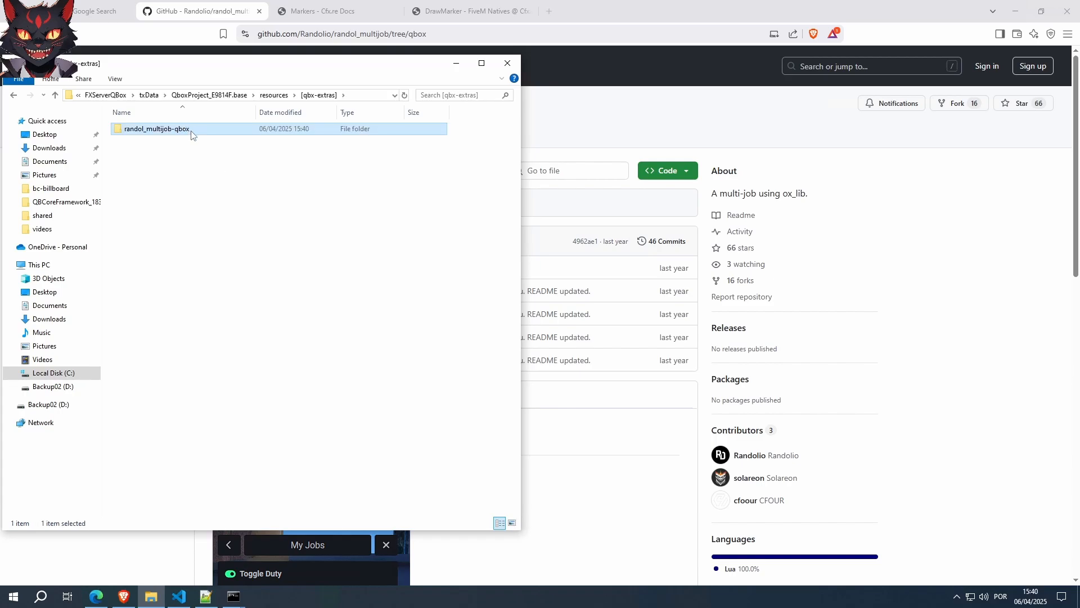
click(156, 128)
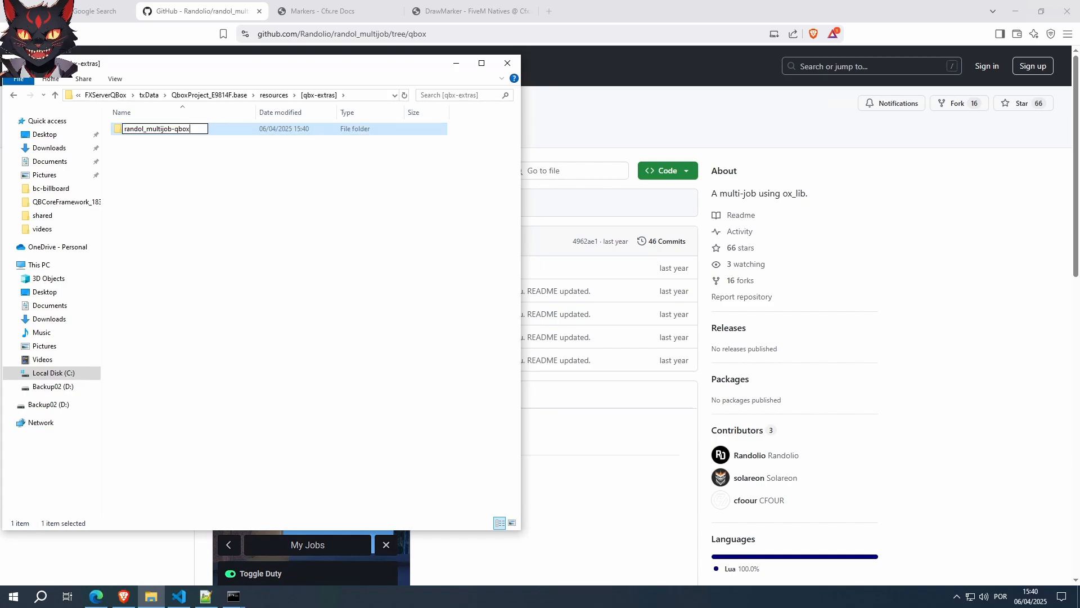
key(Backspace)
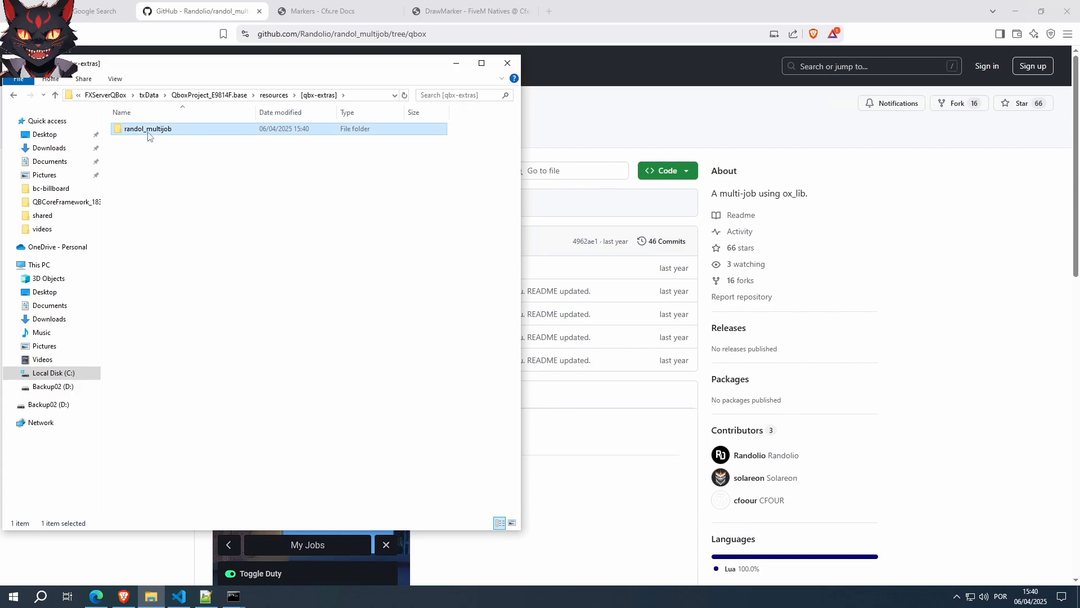
right_click(146, 129)
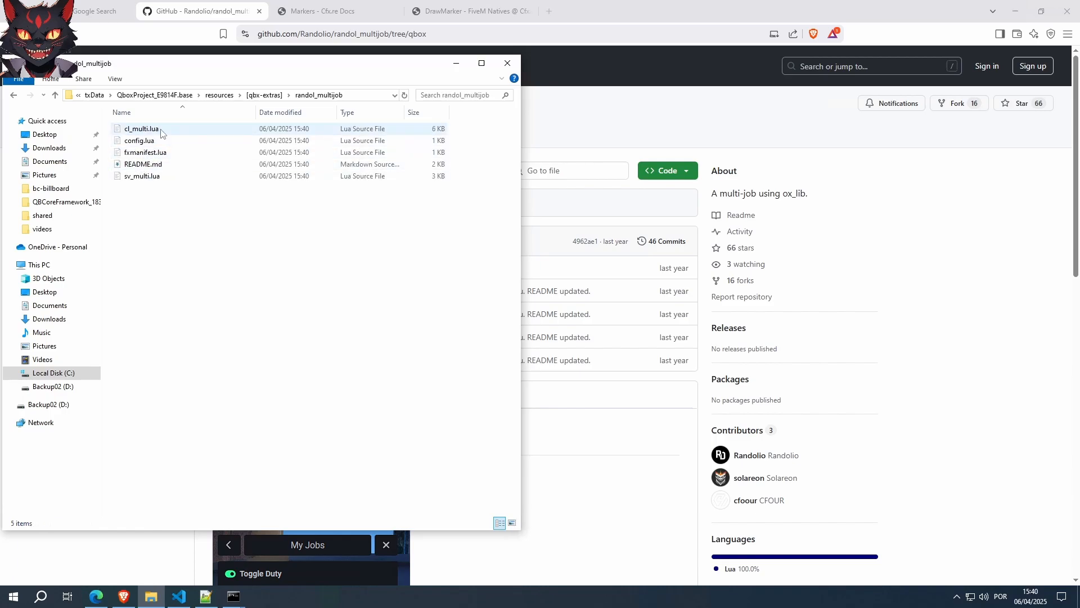
double_click(139, 140)
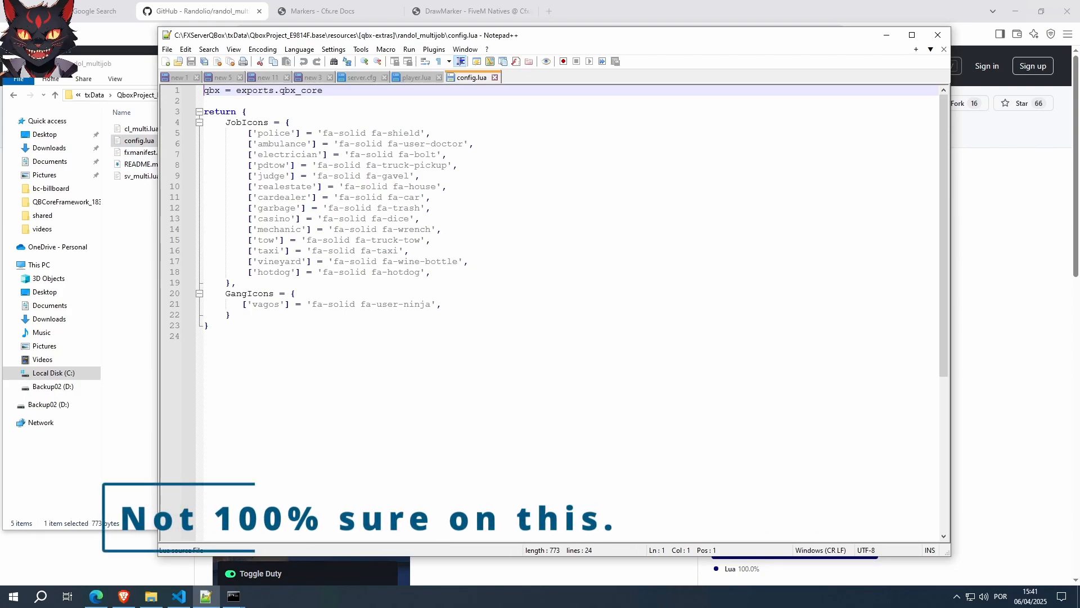
Review the hotdog, vagos and police icon entries in config.lua, close it unchanged, and return to the base folder.
click(428, 271)
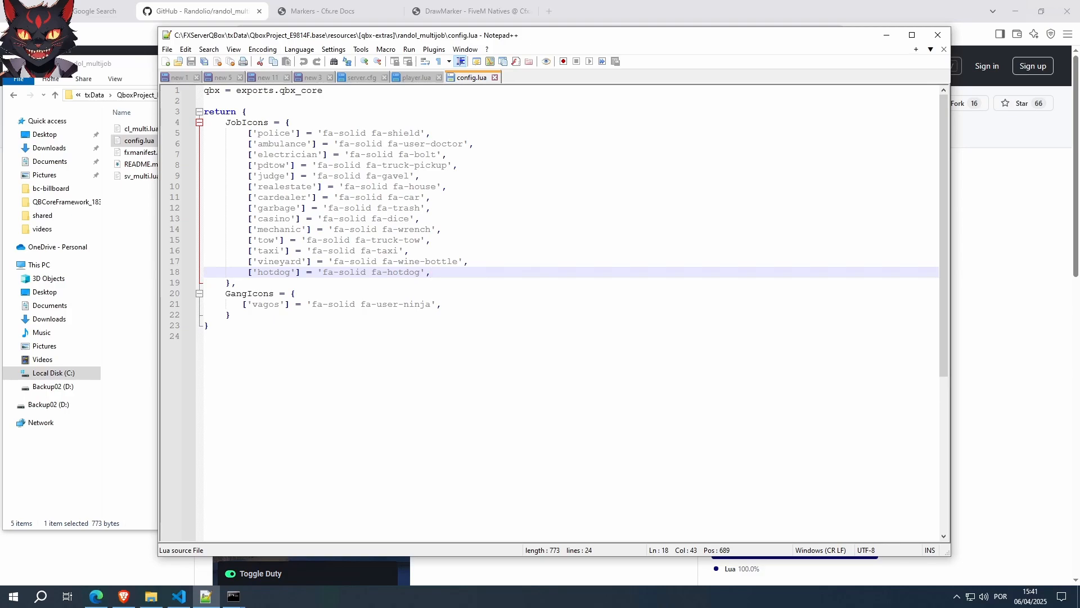
click(429, 271)
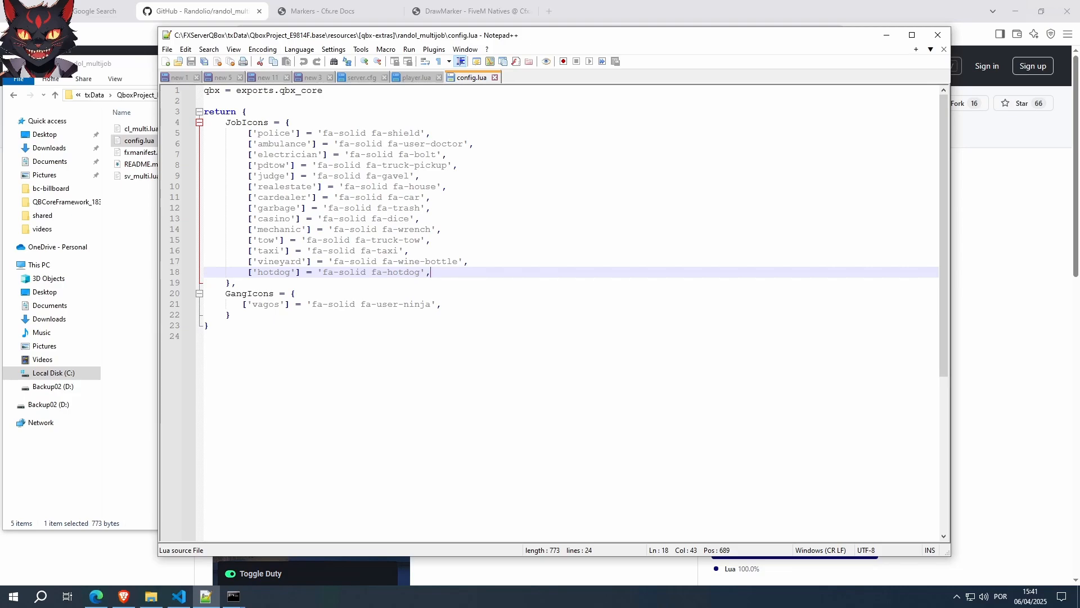
double_click(259, 304)
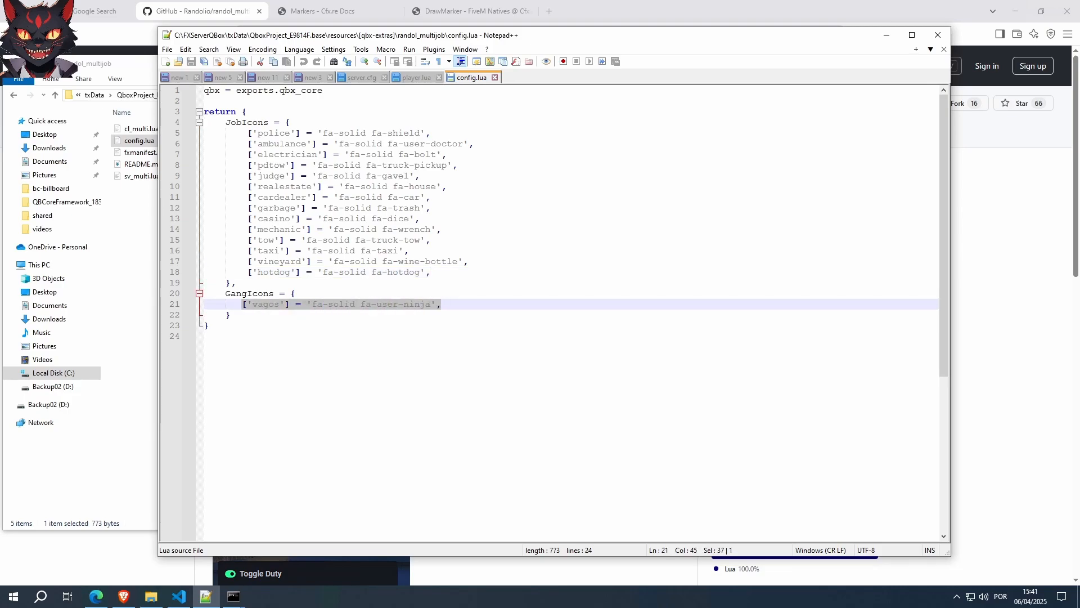
click(345, 133)
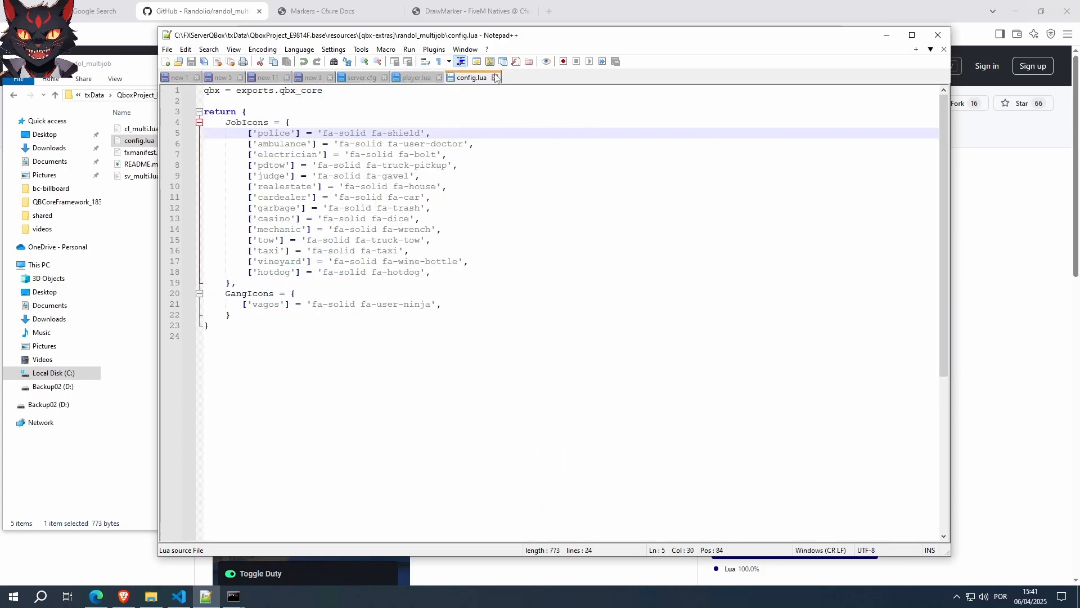
click(413, 78)
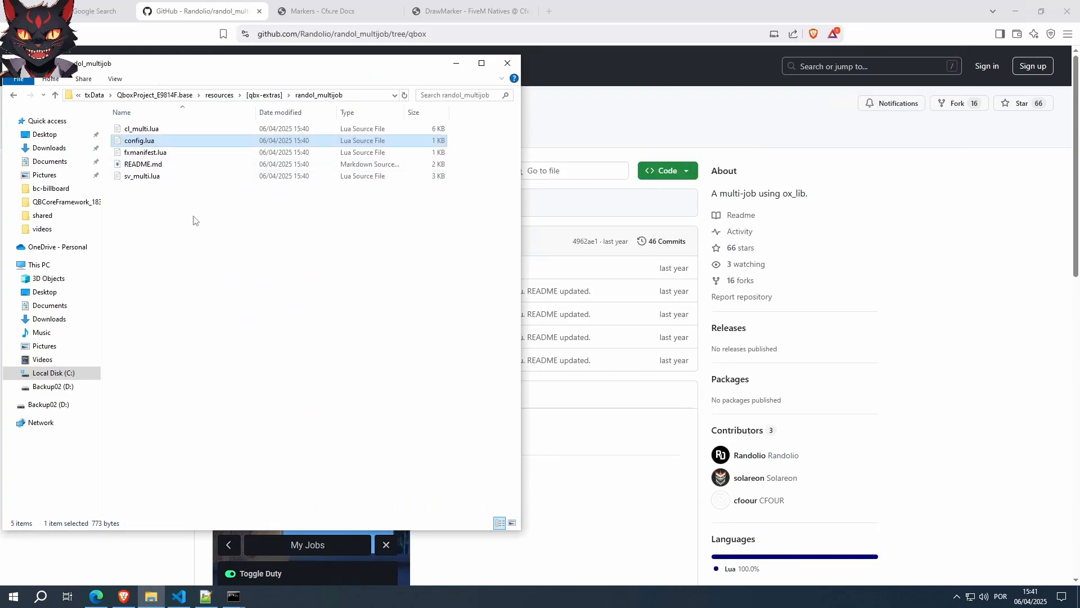
click(228, 258)
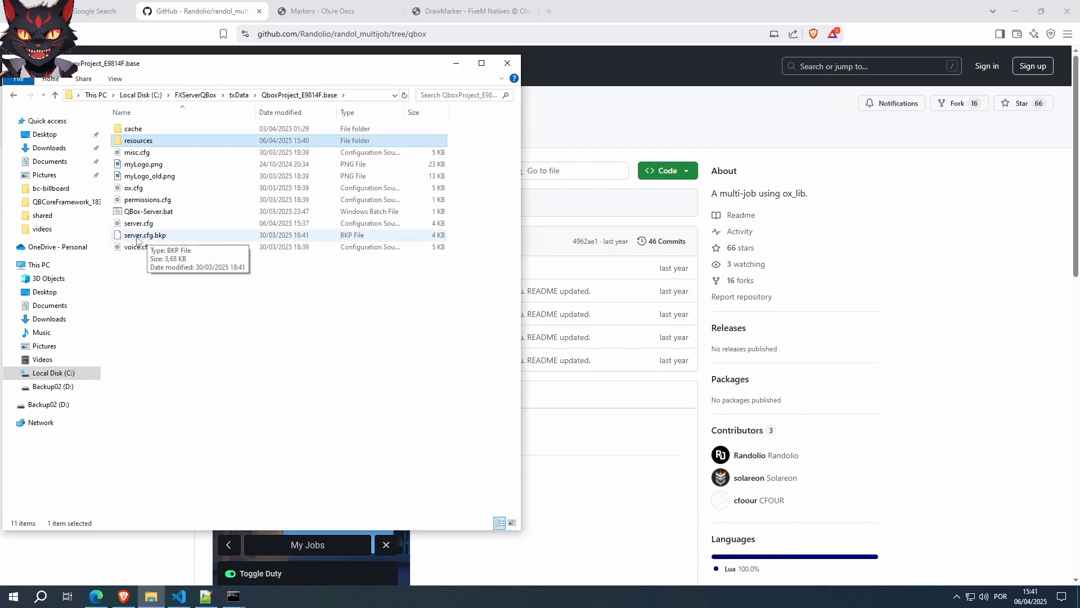
mouse_move(139, 223)
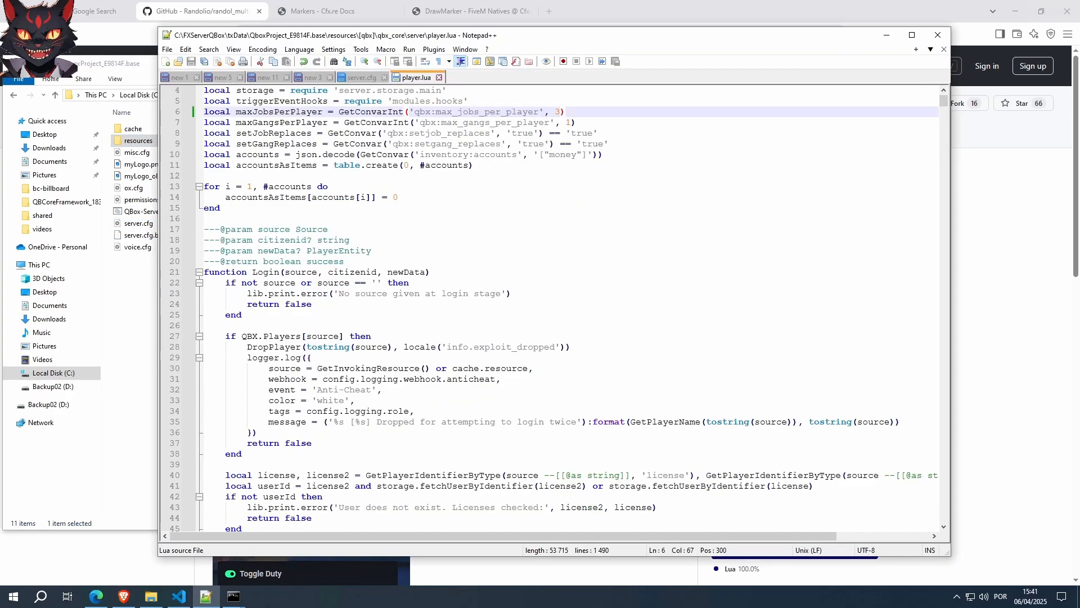
Add an ensure [qbx-extras] line at the end of server.cfg below ensure [mlos].
scroll(down, 3)
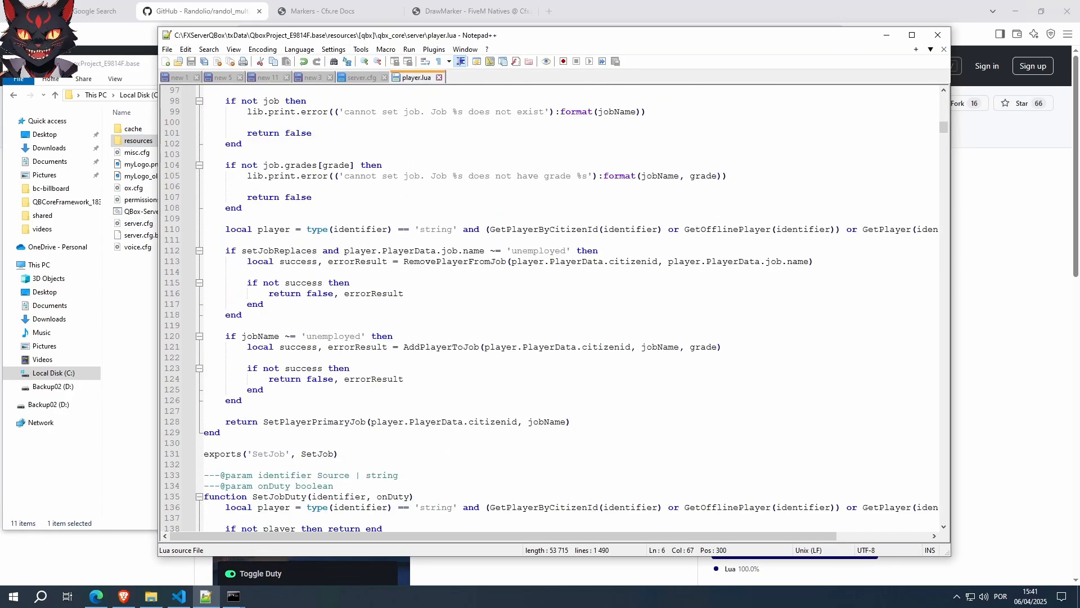
click(361, 77)
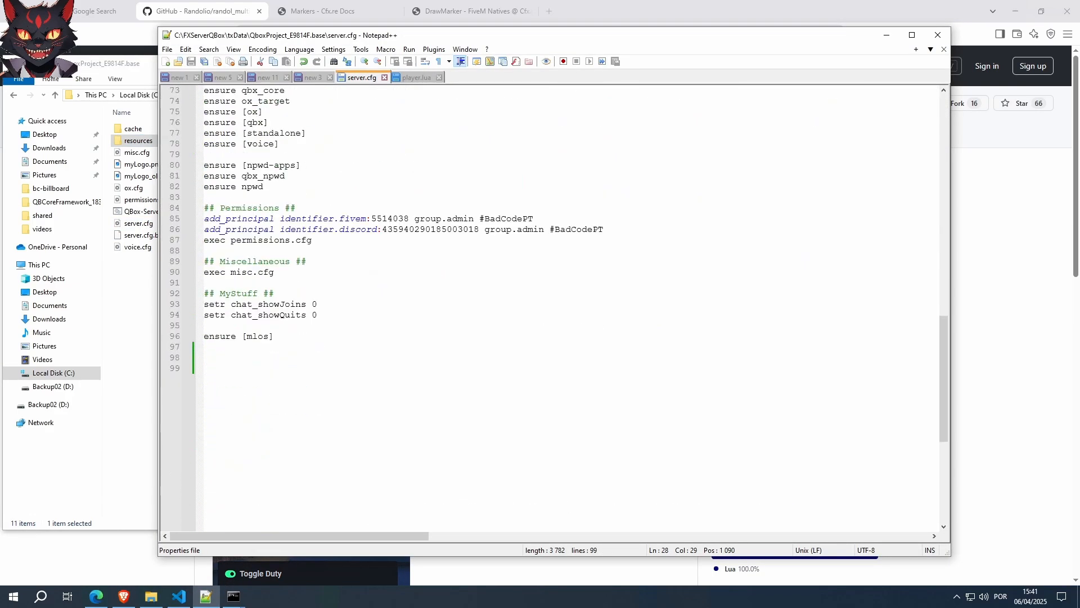
text(ensure)
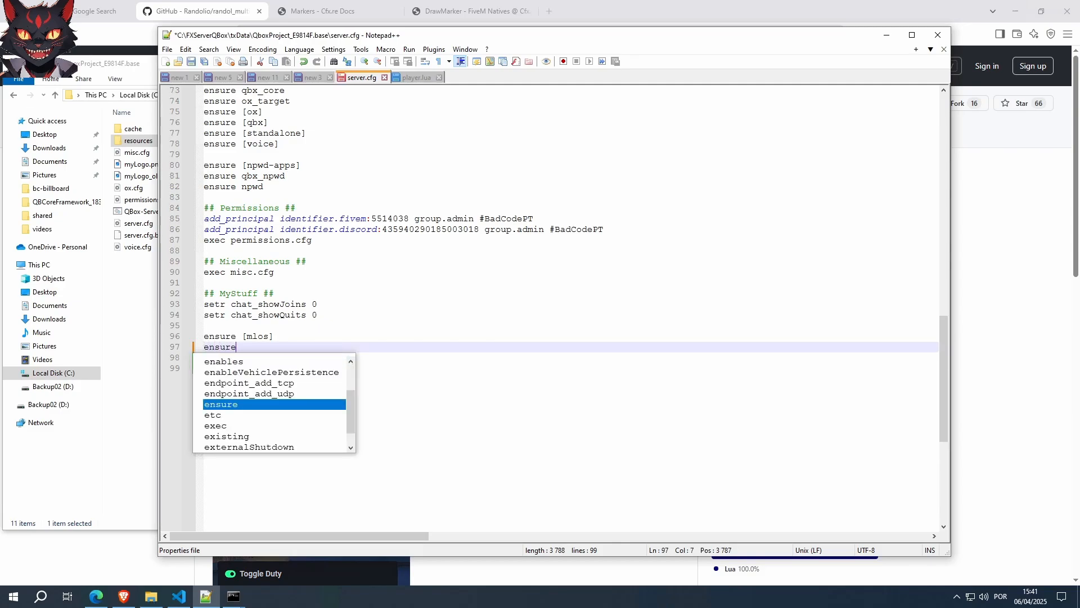
text([])
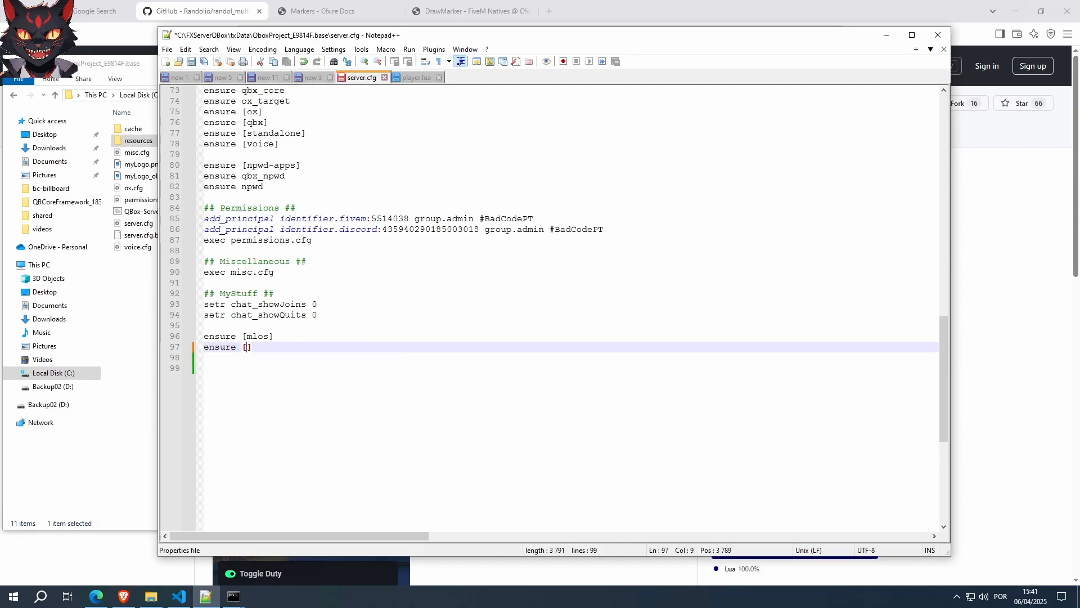
text(qbx)
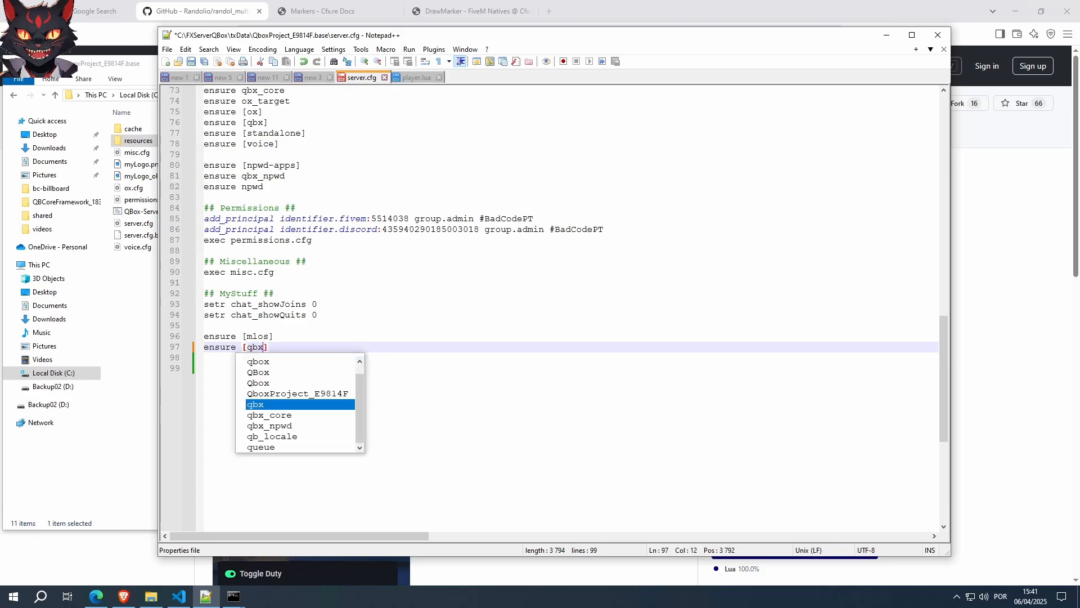
text(-)
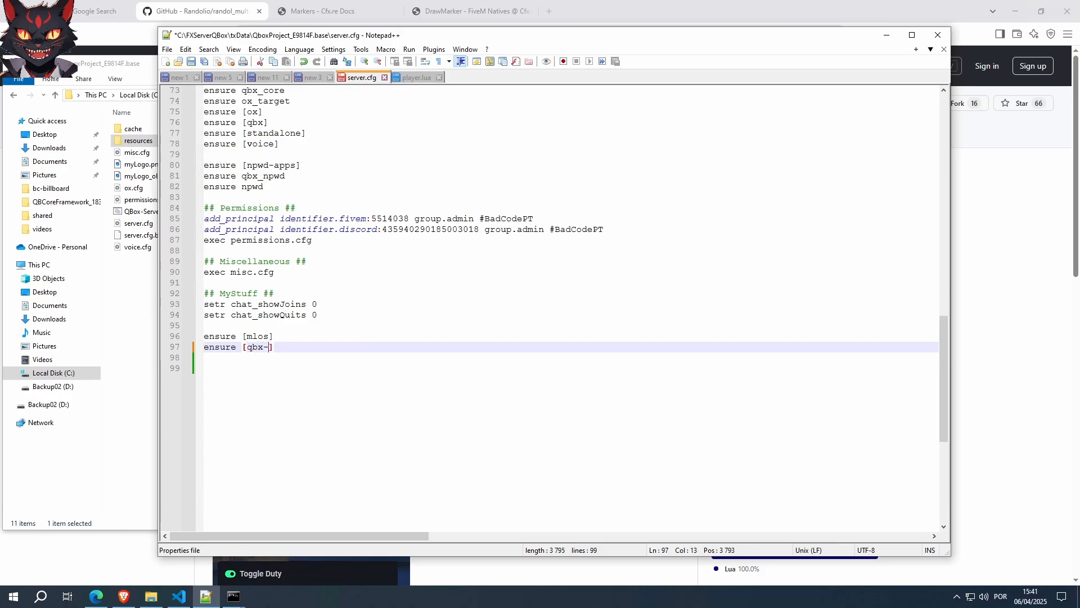
text(extras)
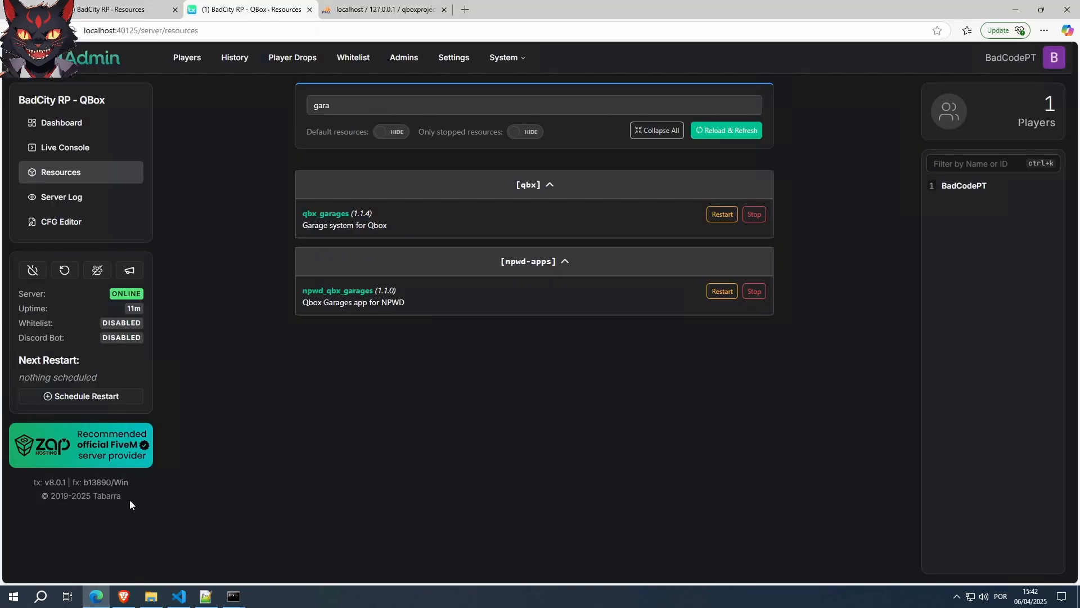
mouse_move(66, 268)
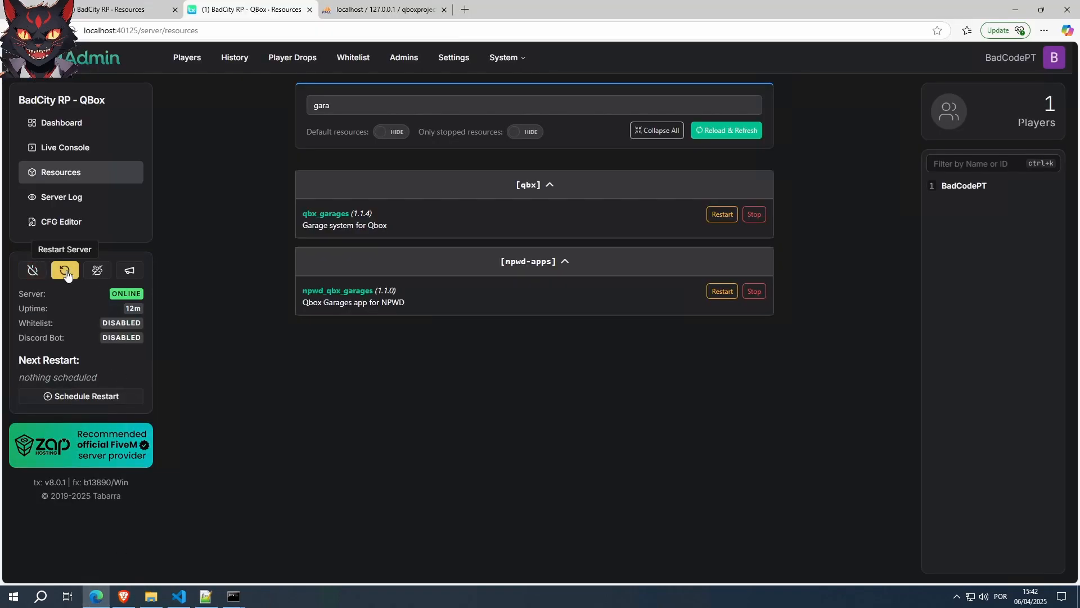
mouse_move(196, 247)
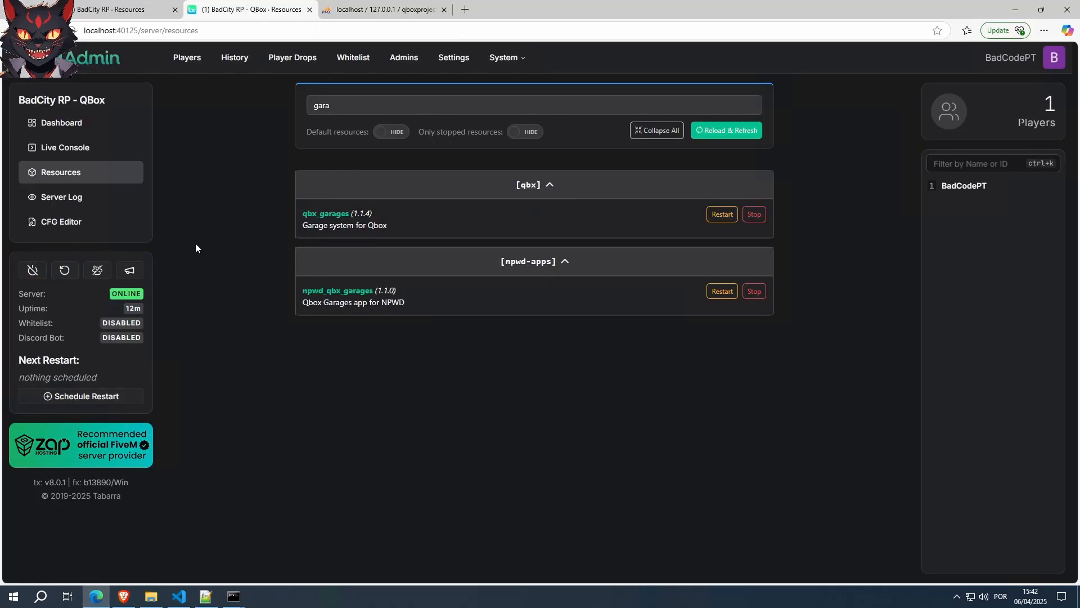
mouse_move(483, 82)
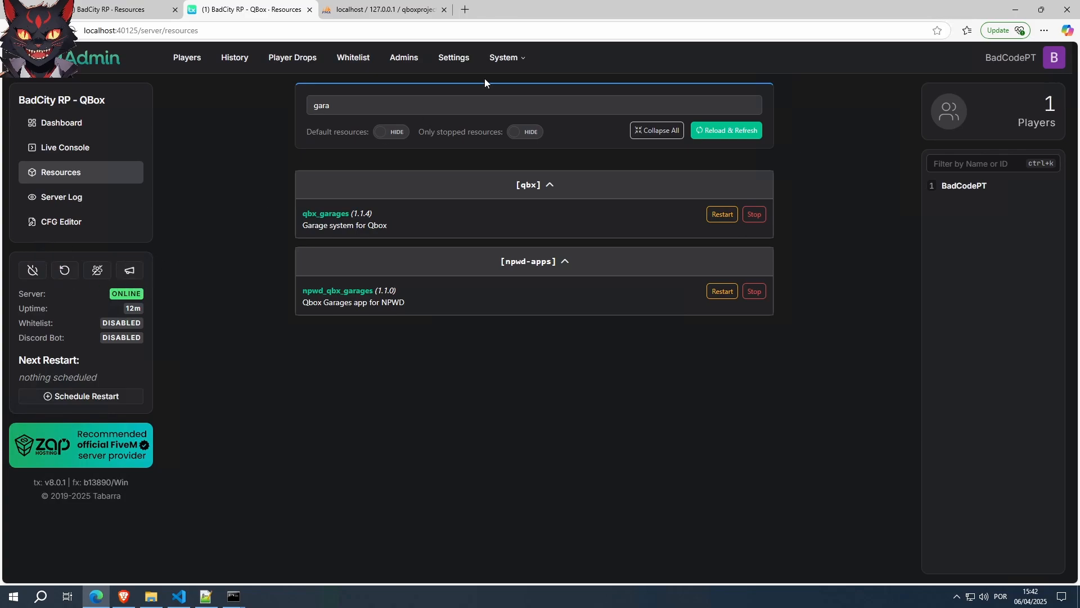
Clear the resource search and confirm a full server restart from the txAdmin sidebar.
triple_click(321, 106)
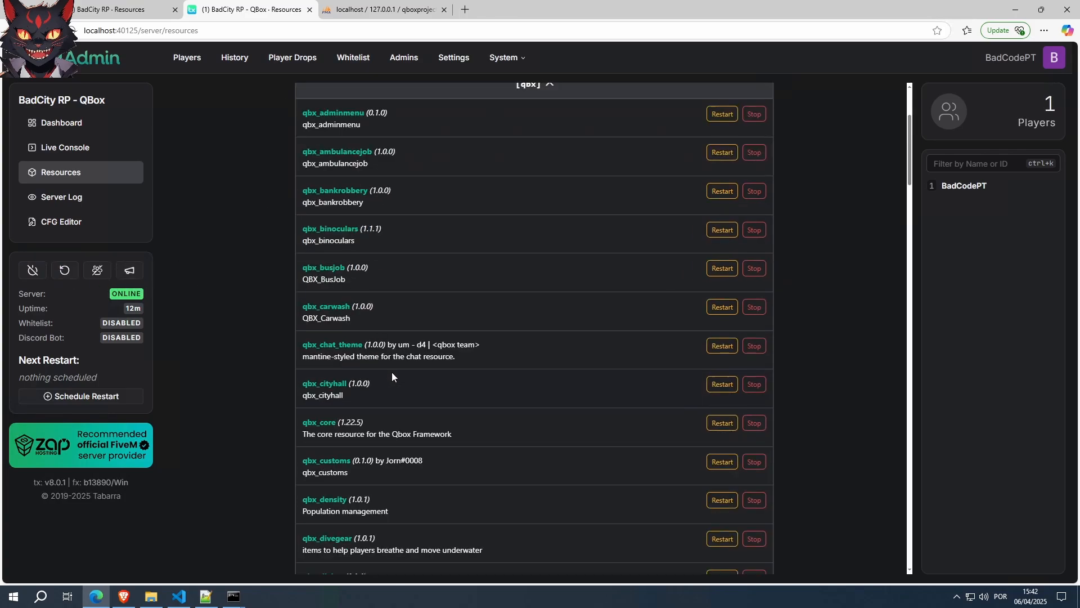
mouse_move(694, 426)
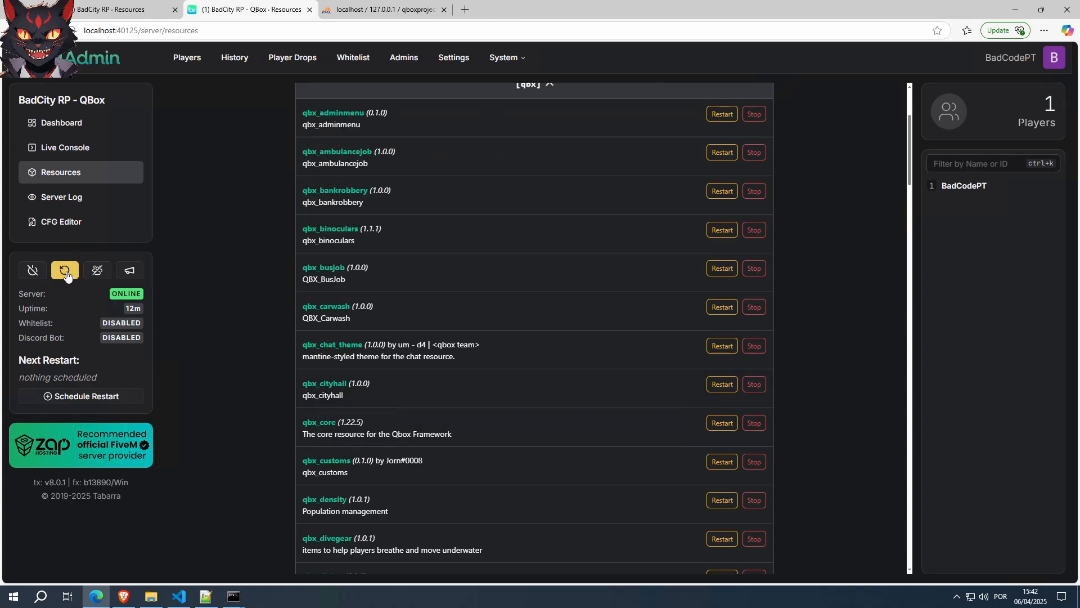
click(66, 269)
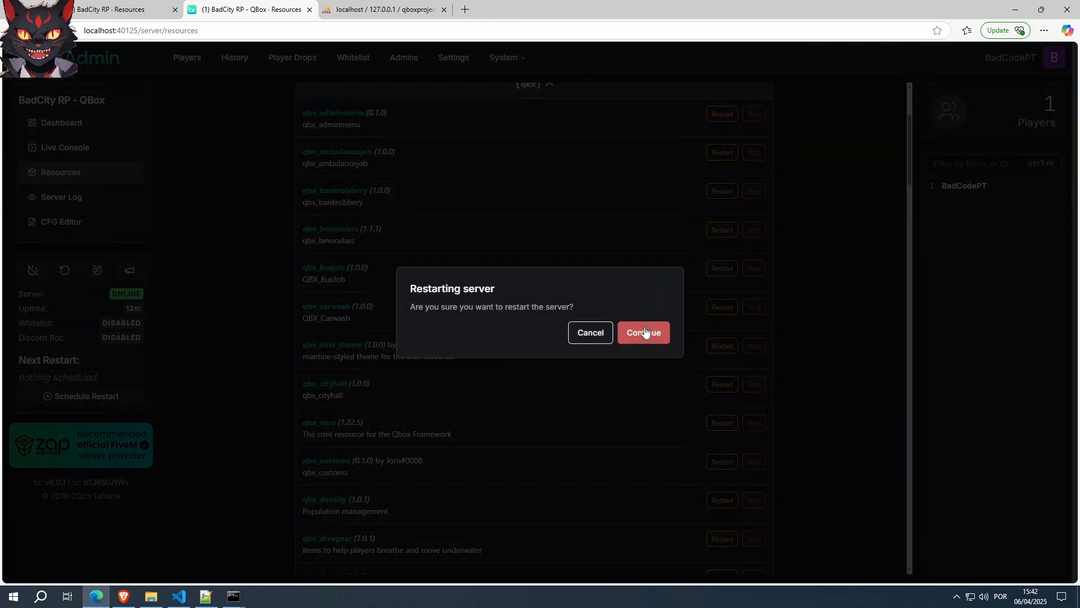
click(643, 332)
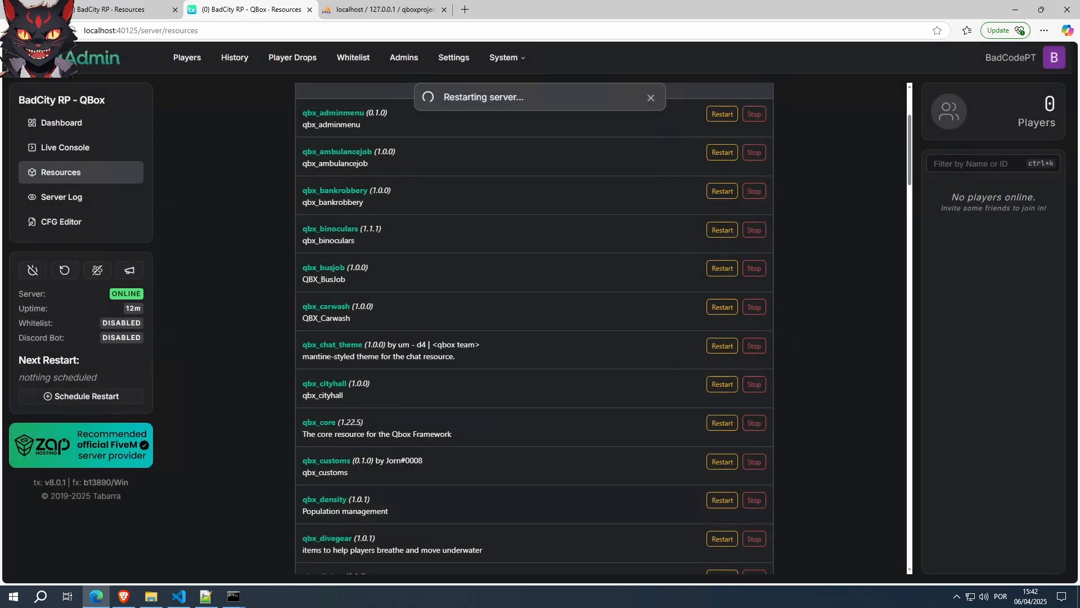
click(234, 596)
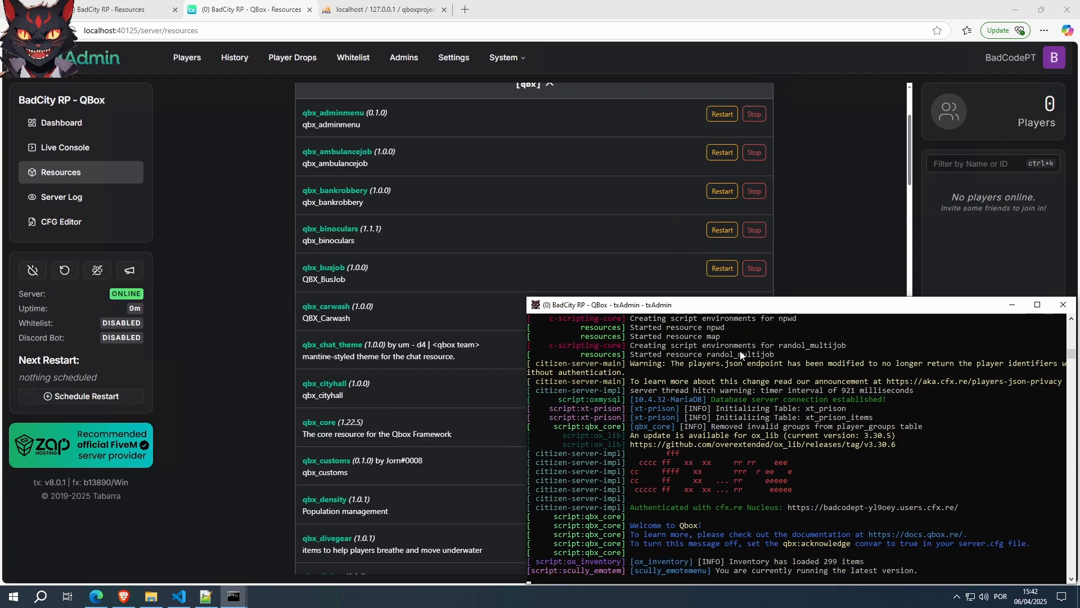
mouse_move(798, 346)
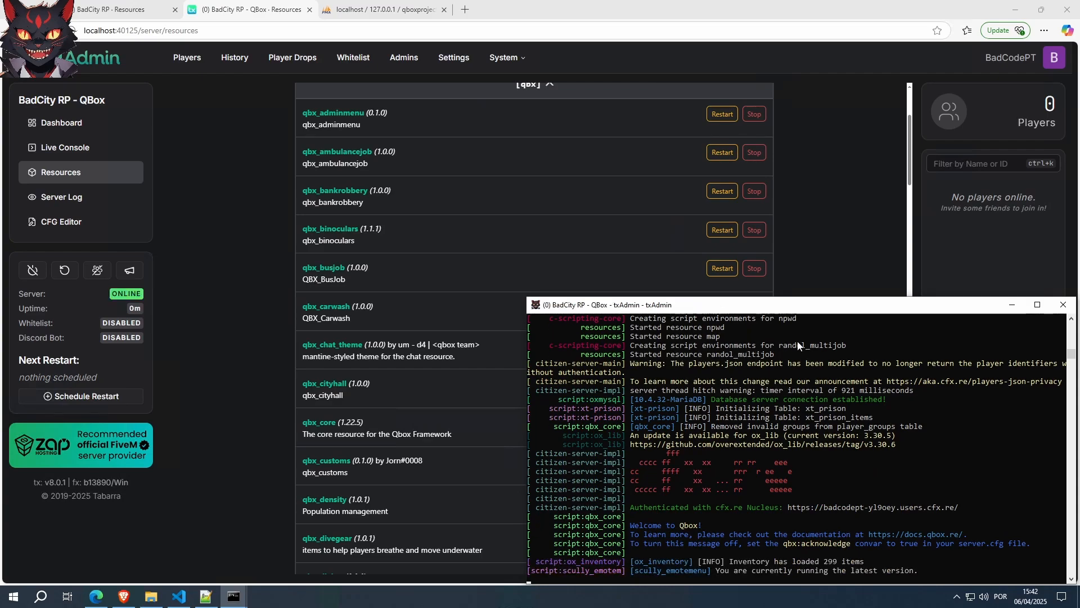
mouse_move(701, 338)
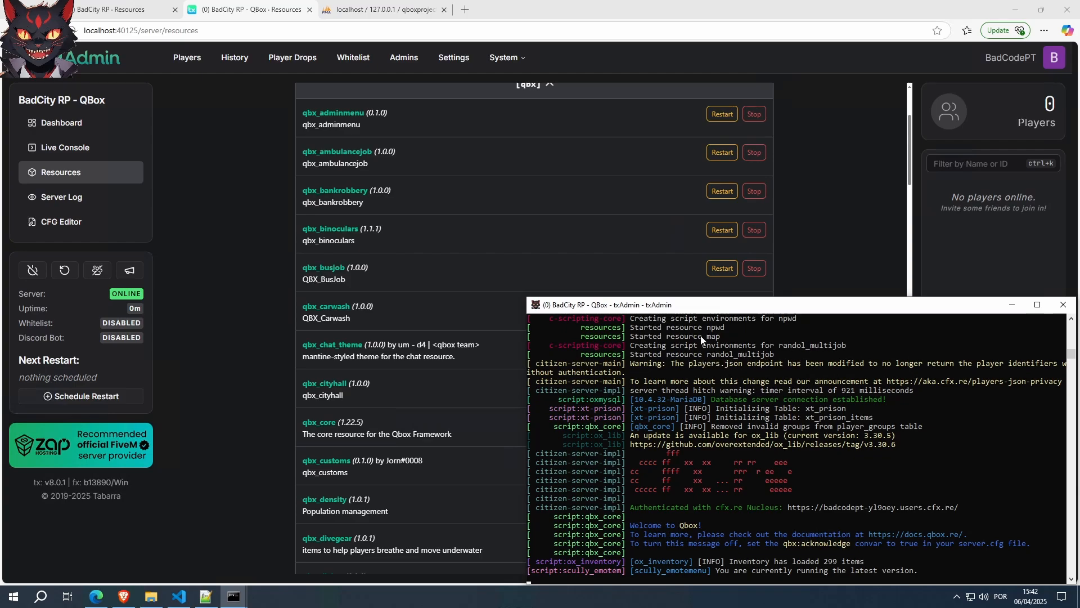
mouse_move(651, 5)
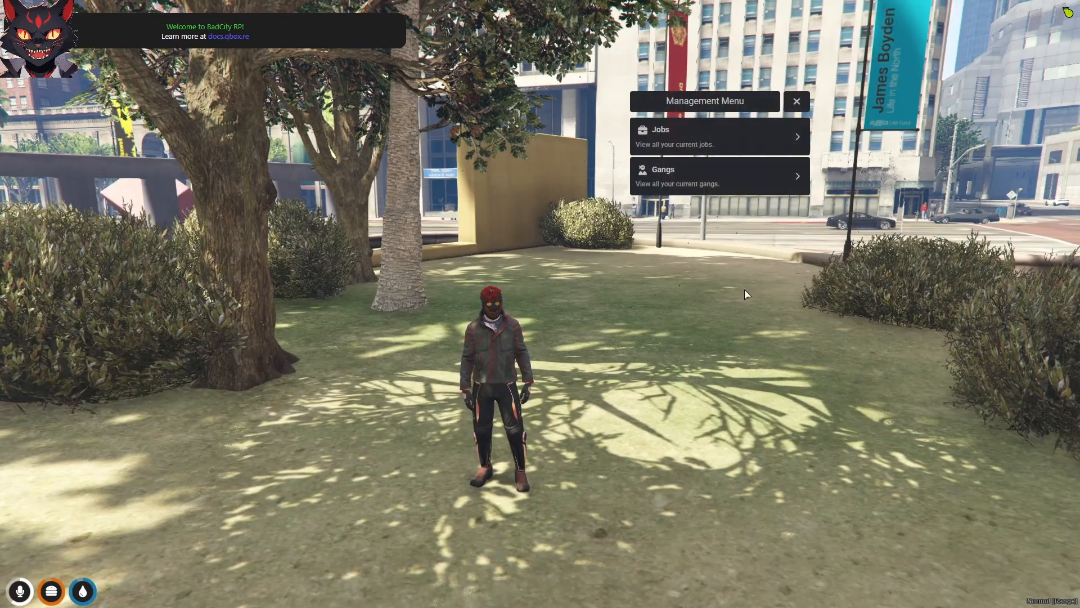
Dismiss the Management Menu and run /addjob 1 police 3 in chat.
click(719, 136)
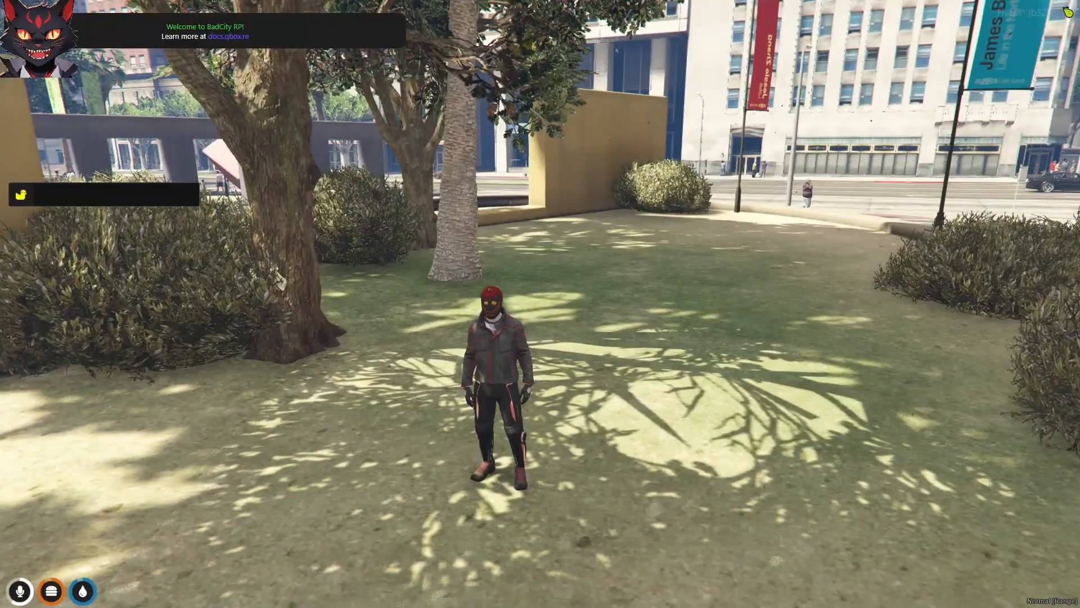
text(/se)
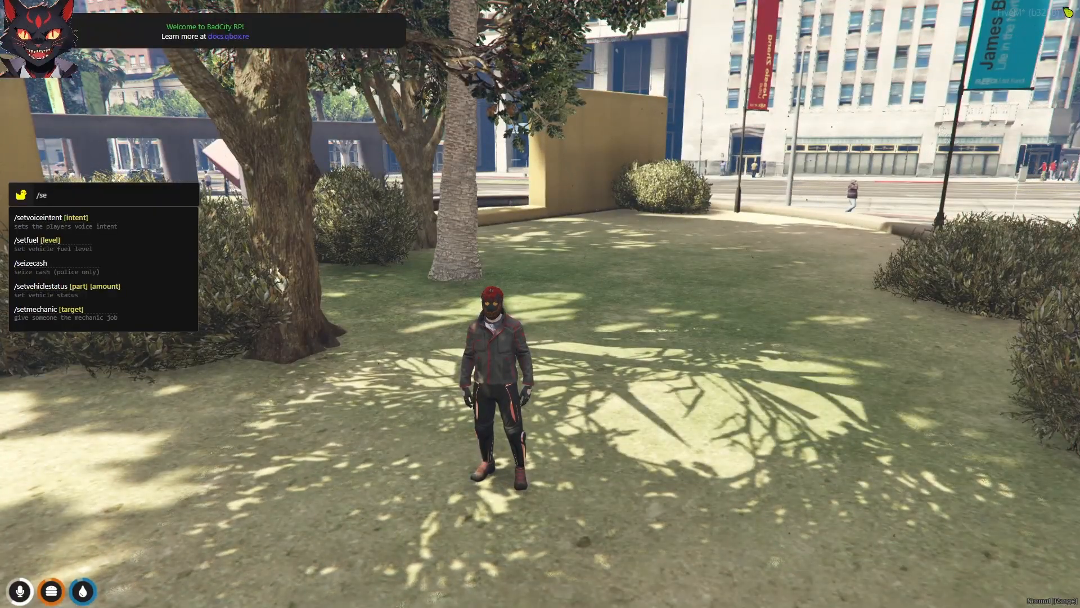
text(addjob)
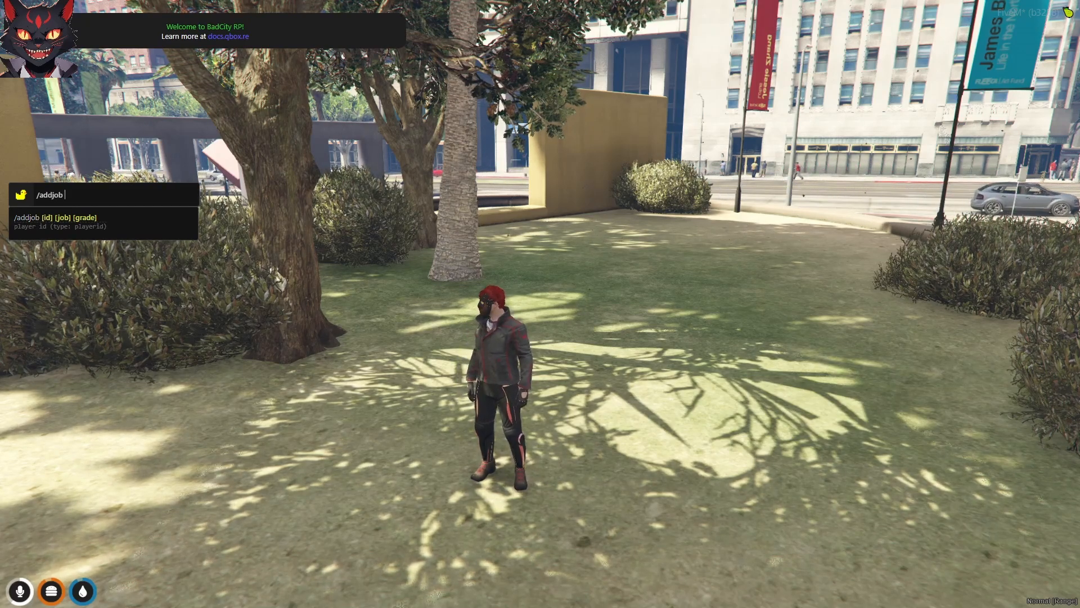
text(1)
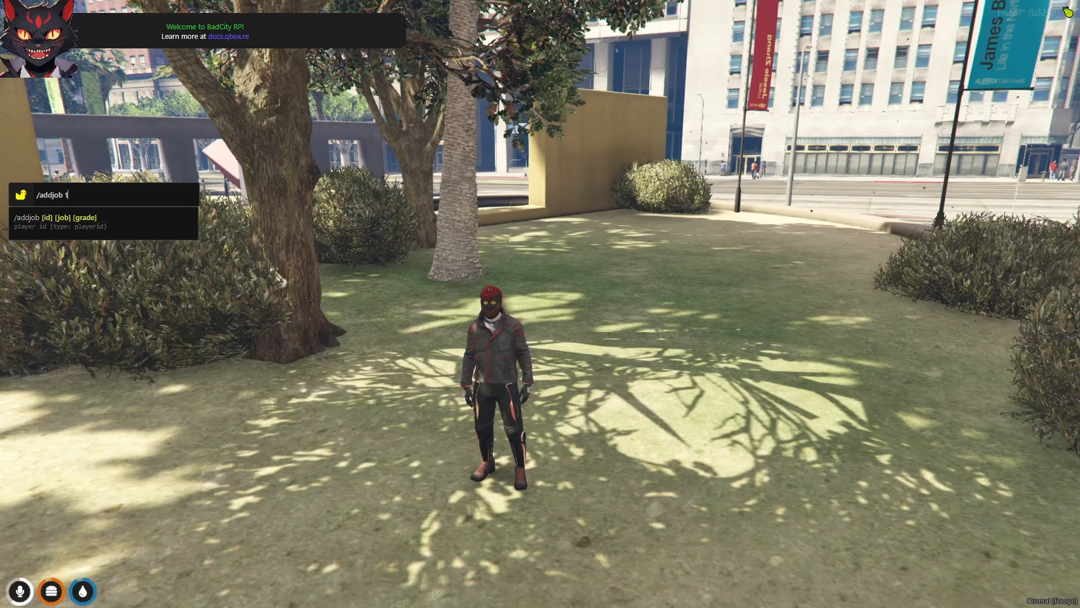
text(polic)
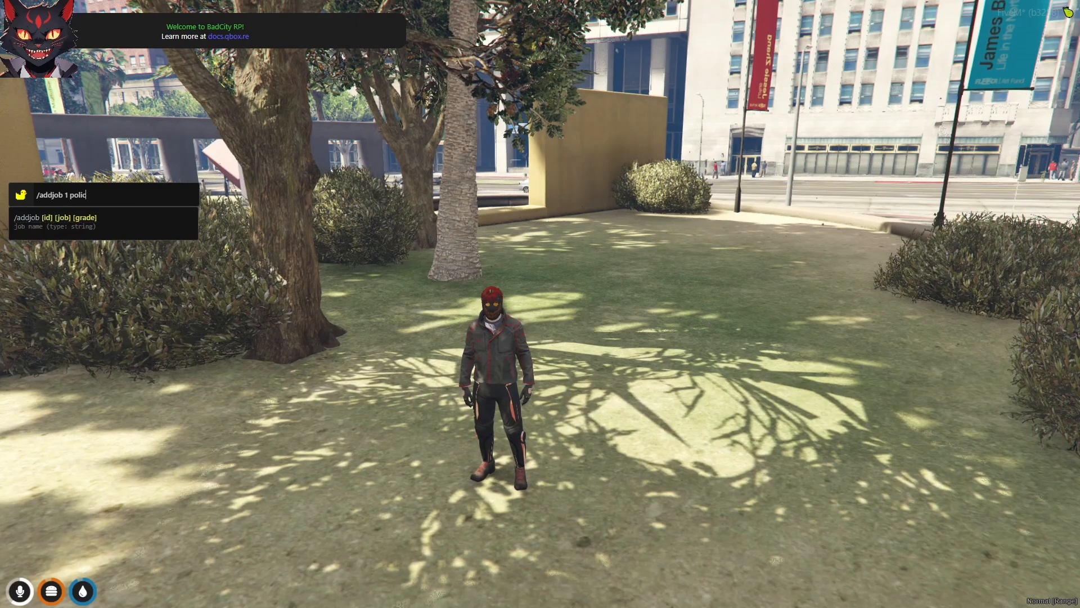
text(e 3)
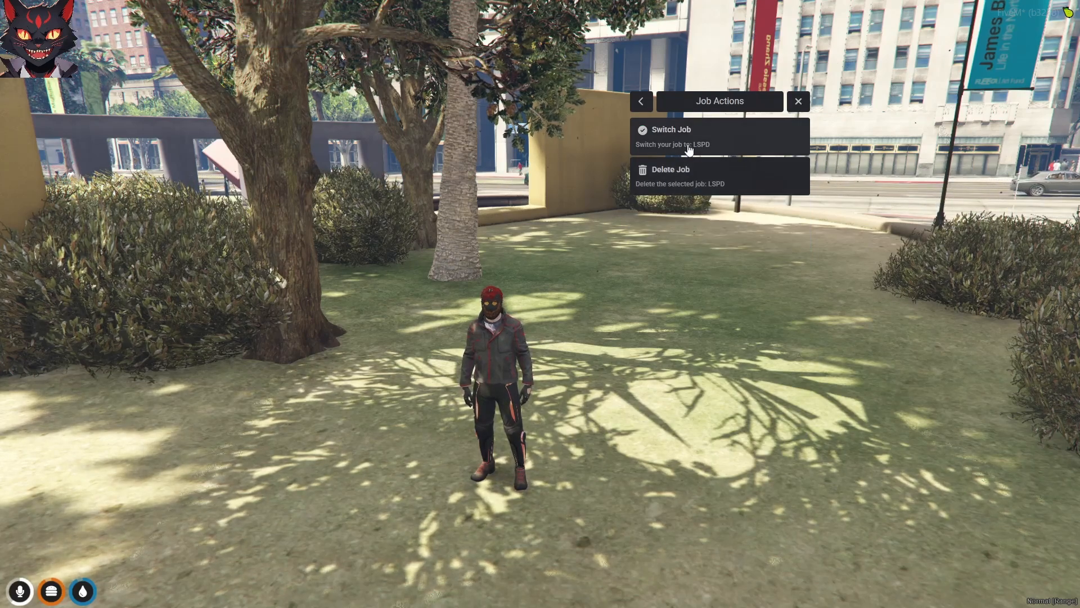
Switch the active job to LSPD, then add the ambulance job at grade 3 via chat.
click(672, 129)
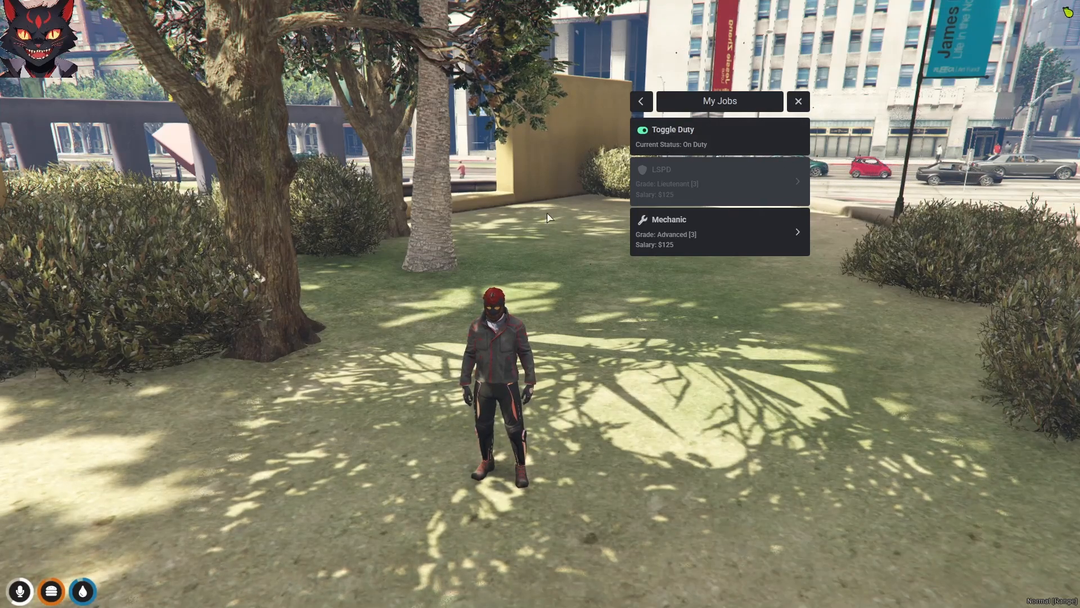
click(798, 102)
text(/addjob 1 po 3)
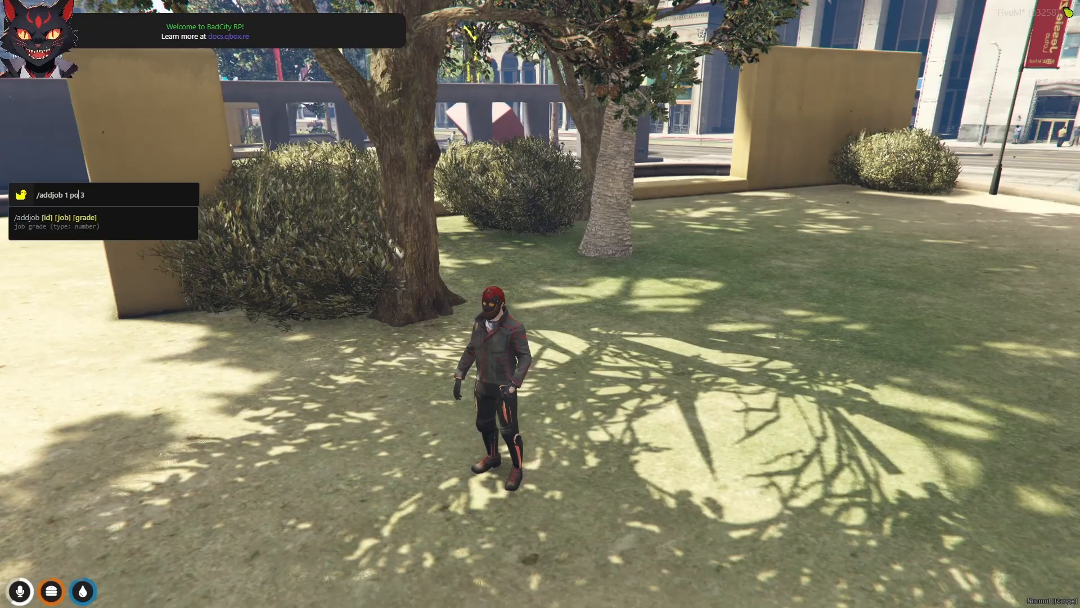
text(am)
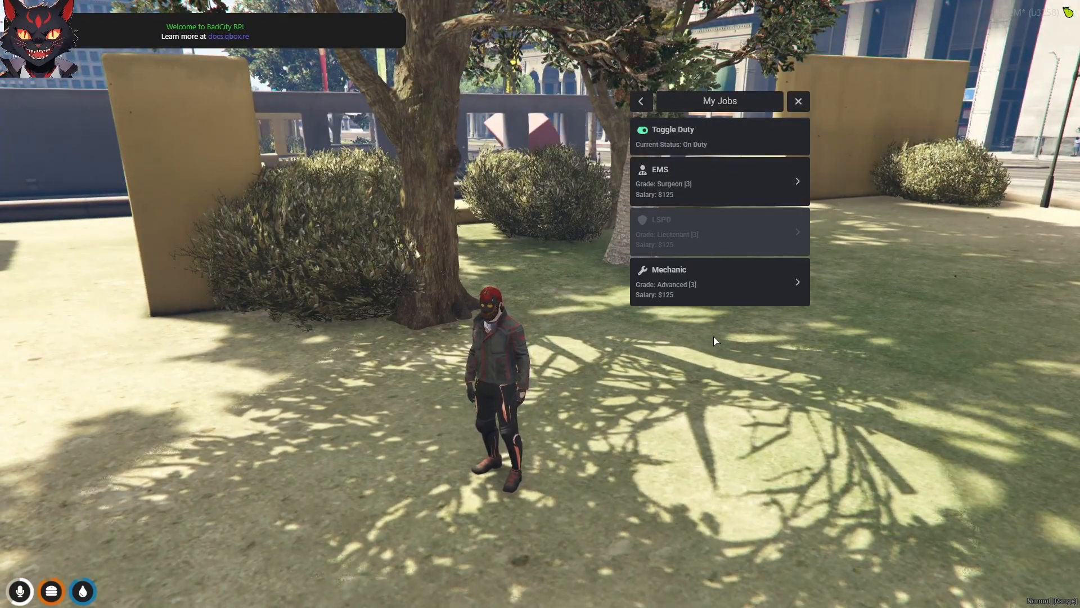
Switch to EMS, go on duty, and delete the LSPD job from the list.
click(652, 136)
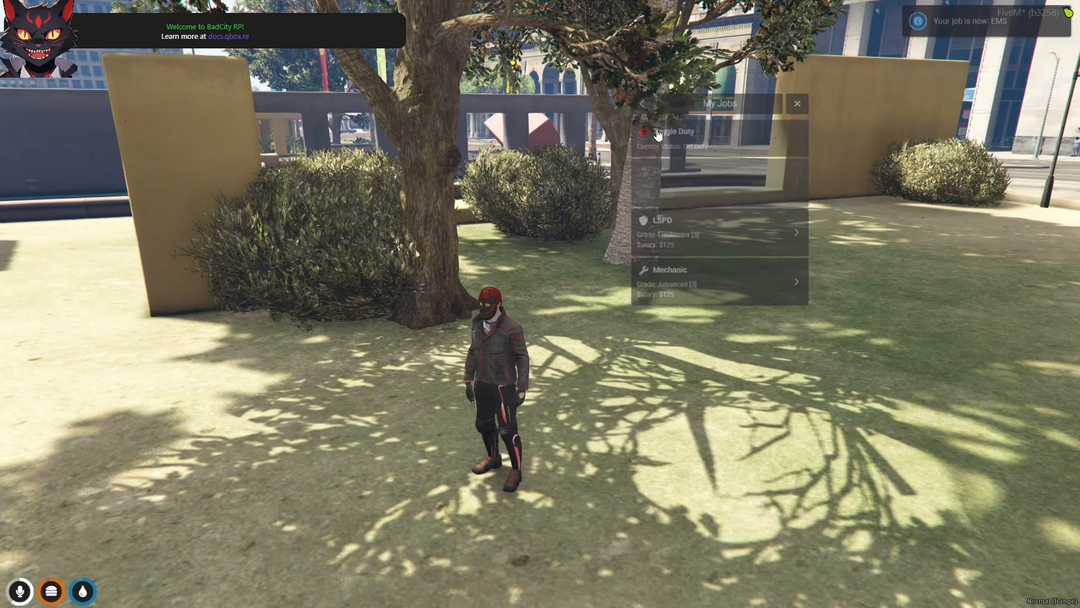
click(672, 130)
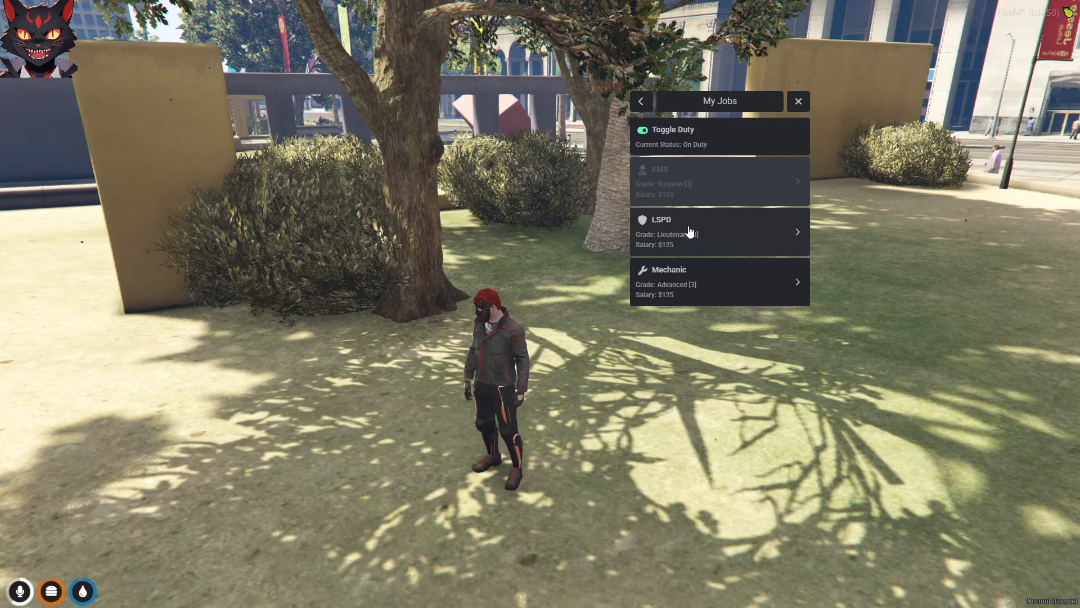
click(719, 232)
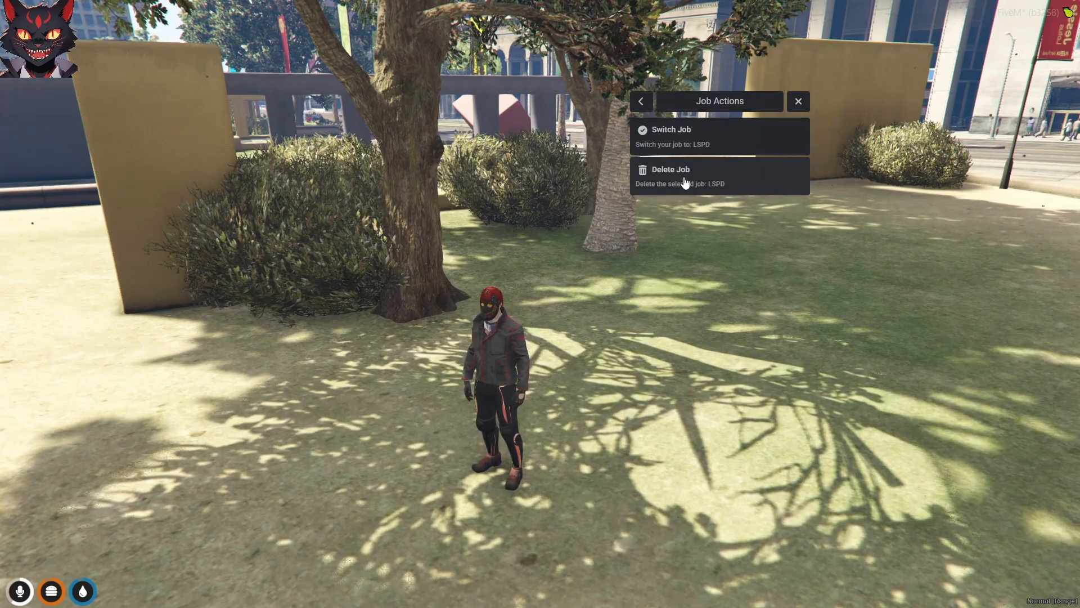
click(670, 176)
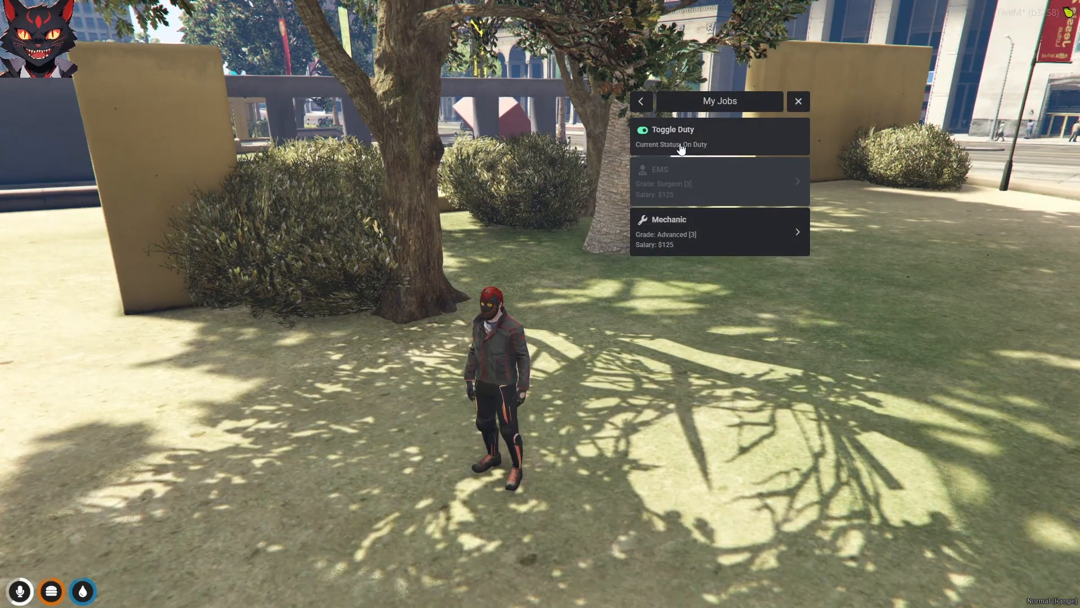
mouse_move(701, 203)
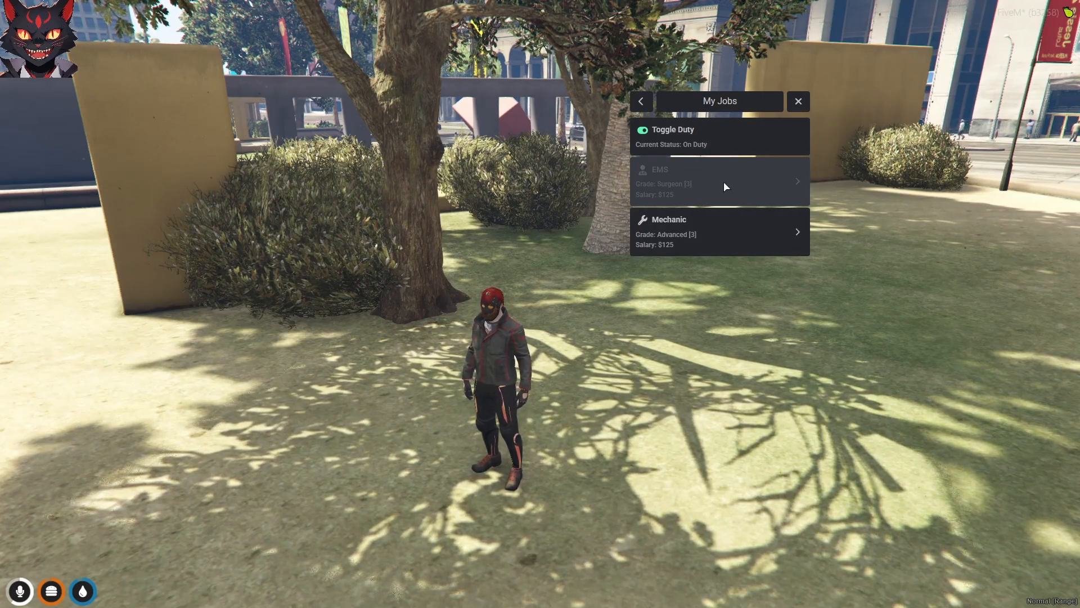
Make Mechanic the active on-duty job and close the jobs menu.
click(719, 232)
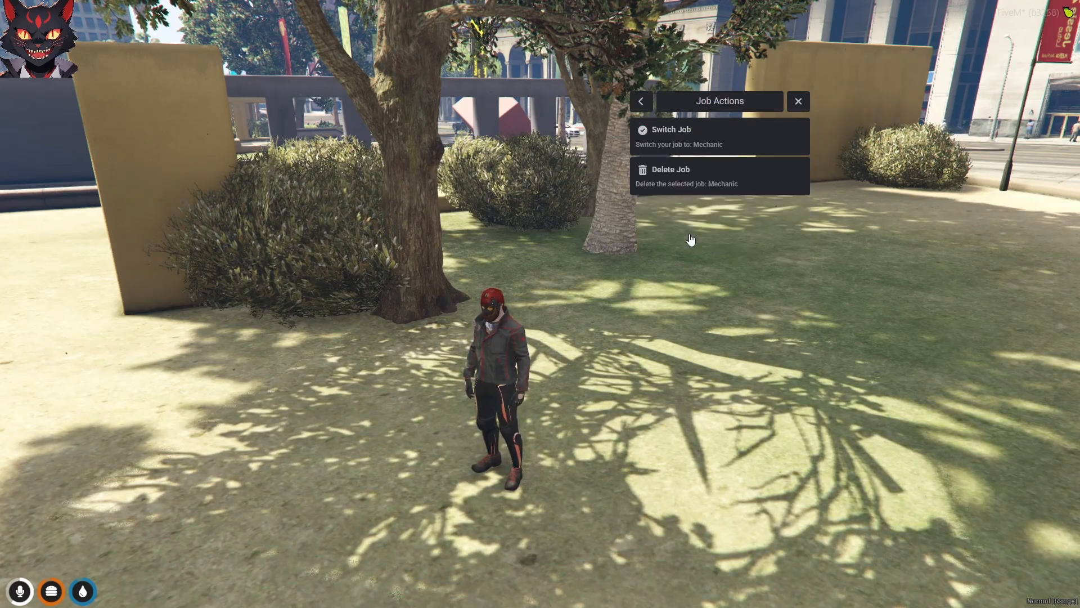
mouse_move(676, 167)
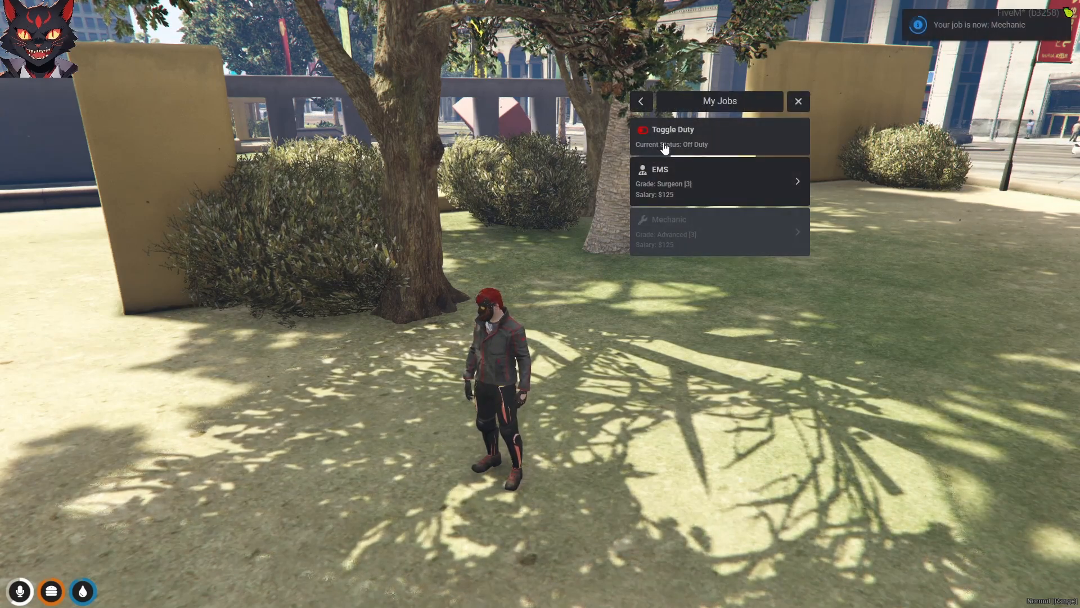
click(642, 130)
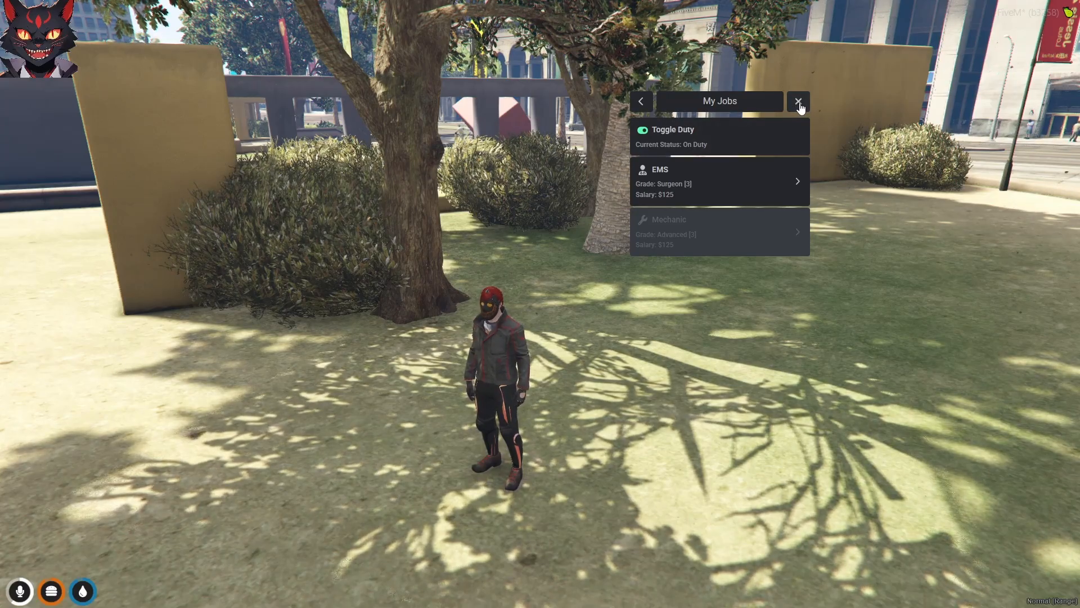
click(798, 100)
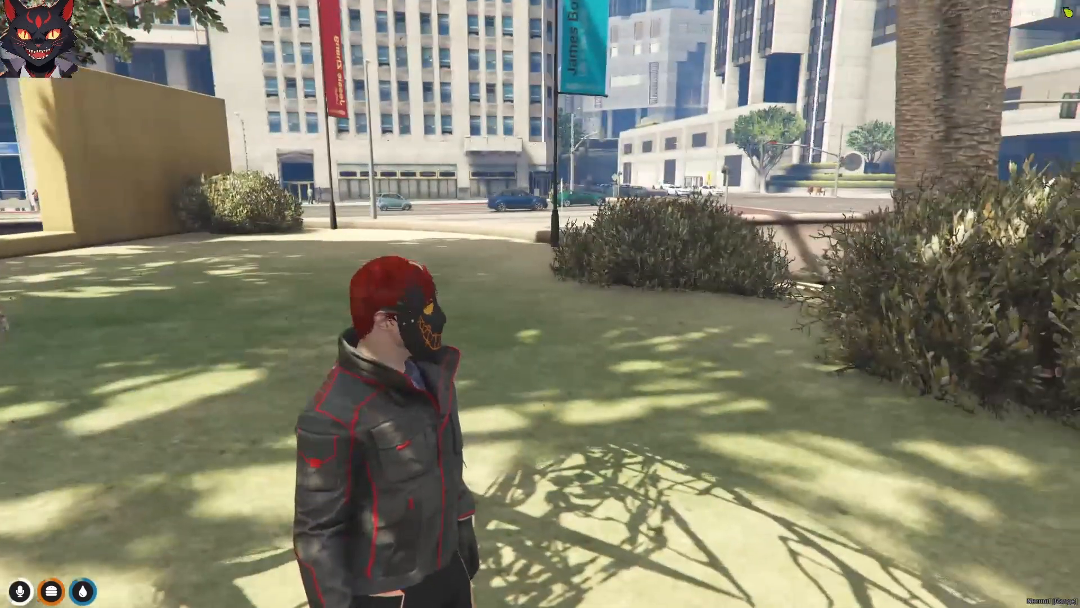
mouse_move(541, 304)
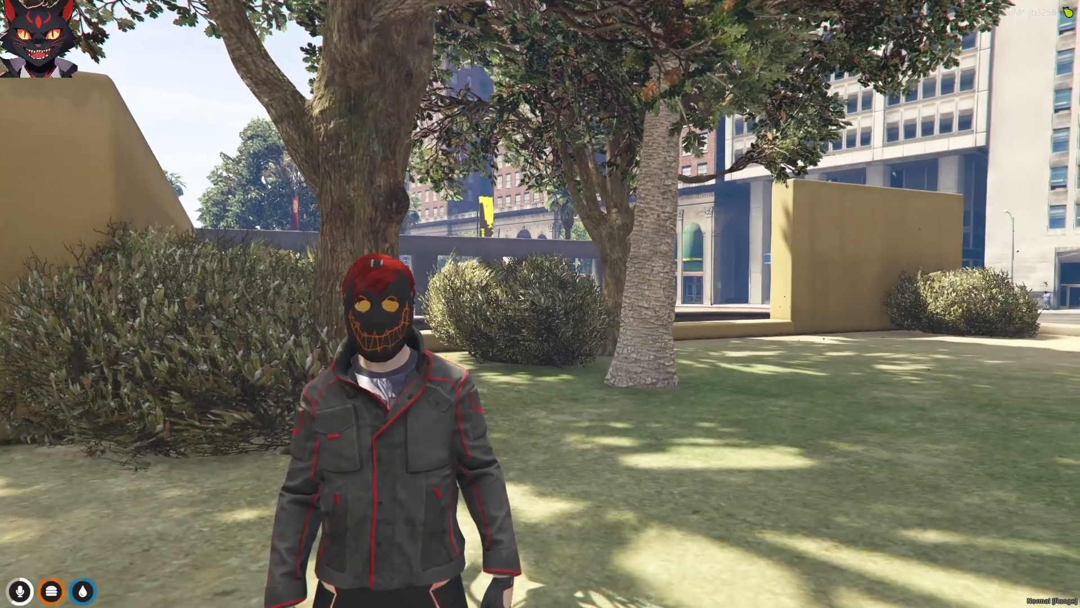
mouse_move(540, 303)
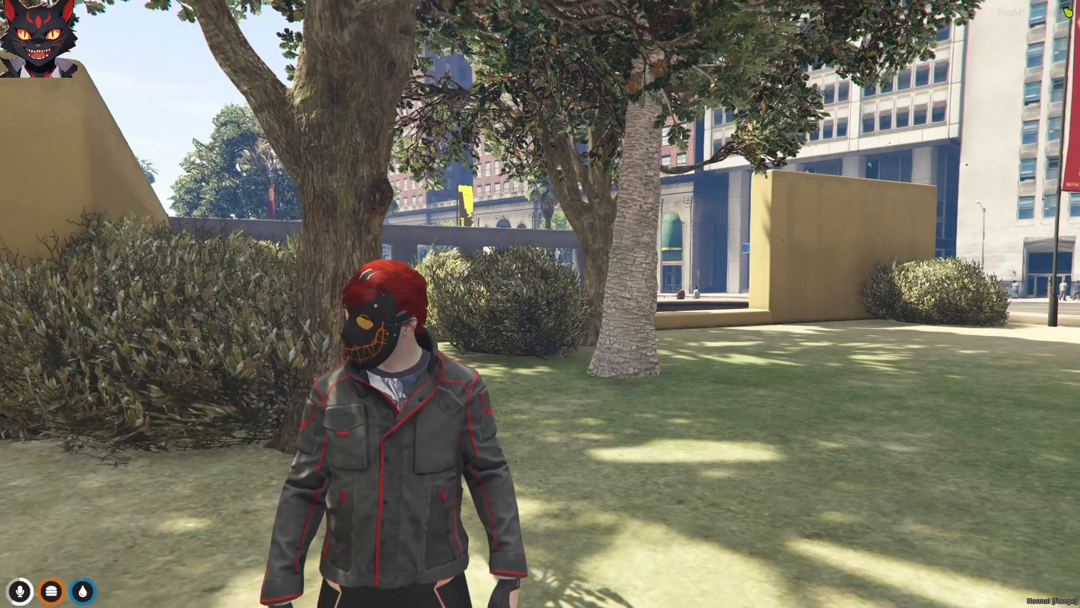
mouse_move(541, 304)
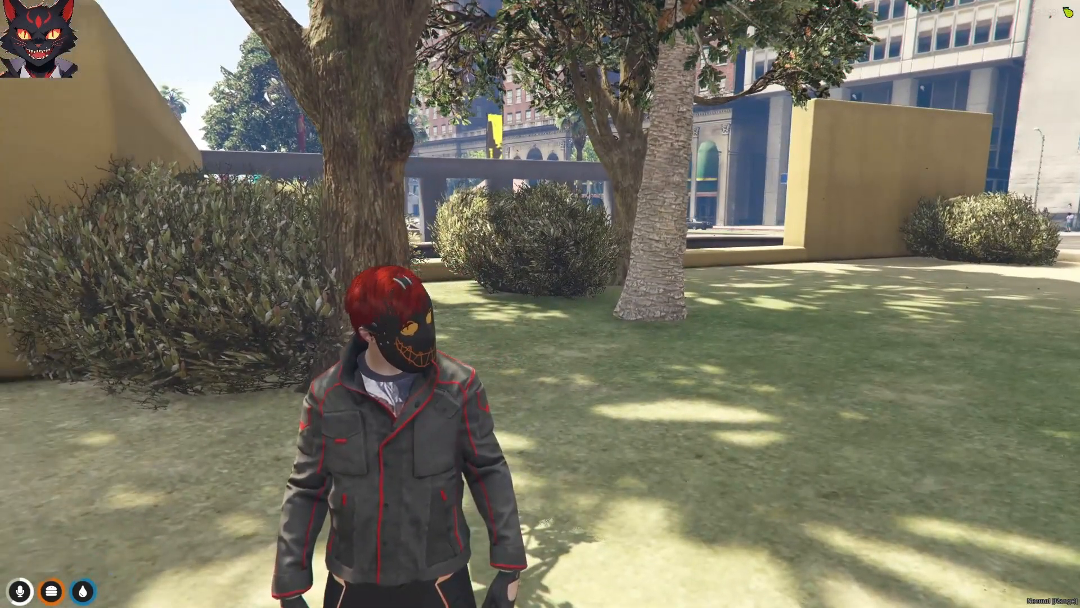
Start entering the /e emote command in the FiveM chat.
text(/)
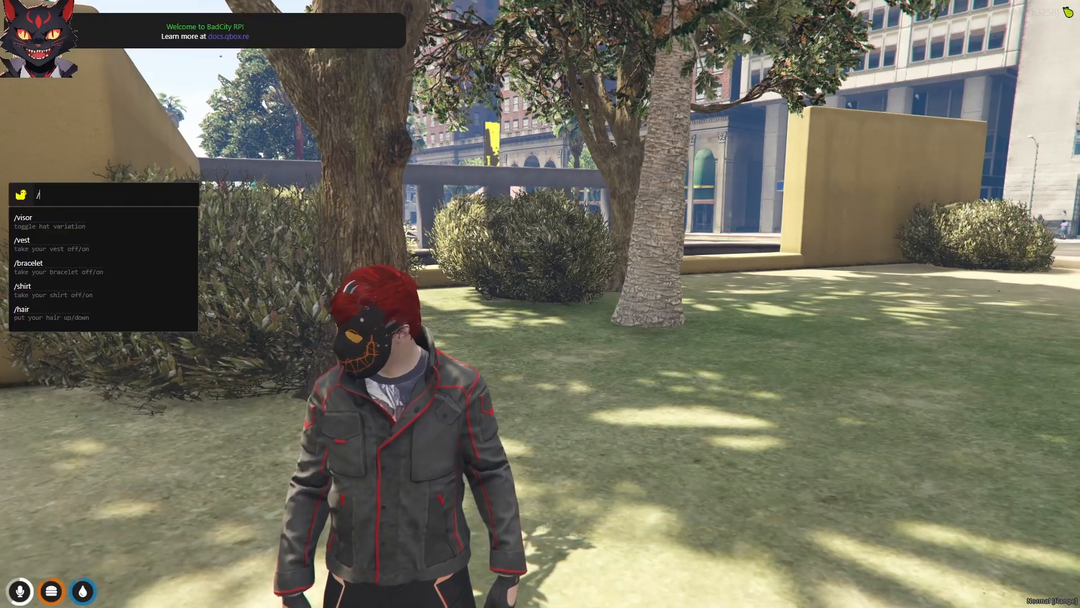
text(e)
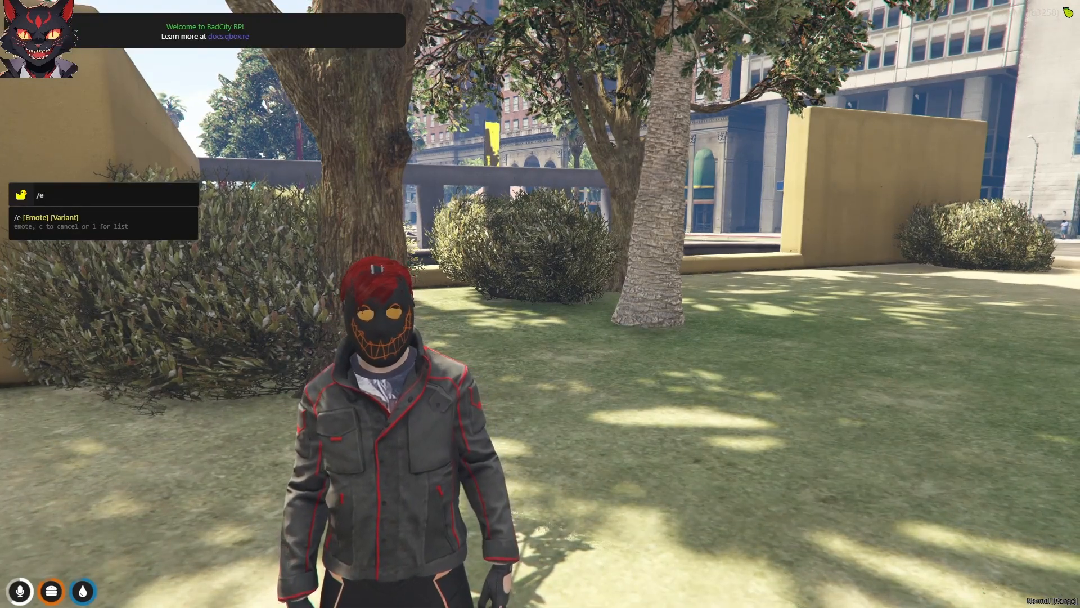